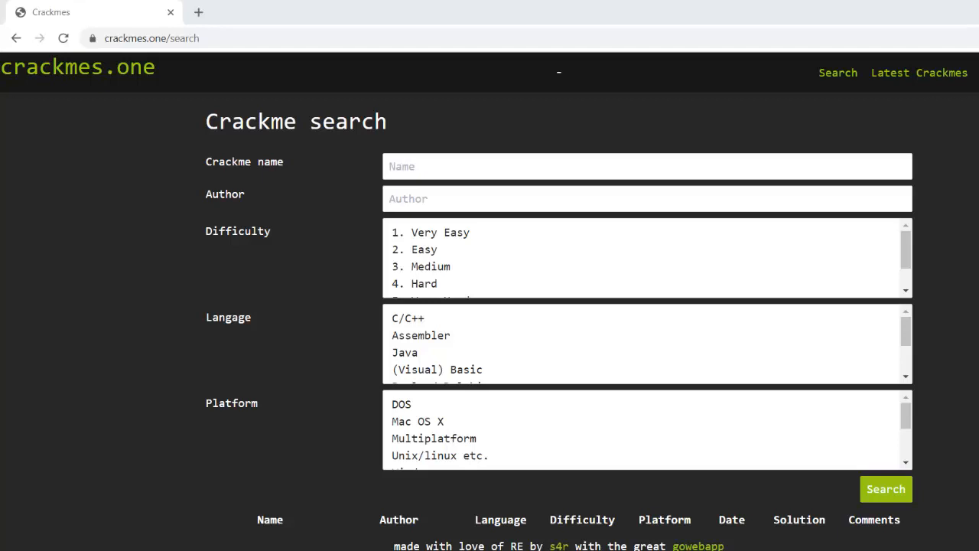
mouse_move(125, 104)
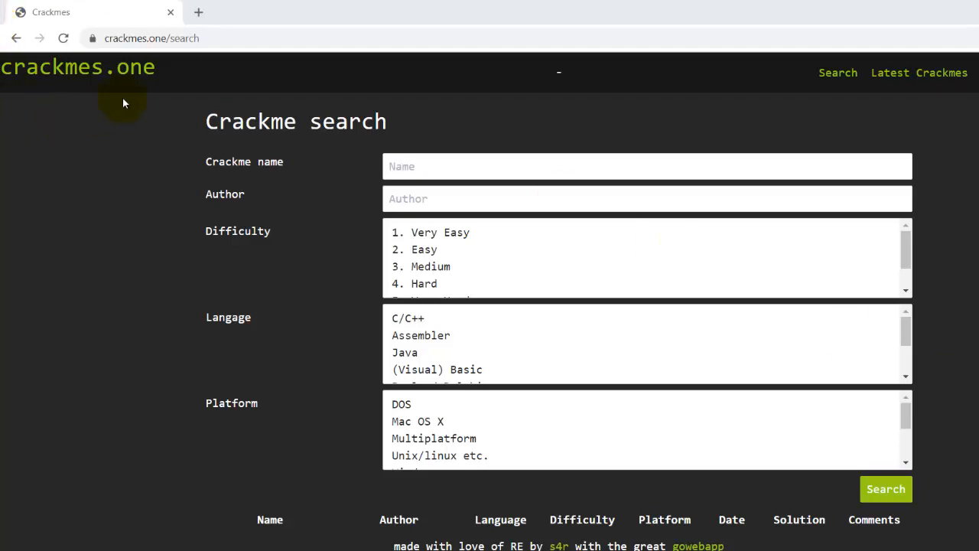
mouse_move(839, 74)
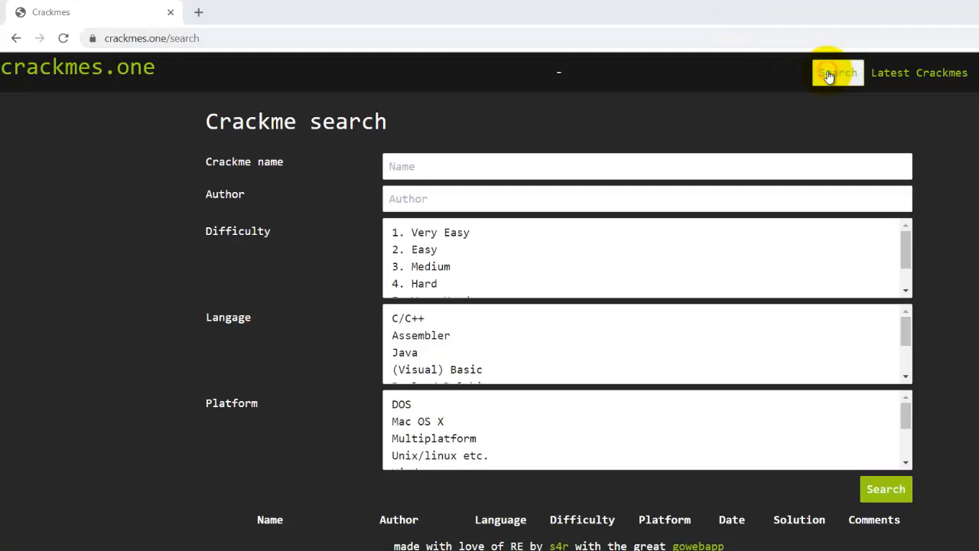
Search crackmes.one for very easy Windows crackmes and open toaster's VIP_access_me page
left_click(441, 232)
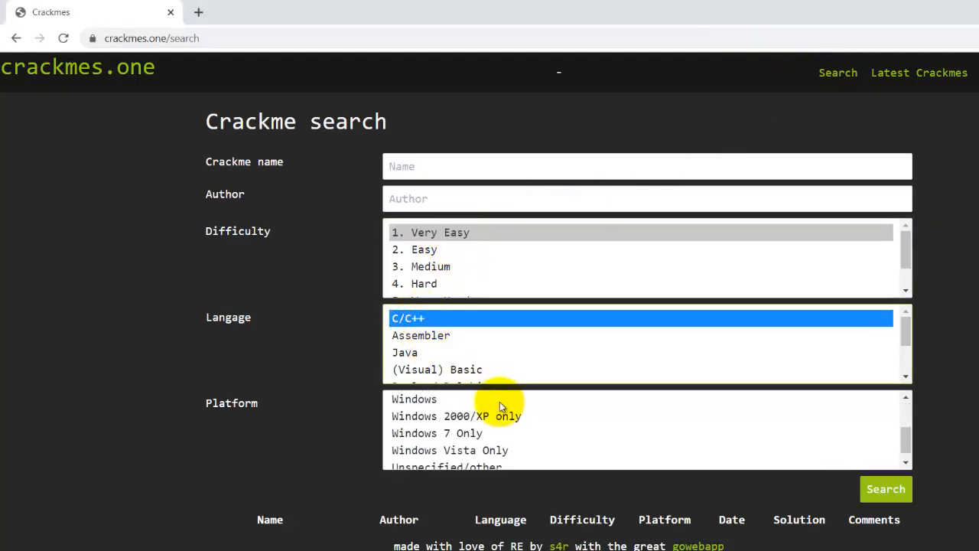
left_click(413, 398)
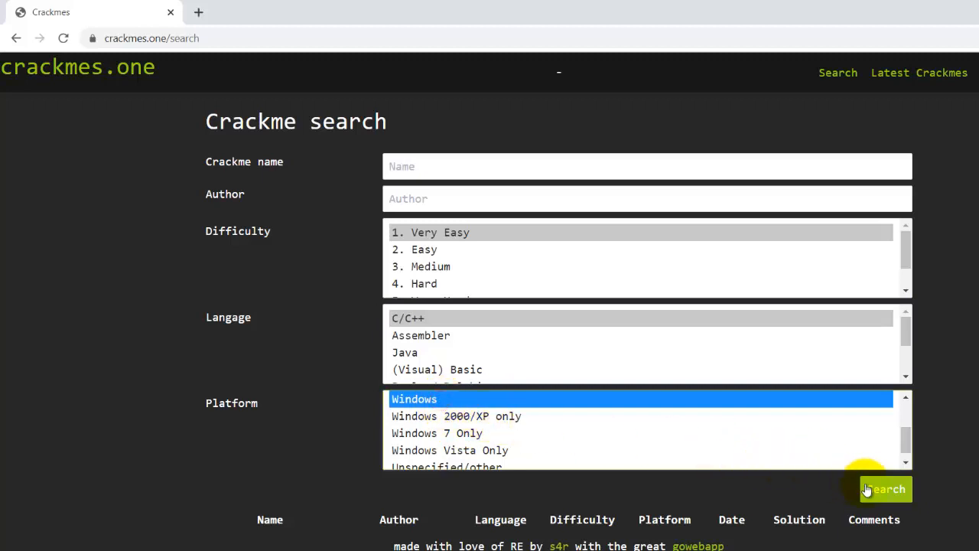
left_click(884, 488)
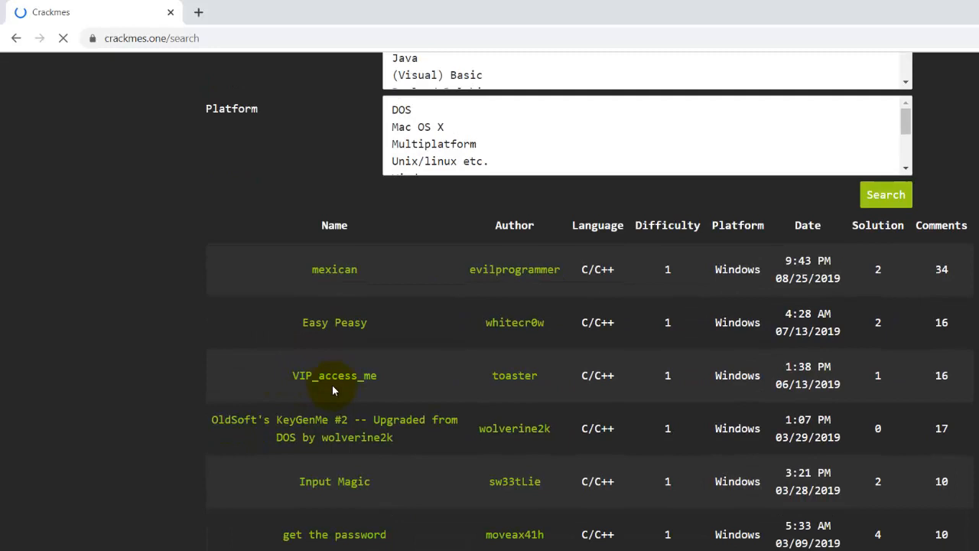
left_click(334, 375)
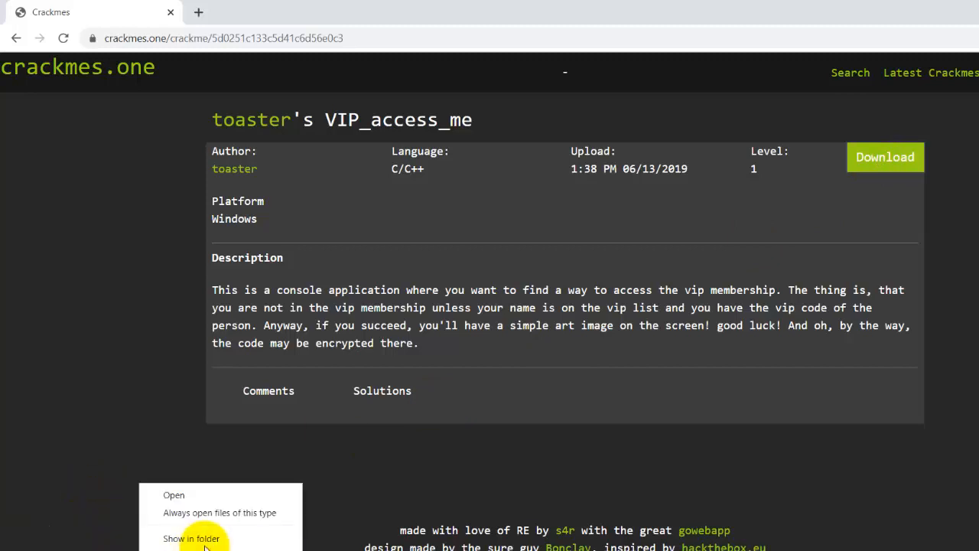
Copy the downloaded VIP_access_me zip into the C:\crackmes folder
left_click(193, 538)
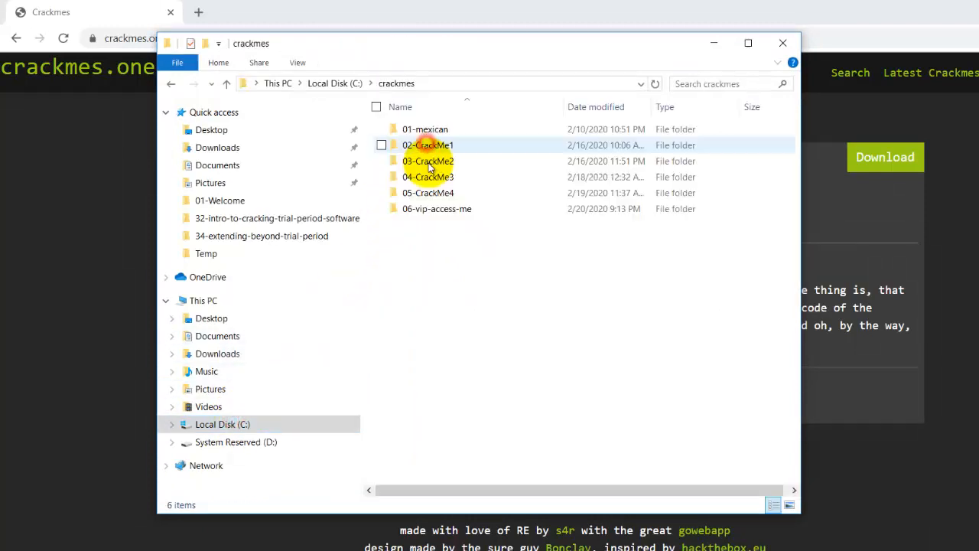
left_click(436, 208)
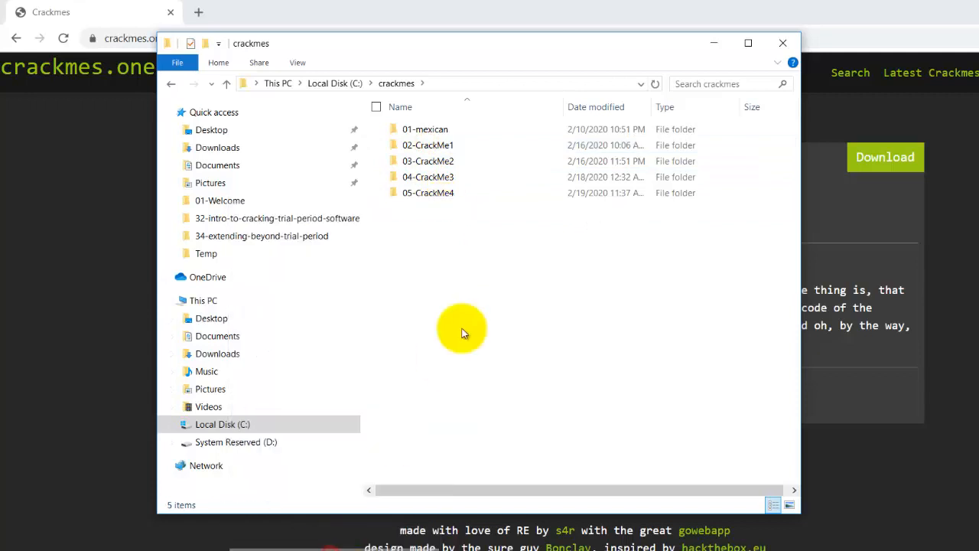
right_click(462, 333)
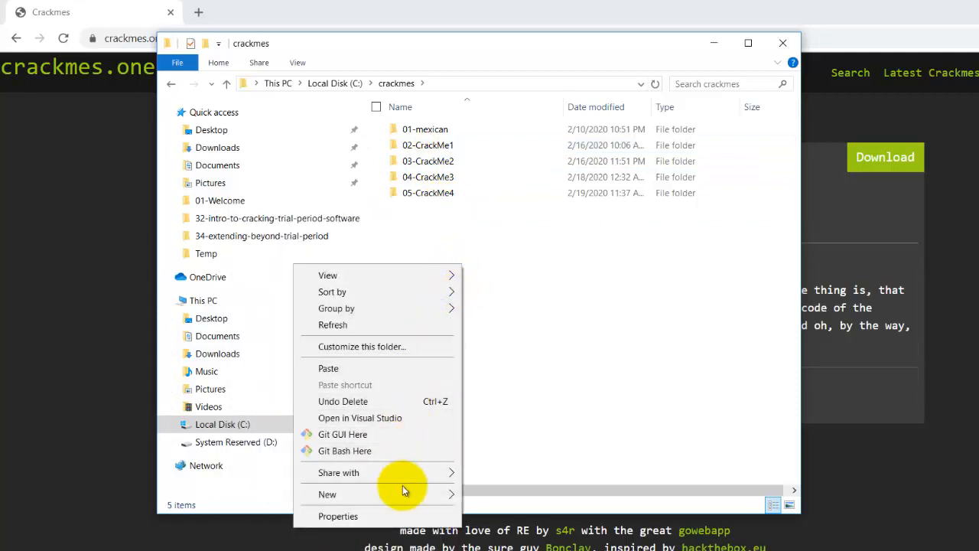
left_click(328, 368)
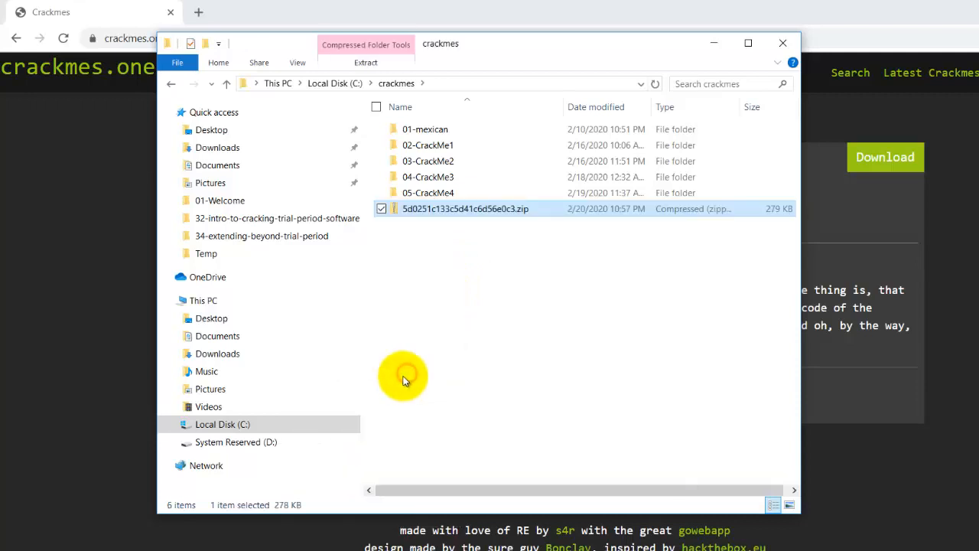
Extract the zip into its own folder with 7-Zip and delete the archive
right_click(465, 208)
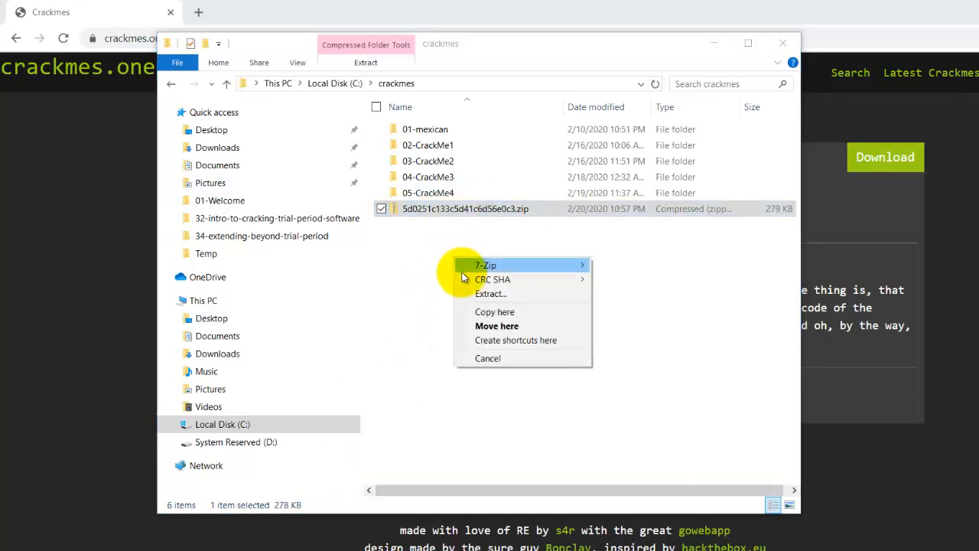
left_click(489, 294)
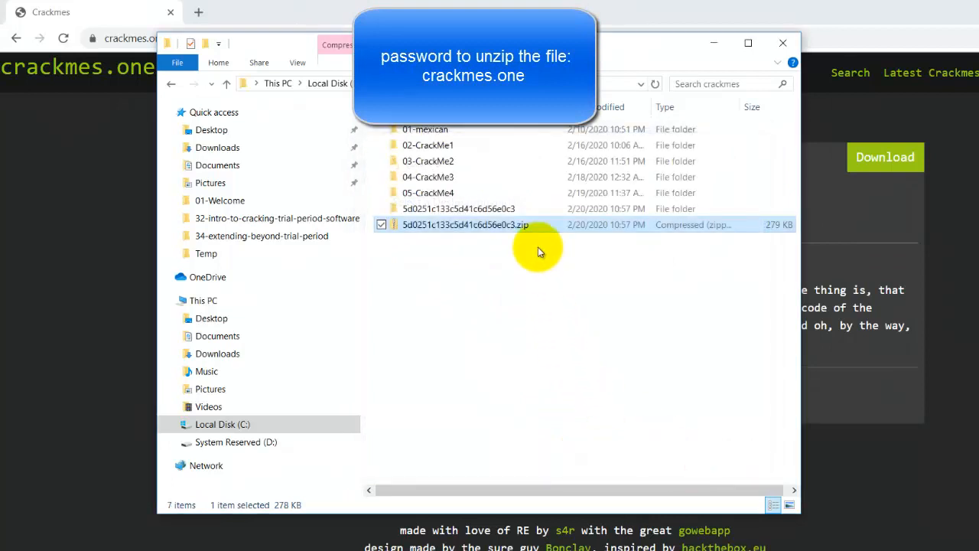
mouse_move(466, 208)
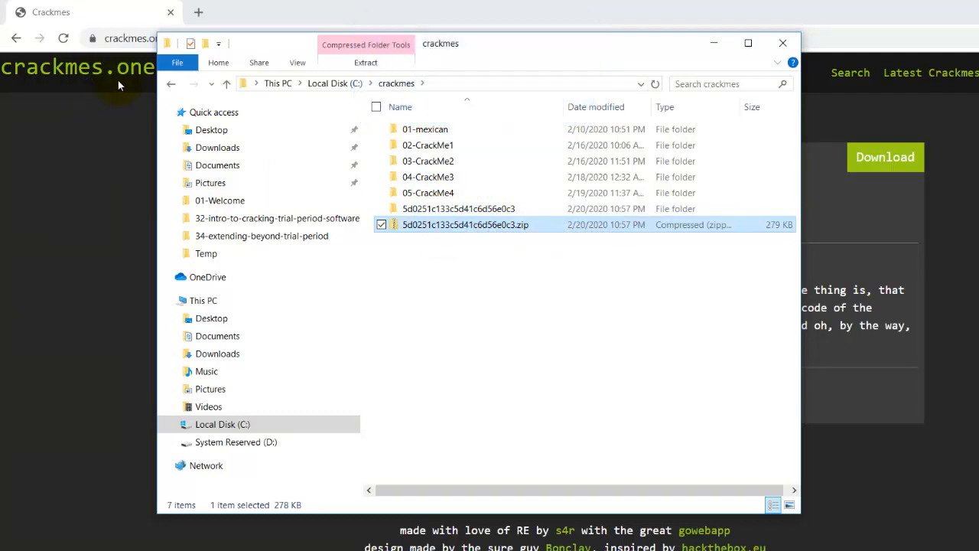
mouse_move(518, 224)
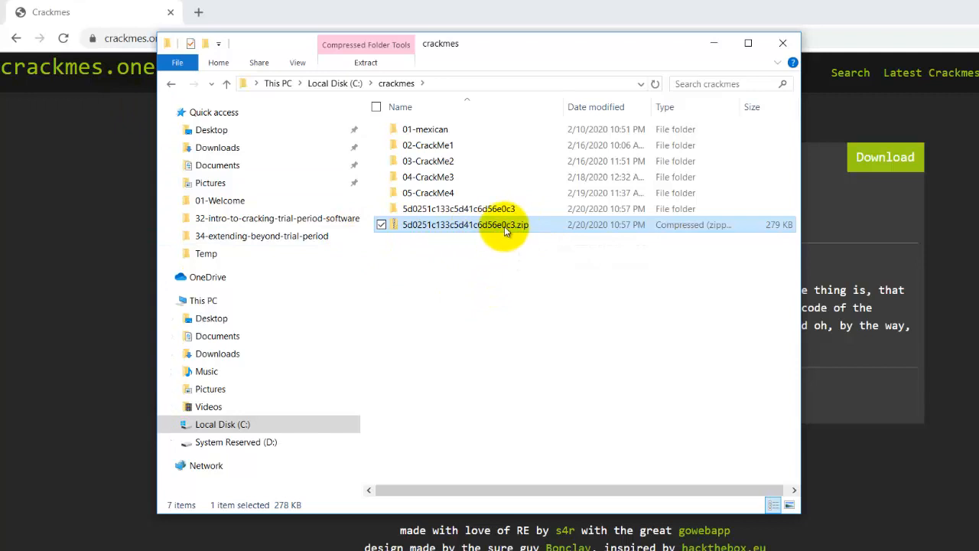
key("Delete")
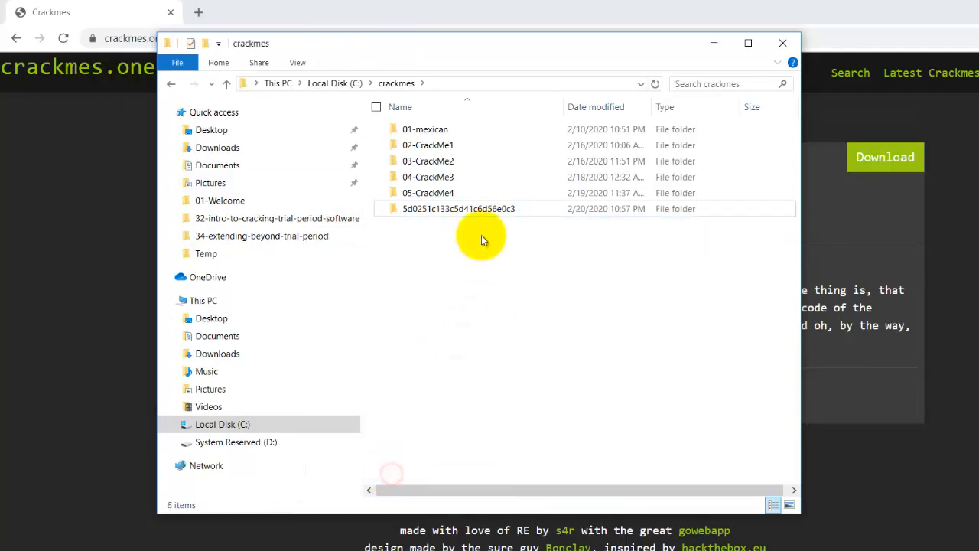
Rename the extracted folder to 06-vip-access-me
right_click(459, 208)
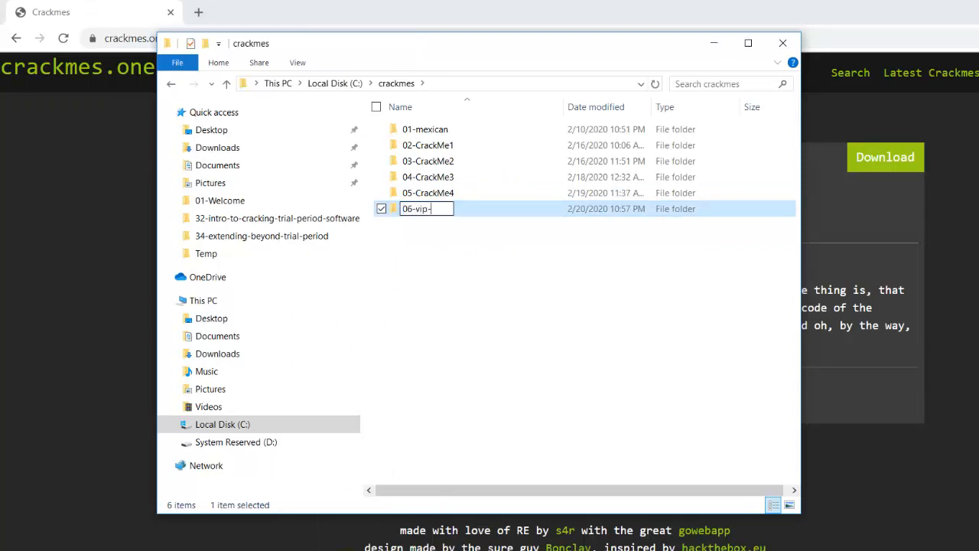
type("access")
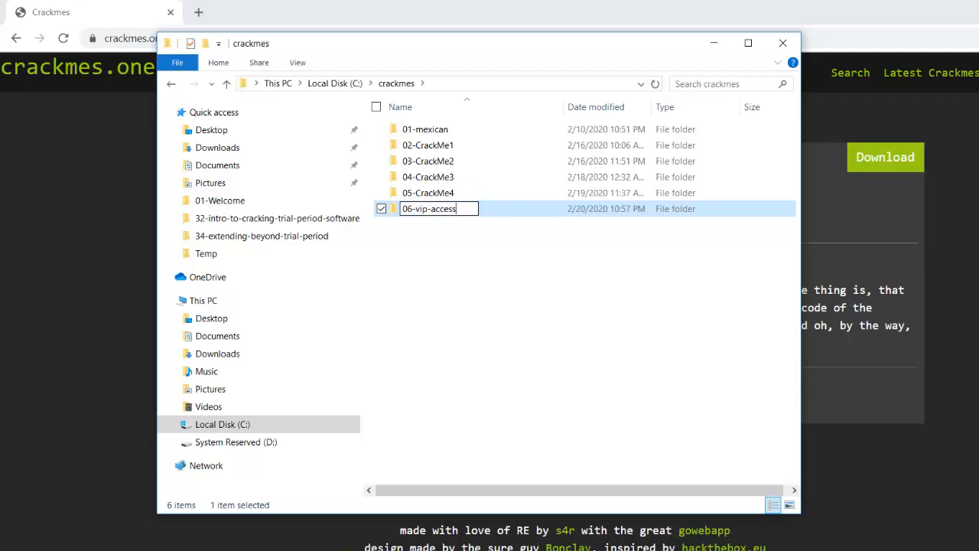
type("-me")
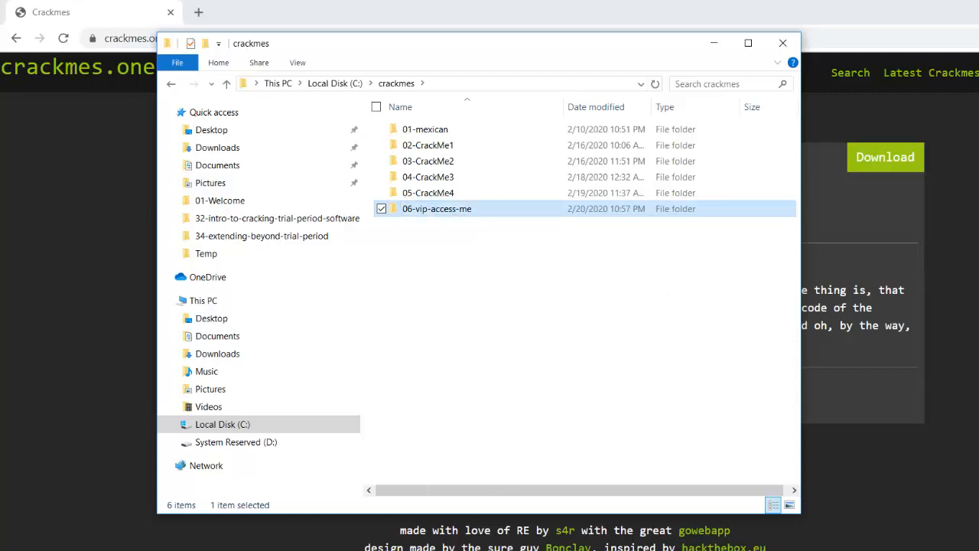
left_click(784, 43)
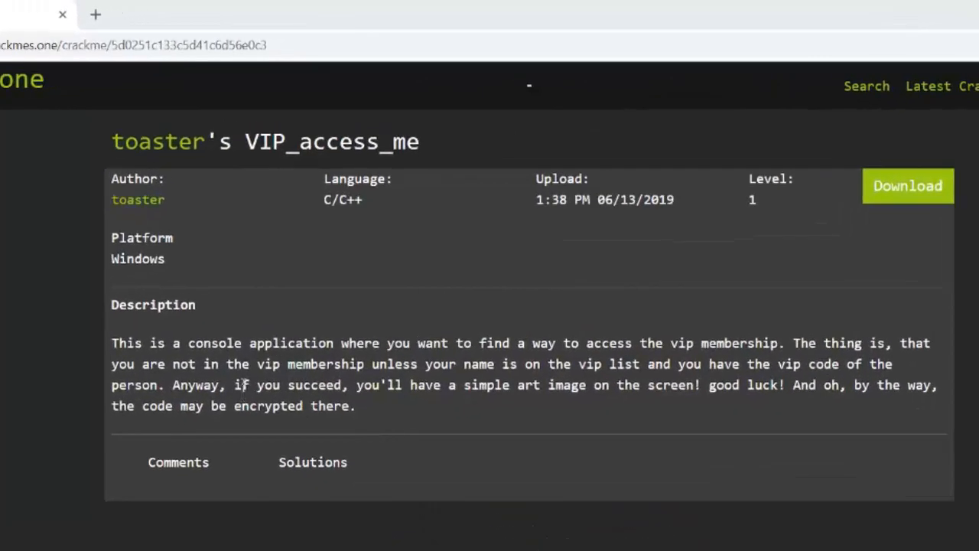
mouse_move(513, 306)
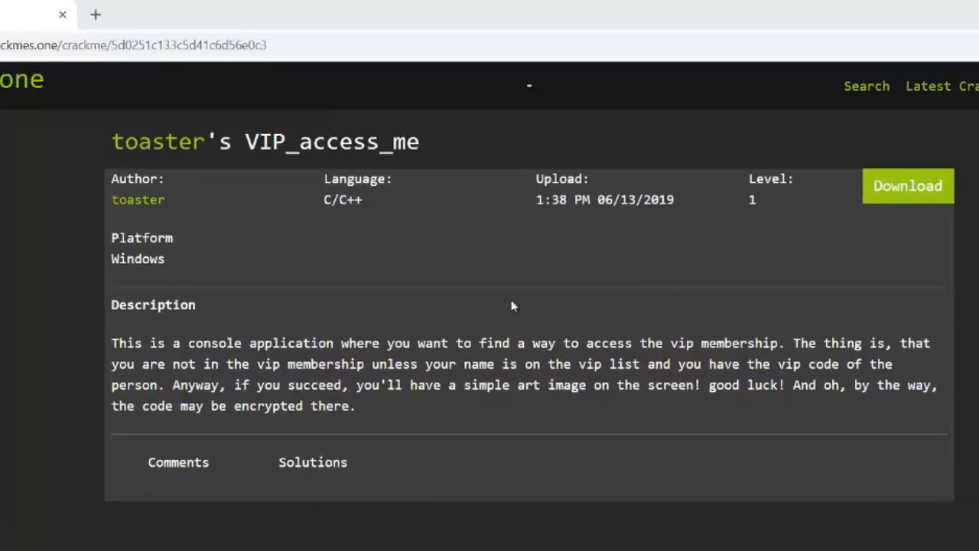
mouse_move(138, 358)
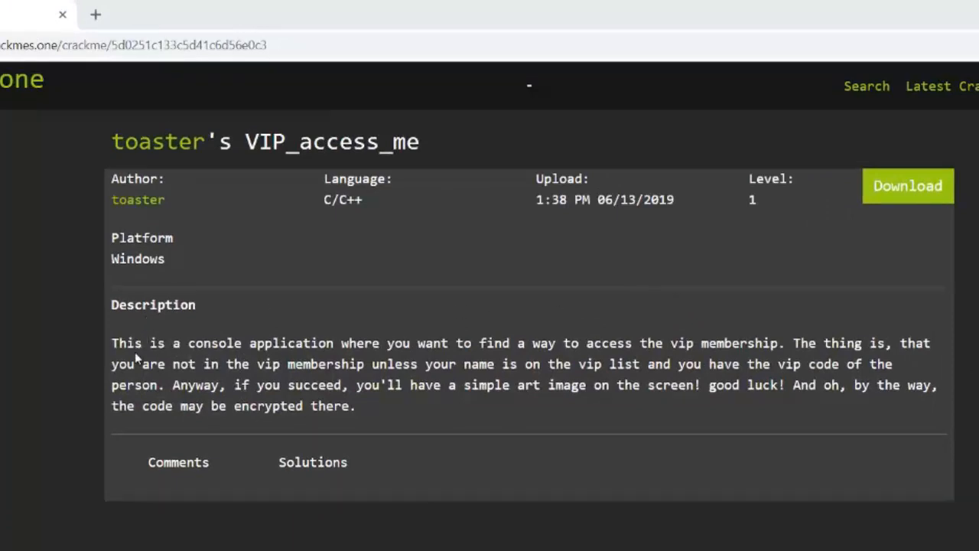
mouse_move(312, 350)
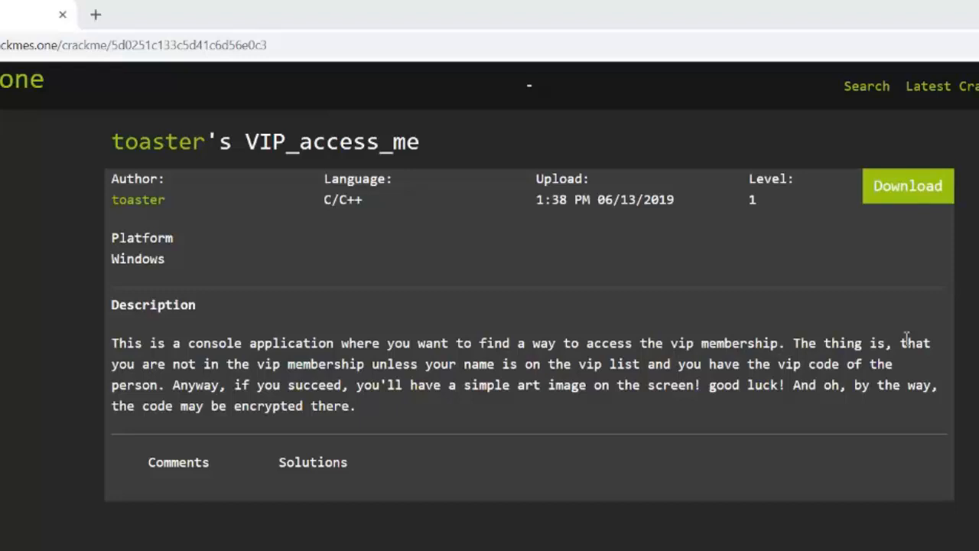
mouse_move(279, 382)
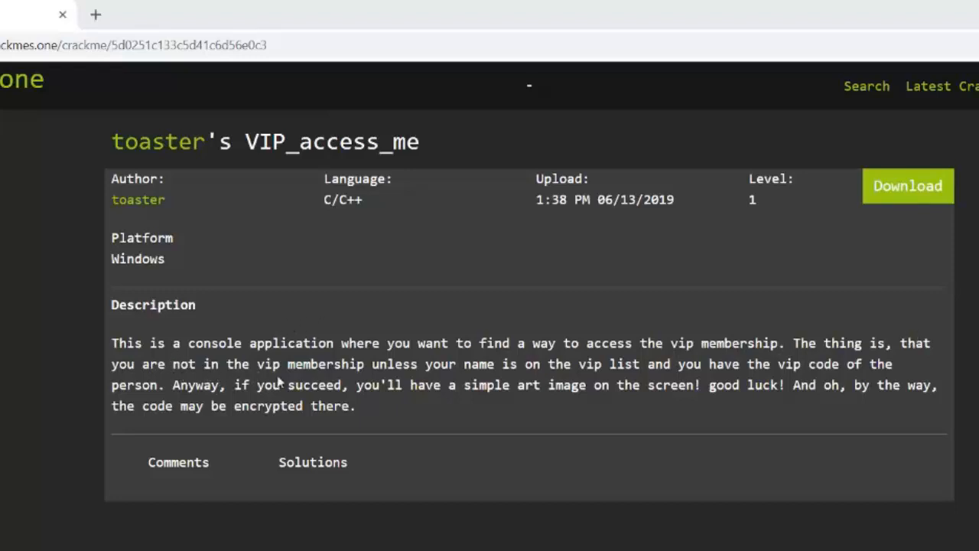
mouse_move(520, 393)
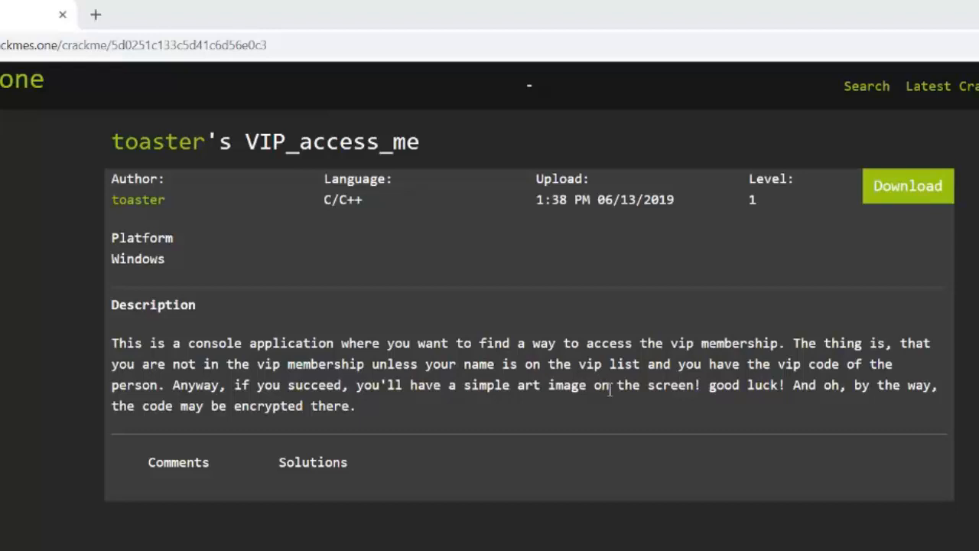
mouse_move(808, 380)
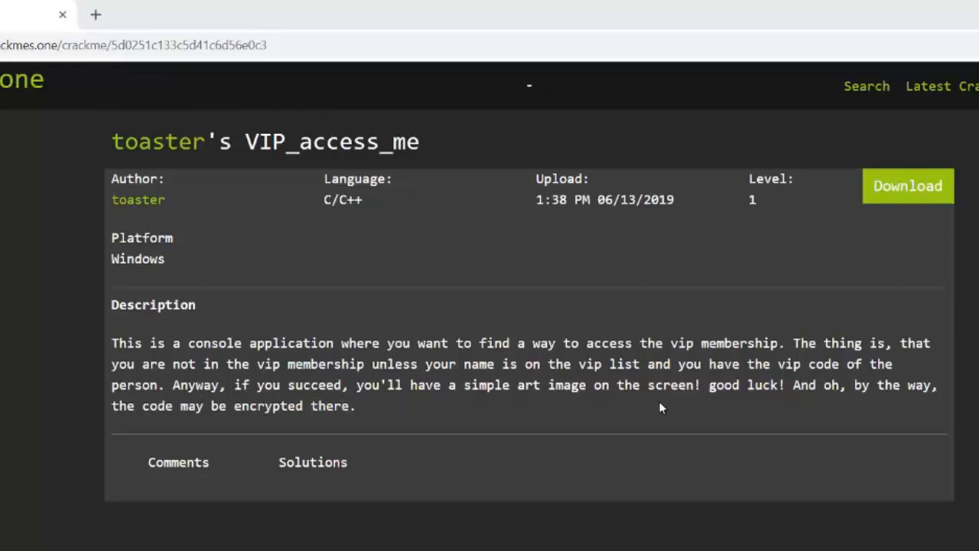
mouse_move(796, 404)
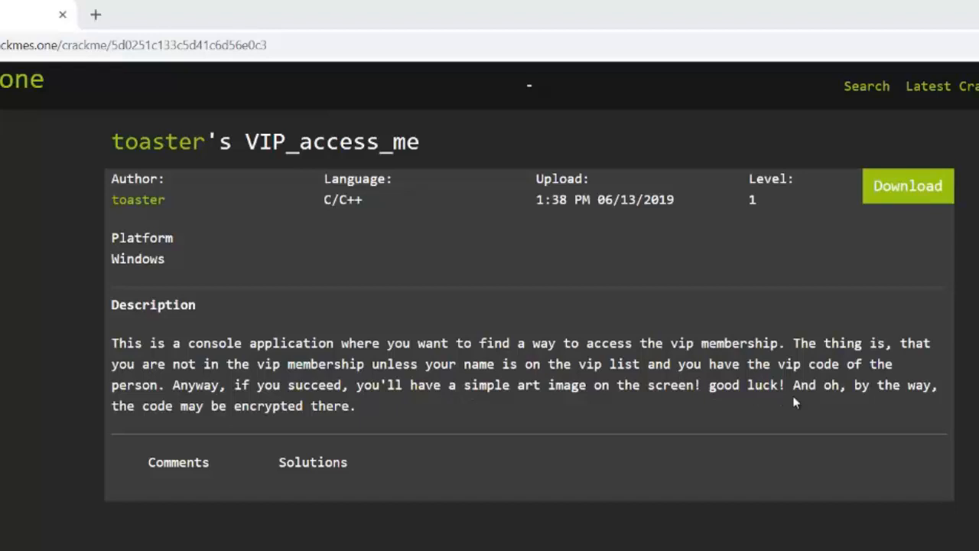
mouse_move(236, 426)
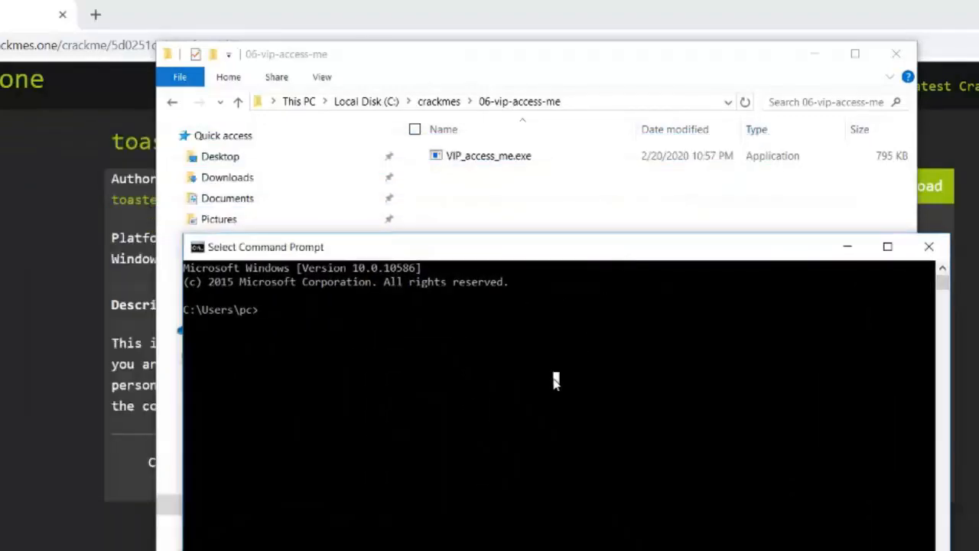
Change into c:\crackmes\06-vip-access-me and list it, showing VIP_access_me.exe
type("cd")
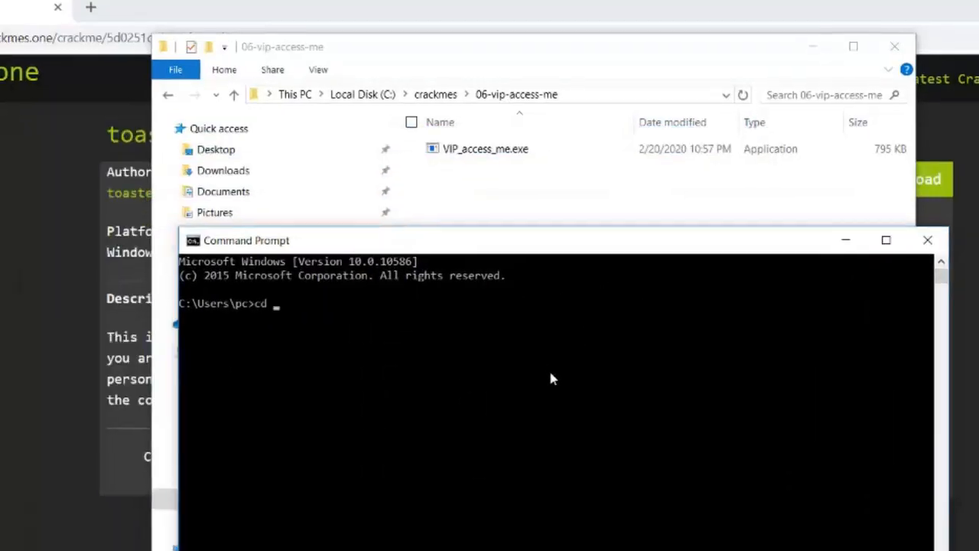
type("c:\\c")
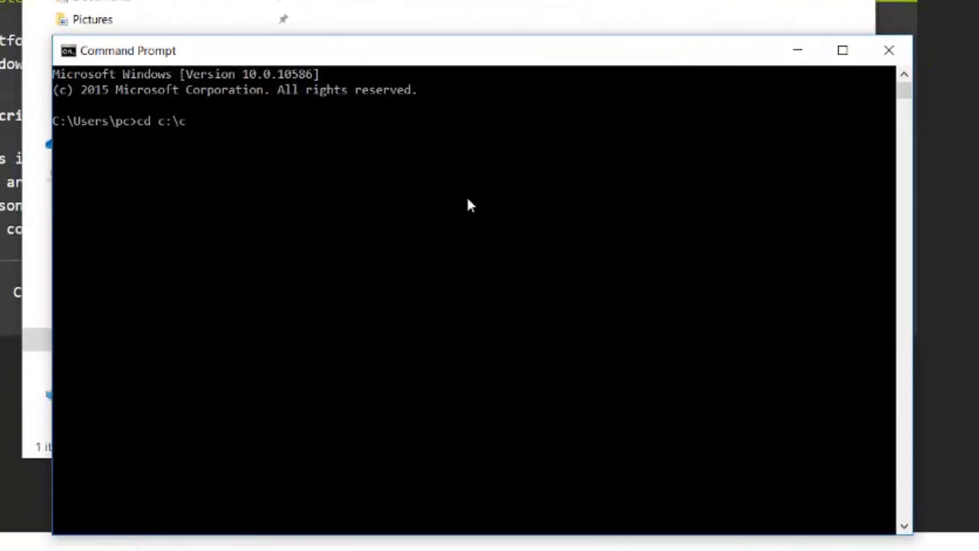
key("Return")
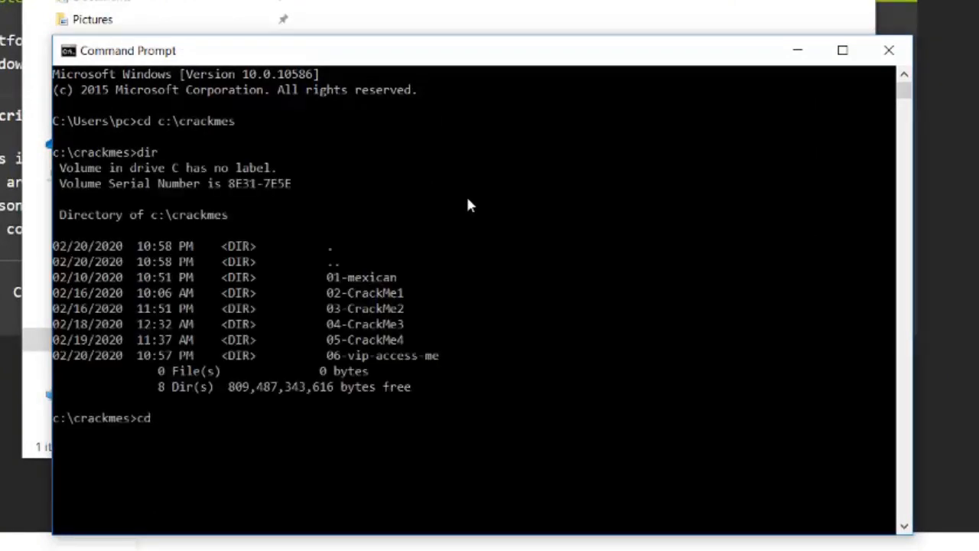
type("06-vip-access-me")
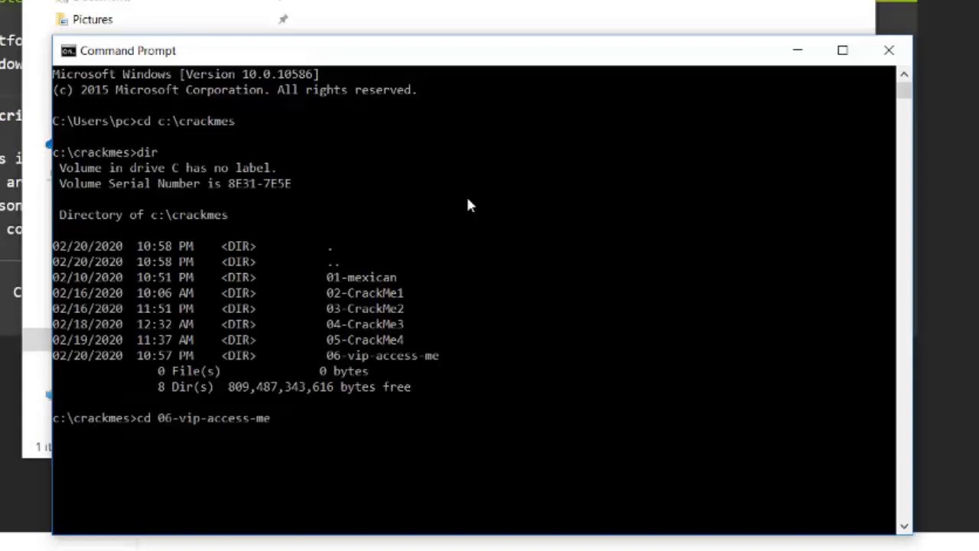
key("Return")
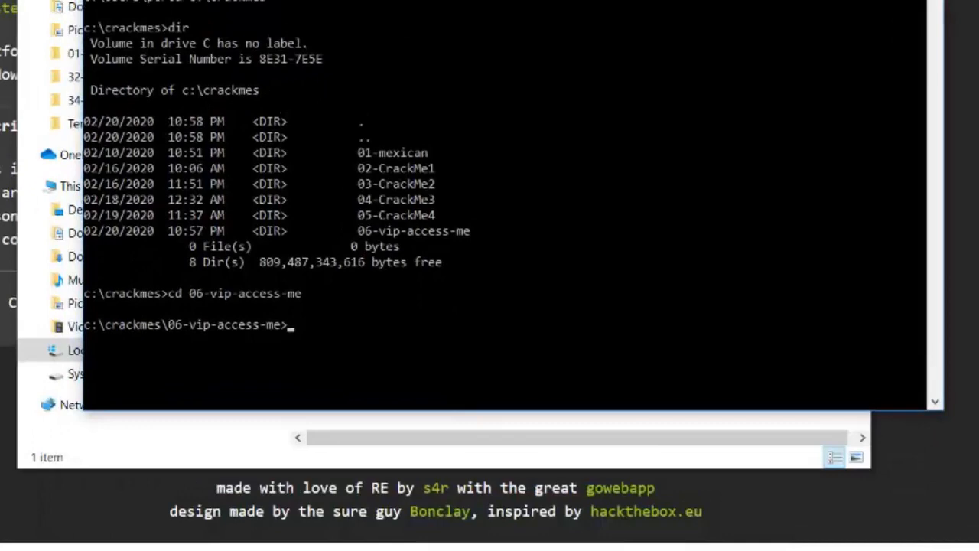
type("dir")
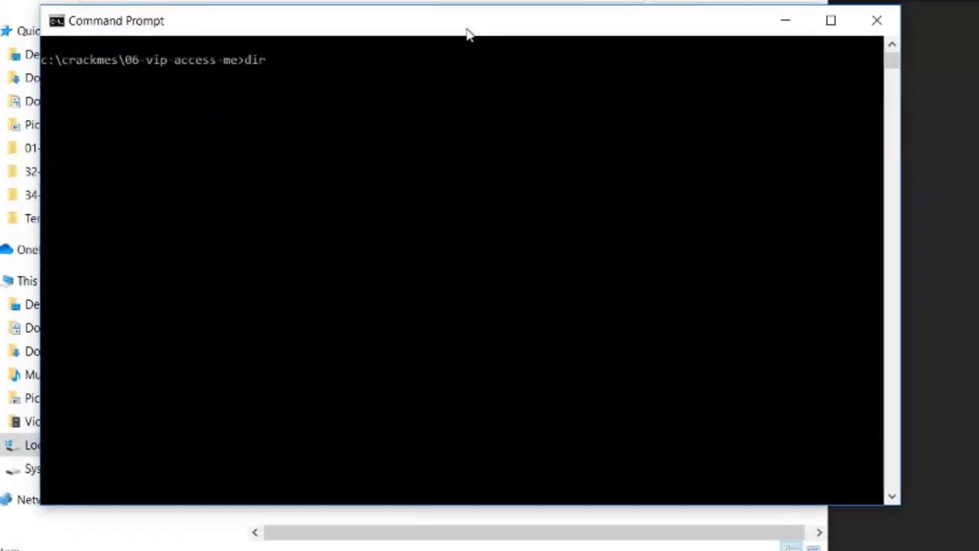
key("Return")
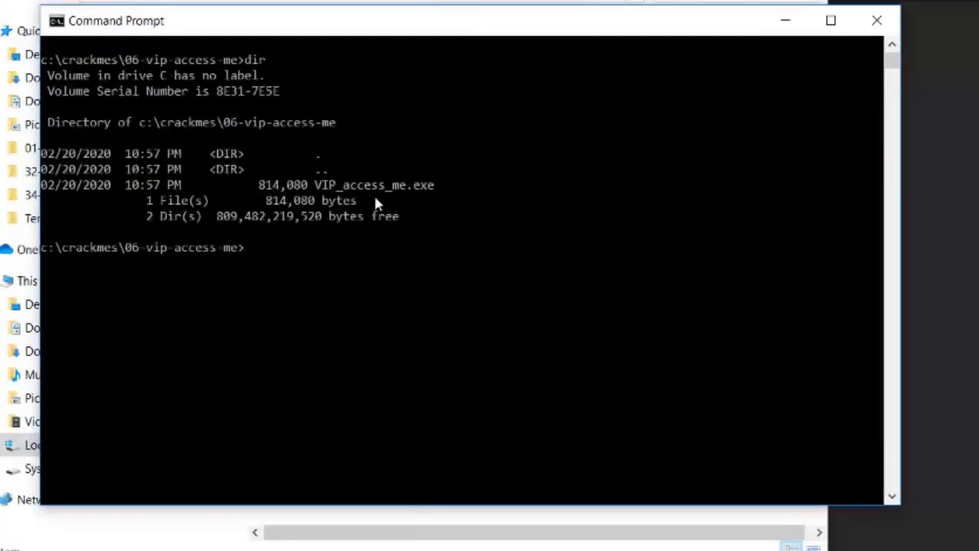
Run VIP_access_me.exe, answer yes as a VIP named aaaa, and get rejected as not on the list
type("VIP_access_me.exe")
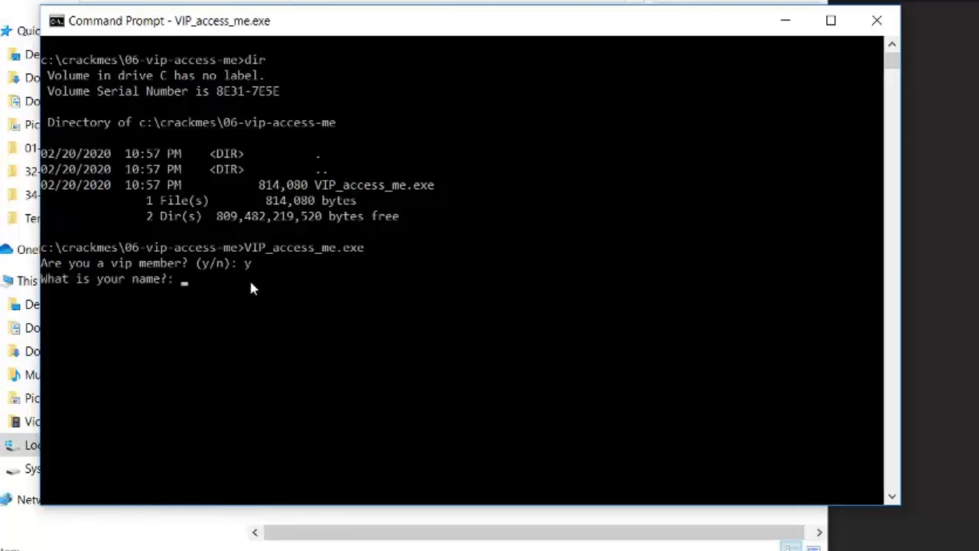
type("aaaa")
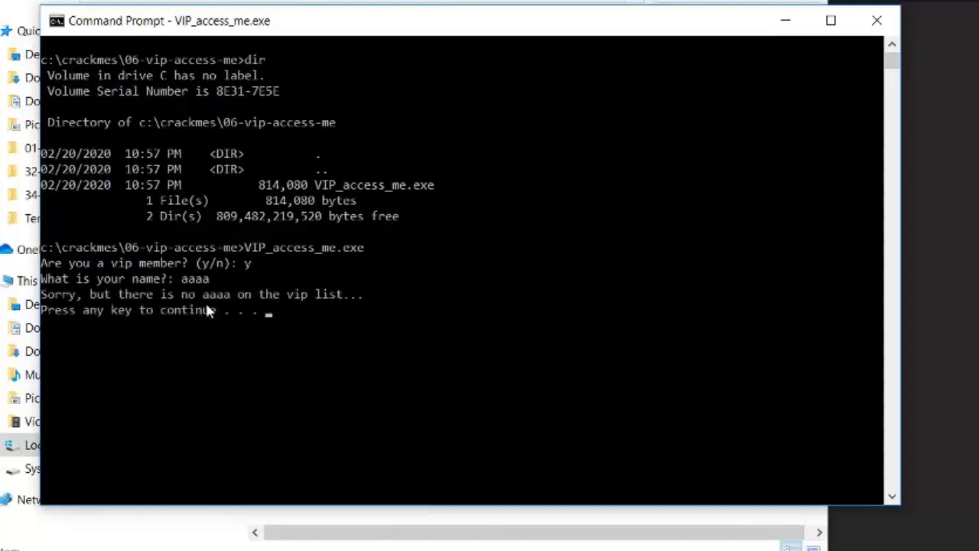
mouse_move(319, 308)
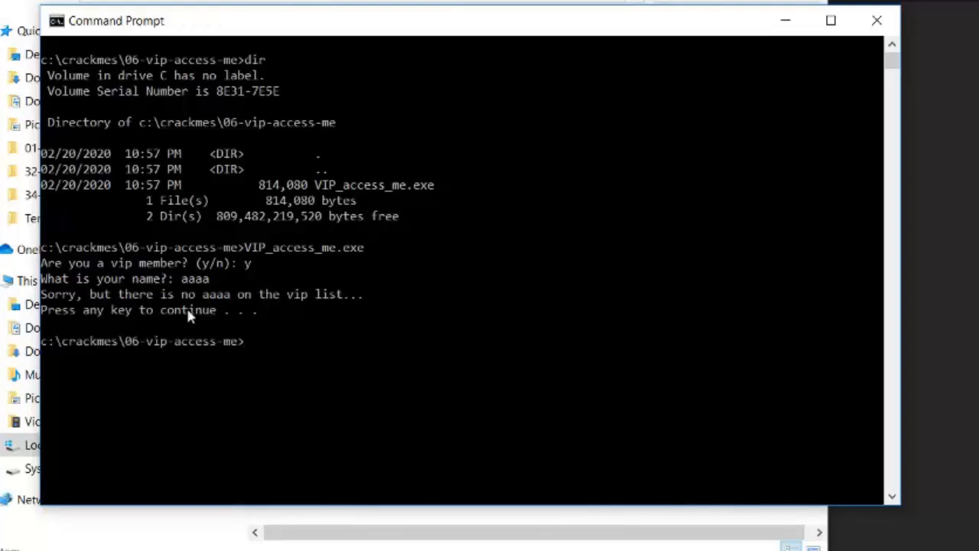
mouse_move(253, 294)
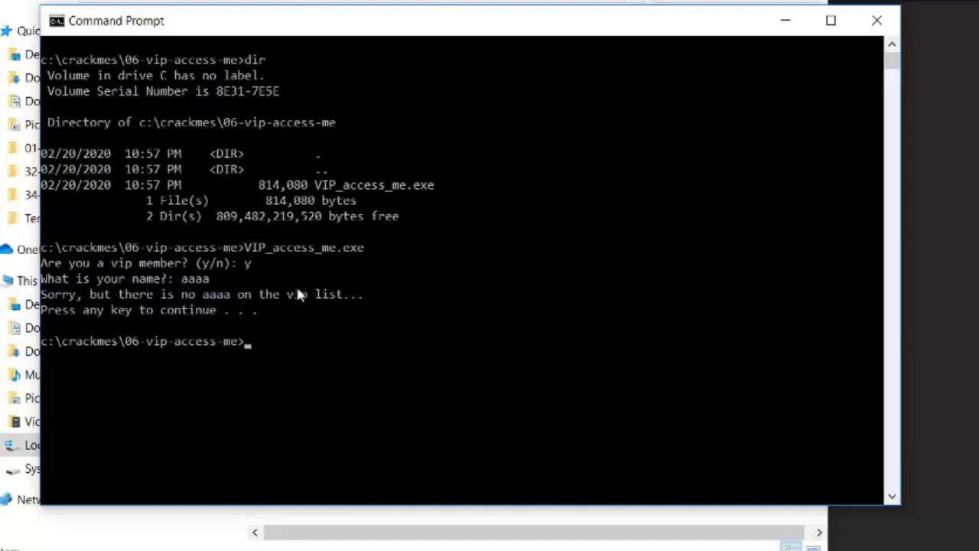
mouse_move(396, 367)
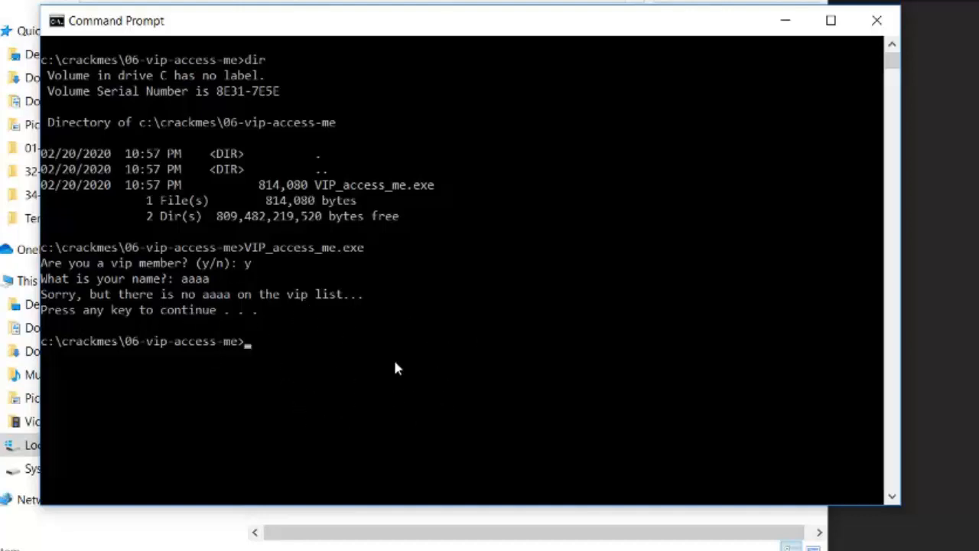
mouse_move(318, 352)
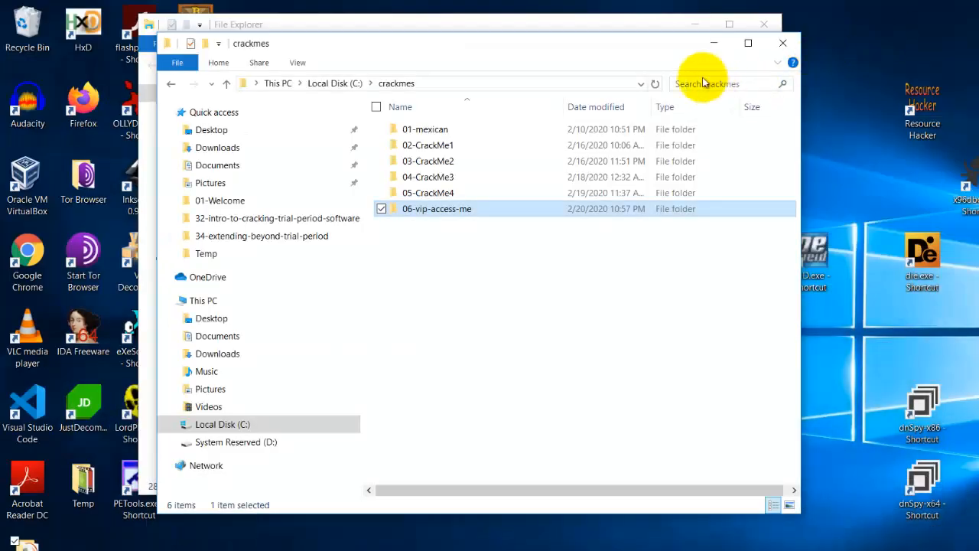
Scan VIP_access_me.exe in Detect It Easy, identifying it as a 32-bit MinGW console PE
double_click(436, 208)
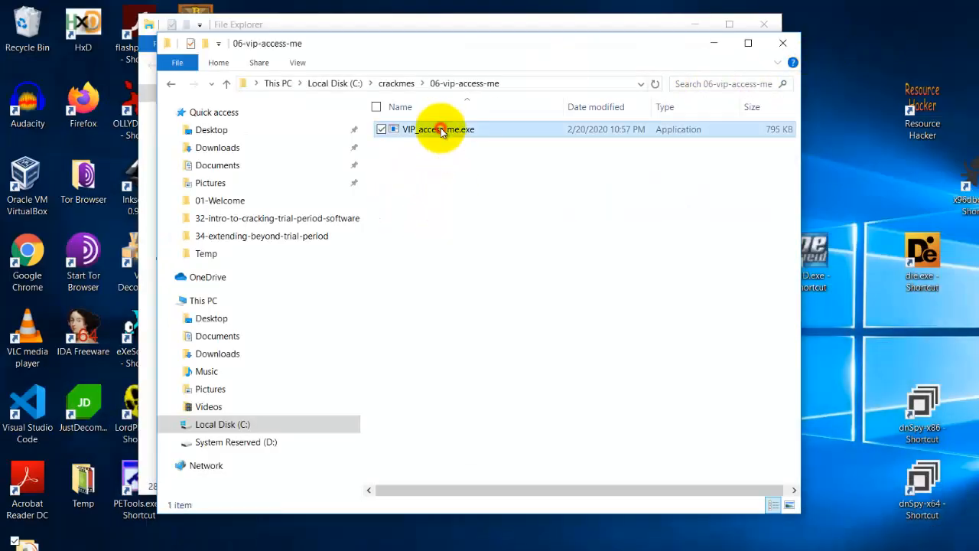
left_click(438, 129)
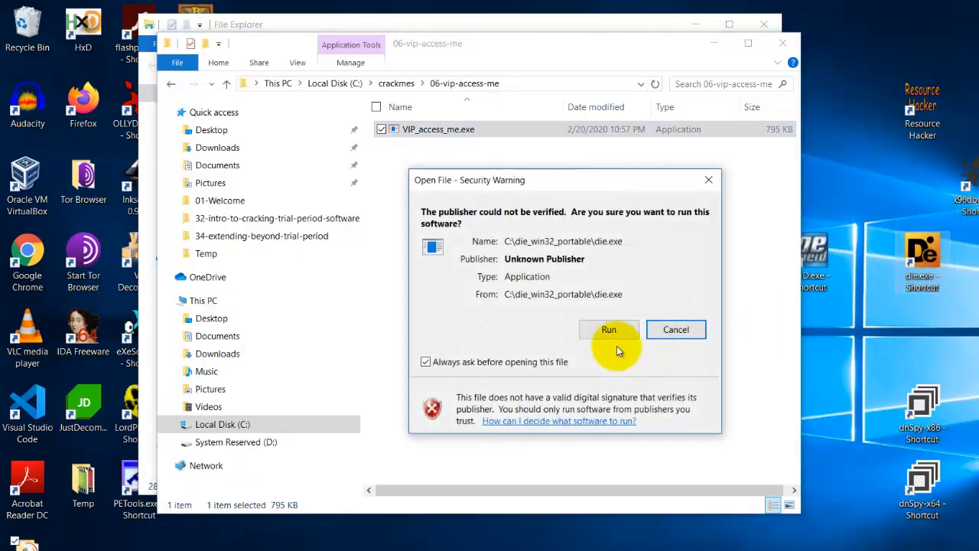
left_click(608, 329)
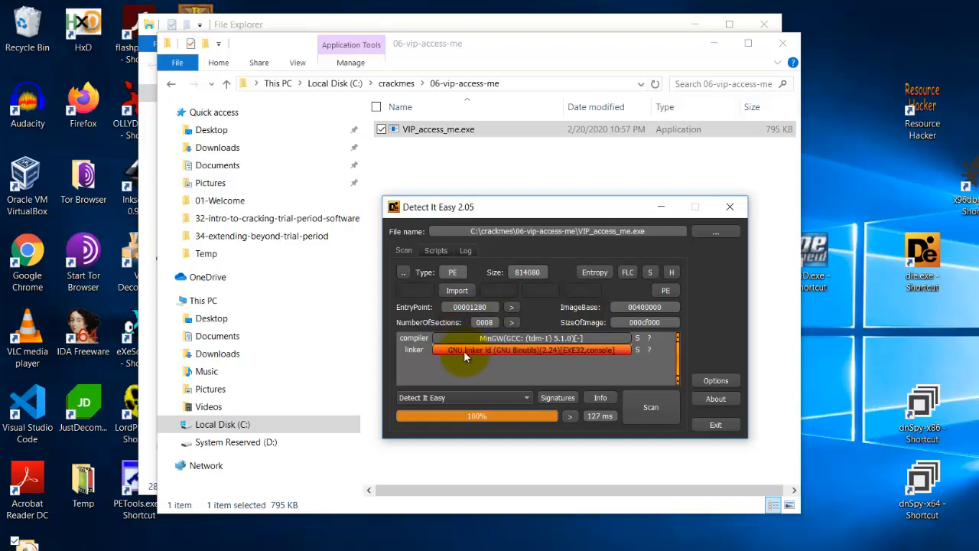
mouse_move(471, 368)
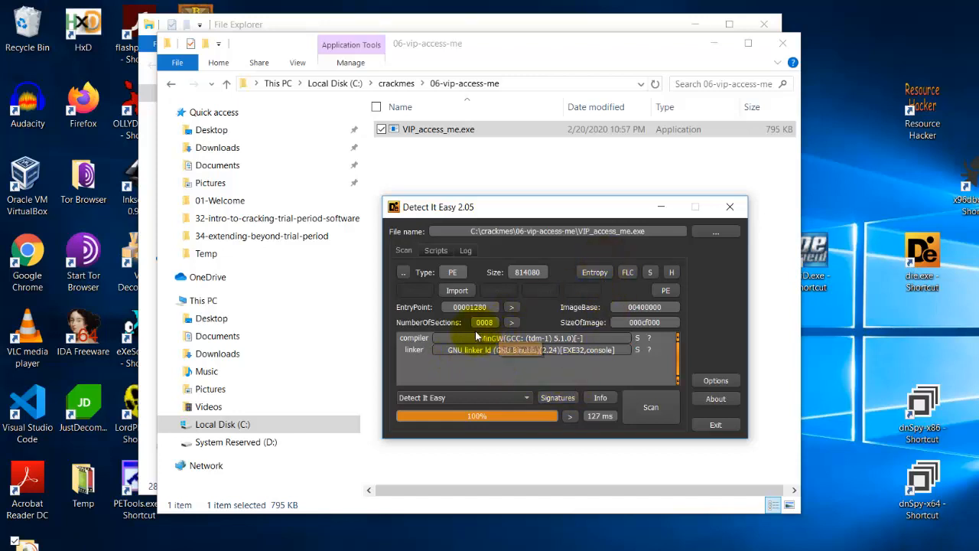
Close Detect It Easy and load VIP_access_me.exe in x32dbg, paused at its entry point
left_click(468, 306)
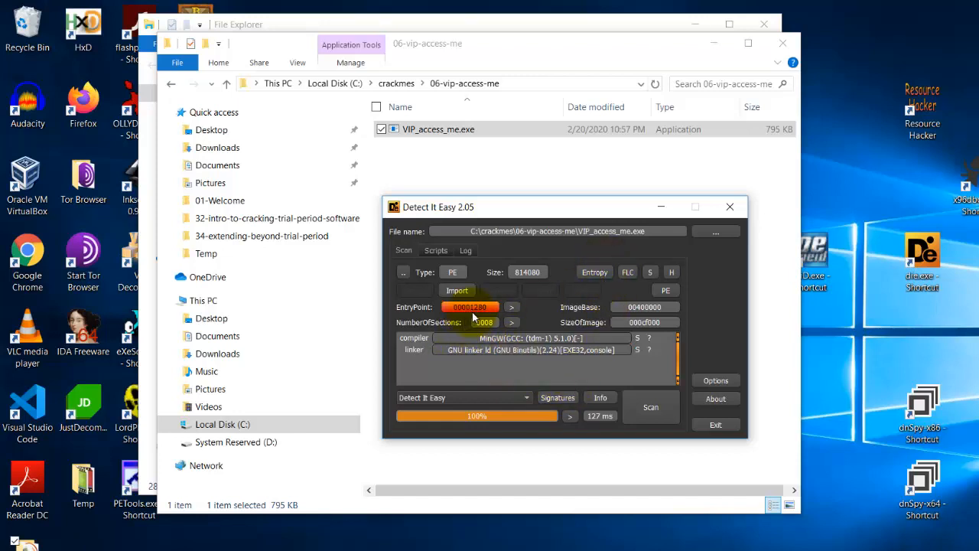
mouse_move(729, 208)
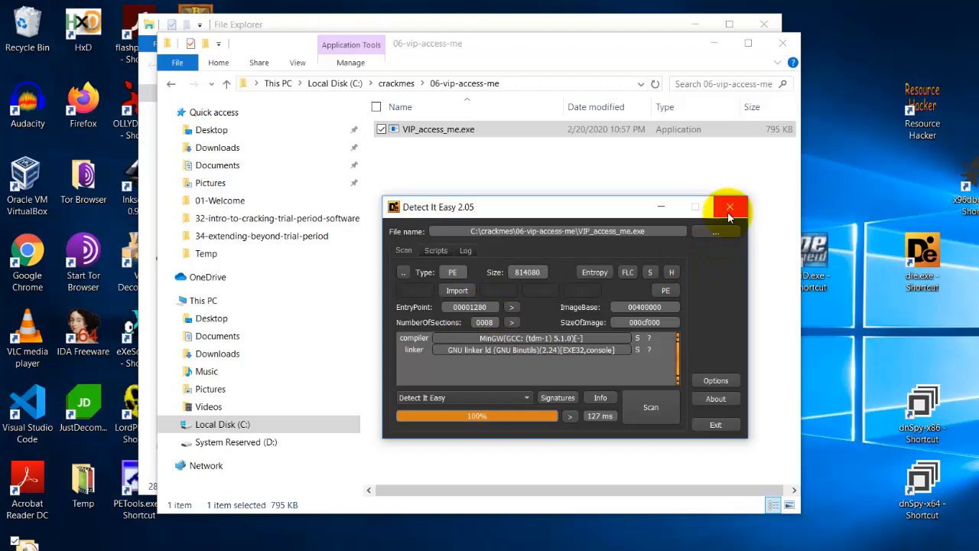
left_click(728, 207)
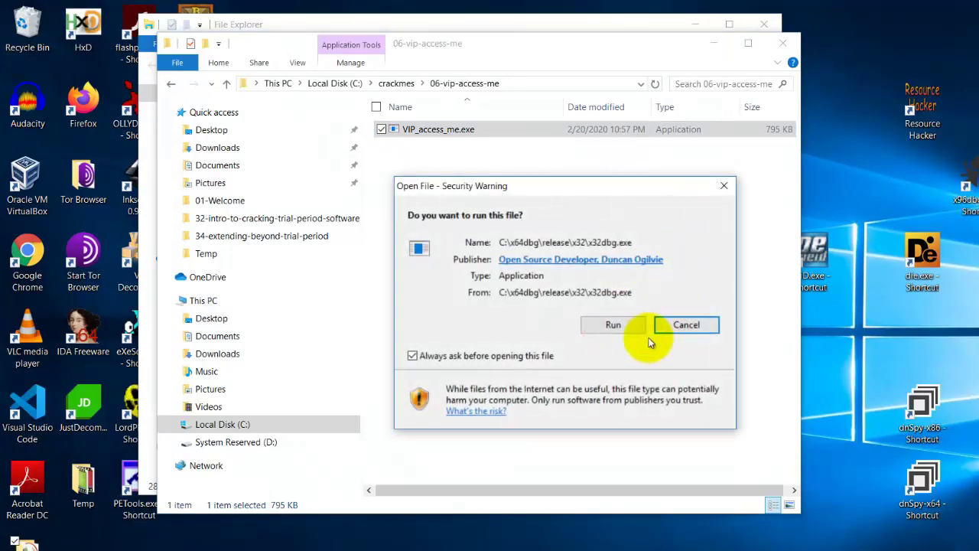
left_click(612, 325)
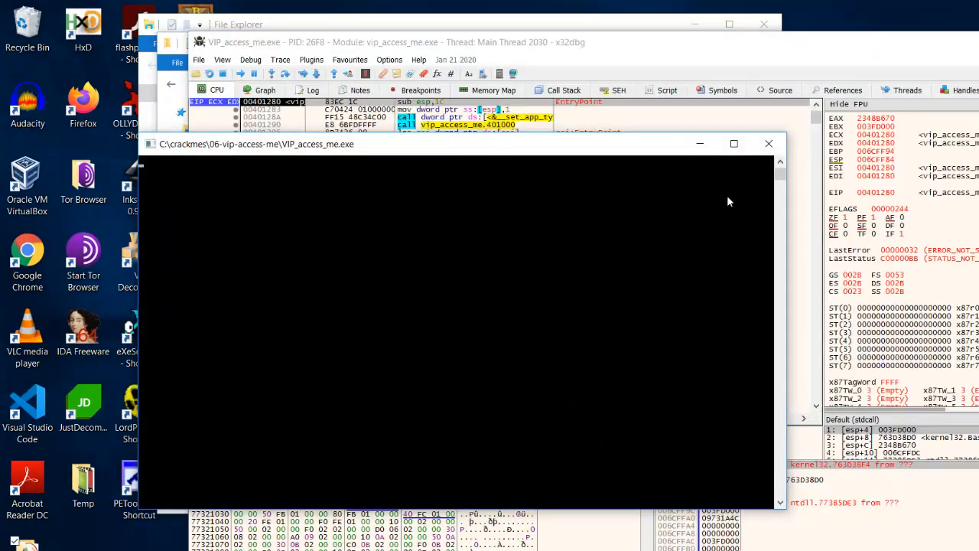
left_click(768, 144)
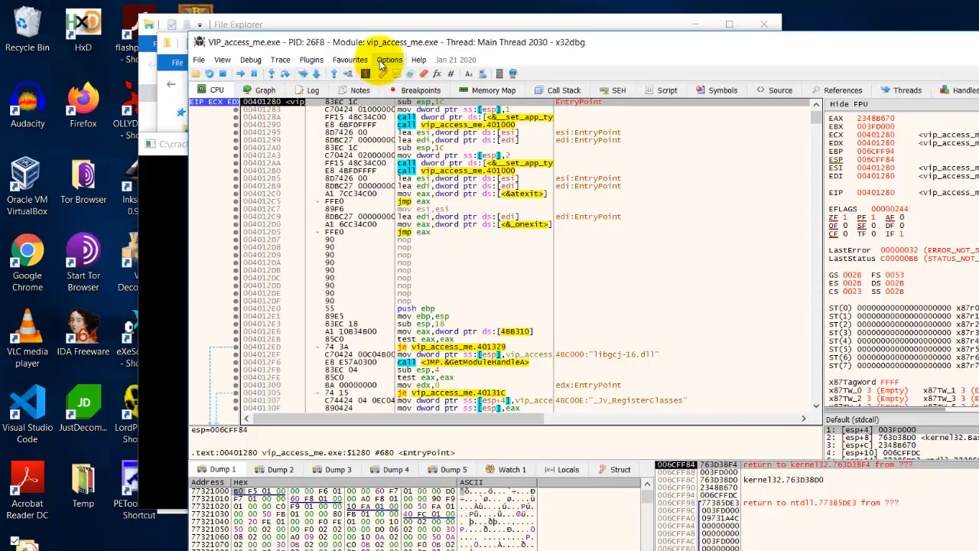
In Preferences > Events, disable breaking on System Breakpoint and TLS Callbacks
left_click(388, 60)
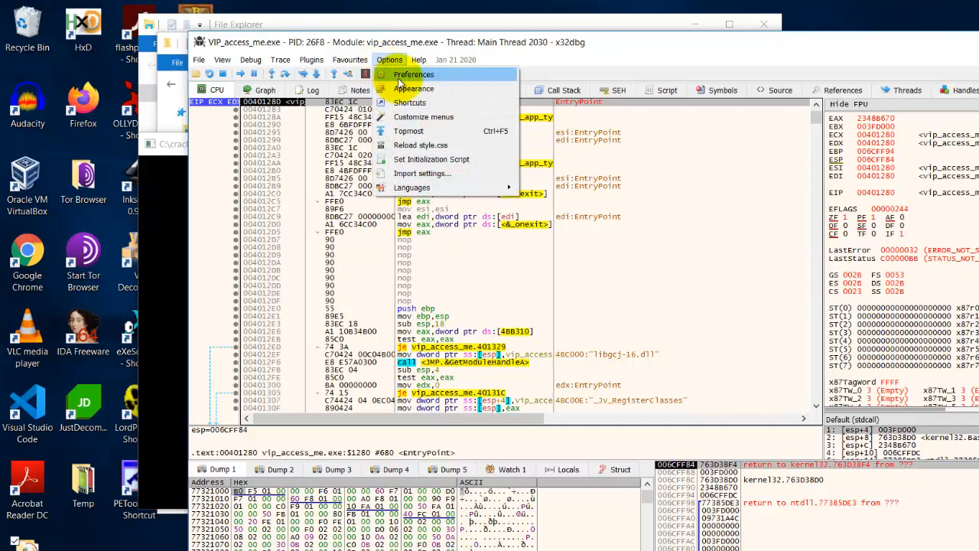
left_click(414, 73)
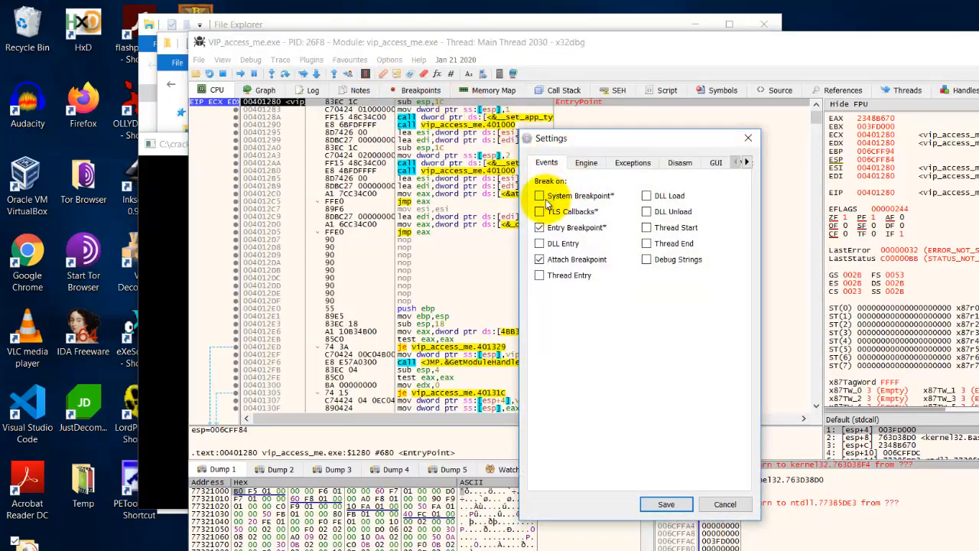
left_click(540, 211)
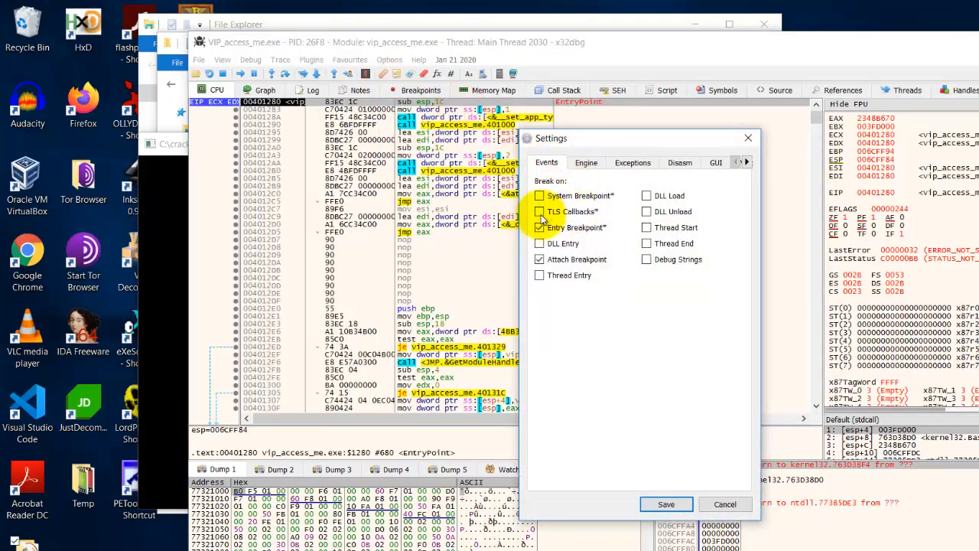
mouse_move(635, 199)
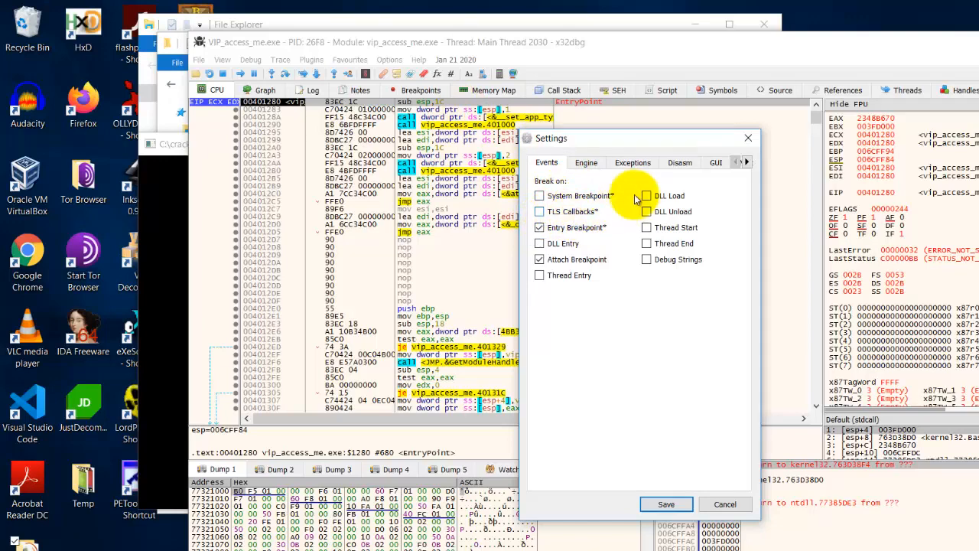
left_click(634, 162)
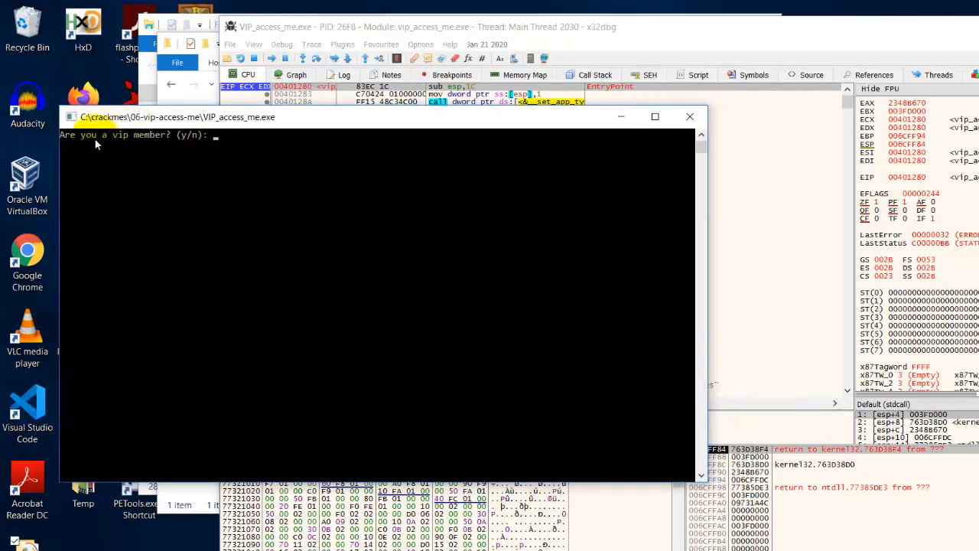
mouse_move(247, 160)
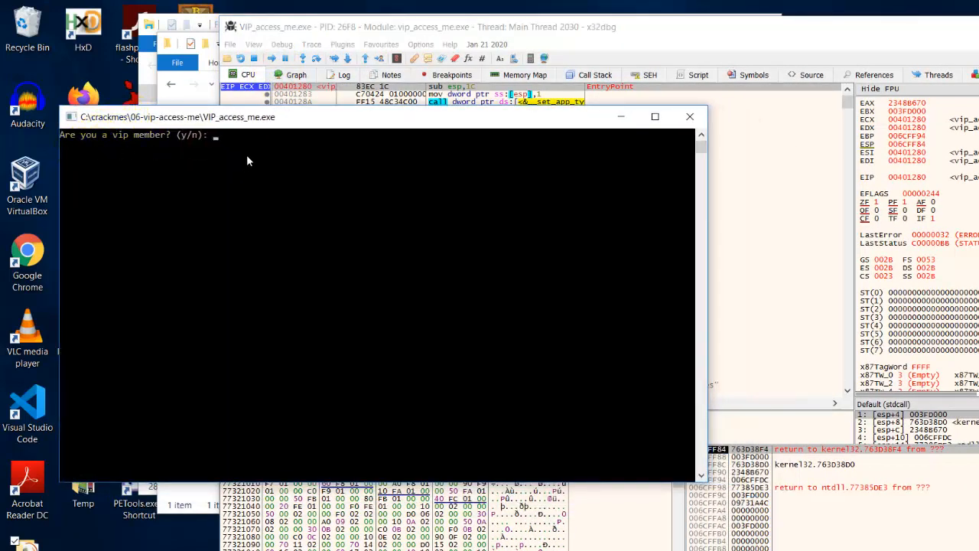
Answer yes with name aaaa in the debugged crackme and get the not-on-the-vip-list rejection
type("y")
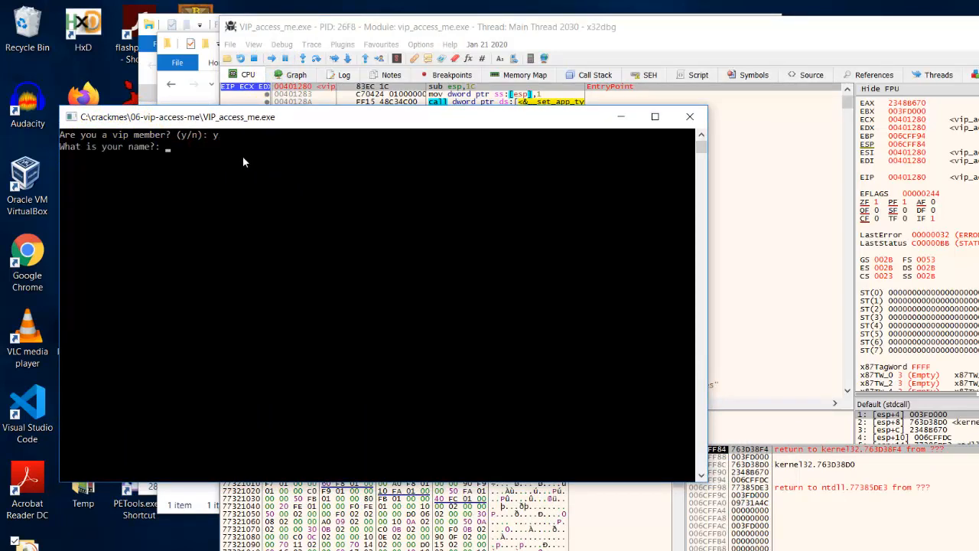
type("aaaa")
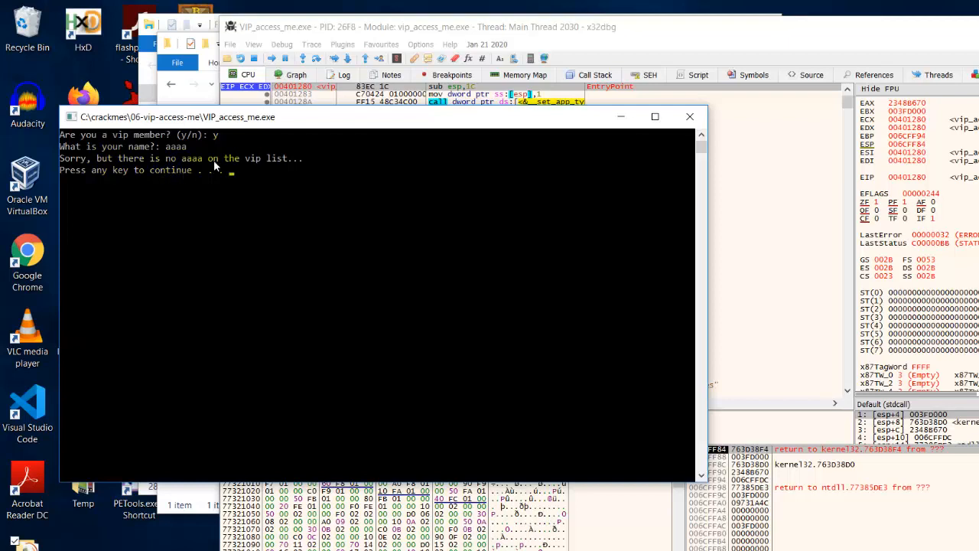
mouse_move(278, 175)
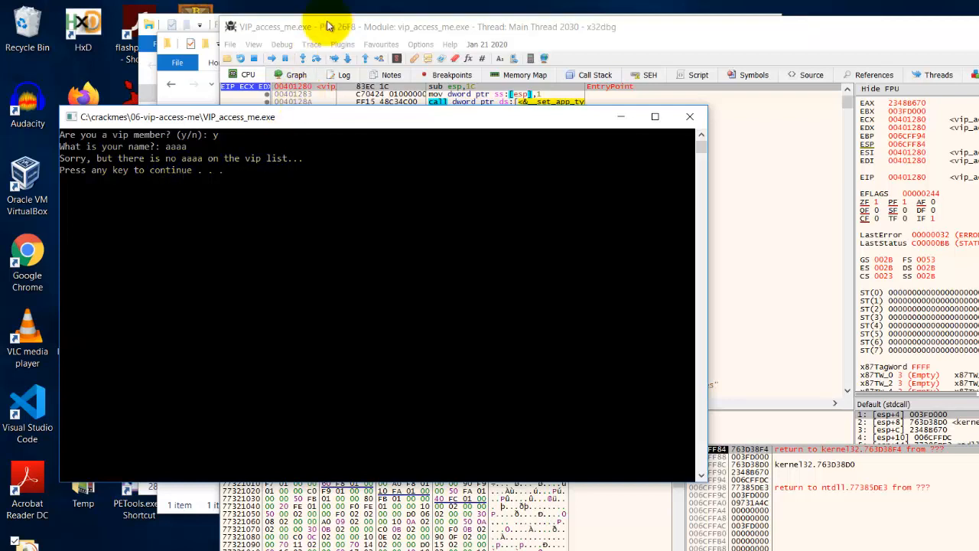
mouse_move(248, 174)
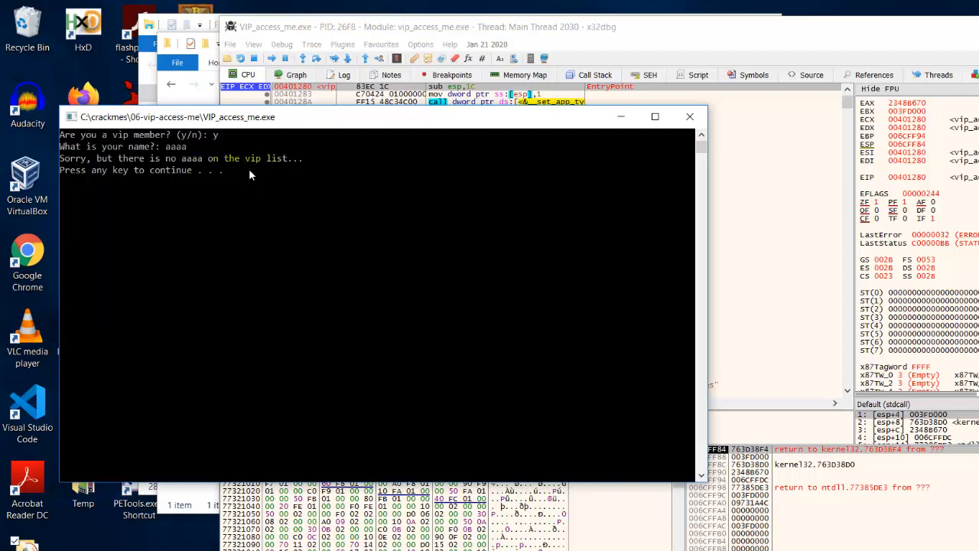
mouse_move(220, 171)
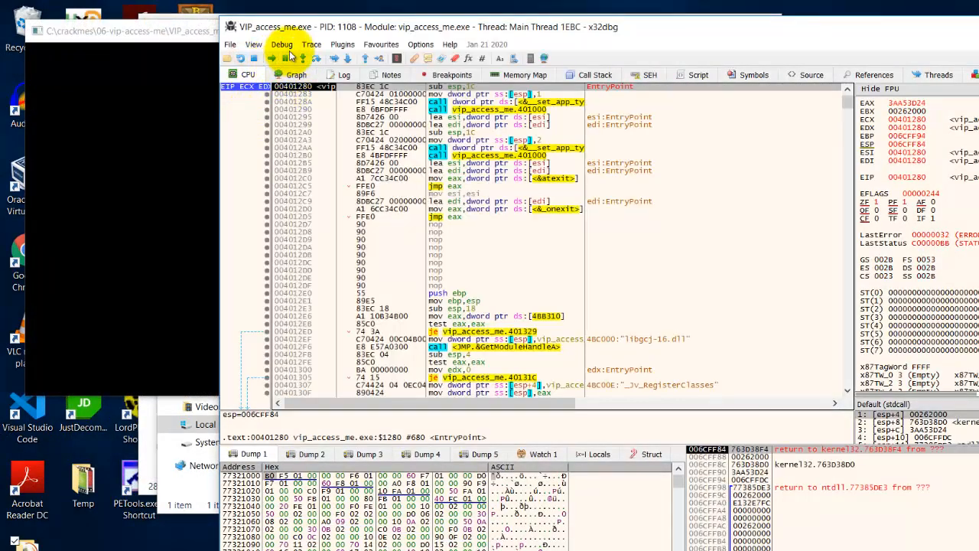
Animate over the crackme until its name prompt after answering y, then restart it at entry
left_click(313, 43)
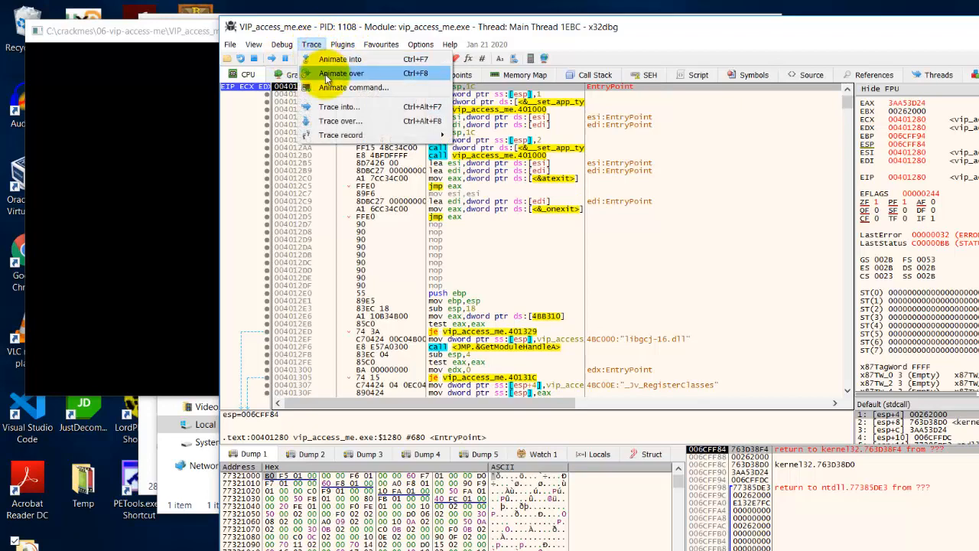
left_click(341, 74)
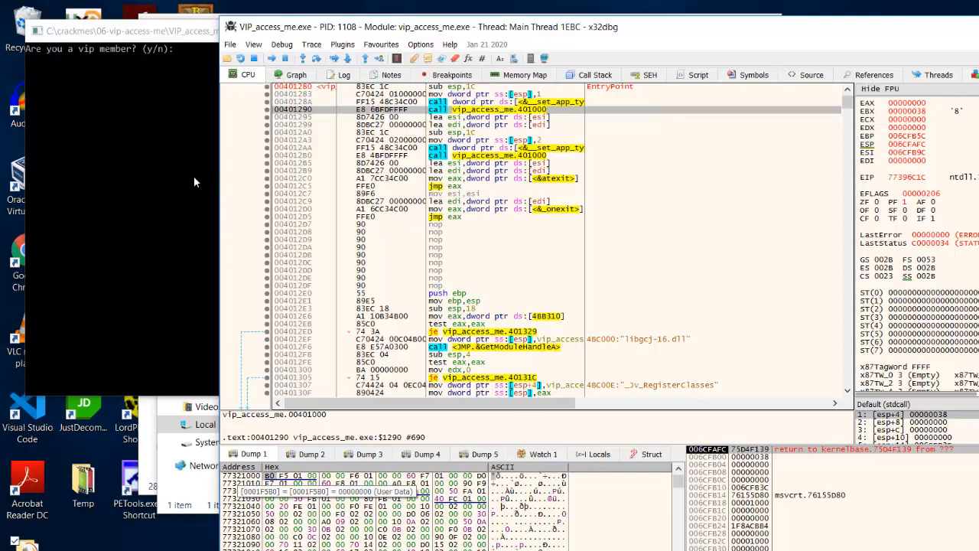
left_click(153, 31)
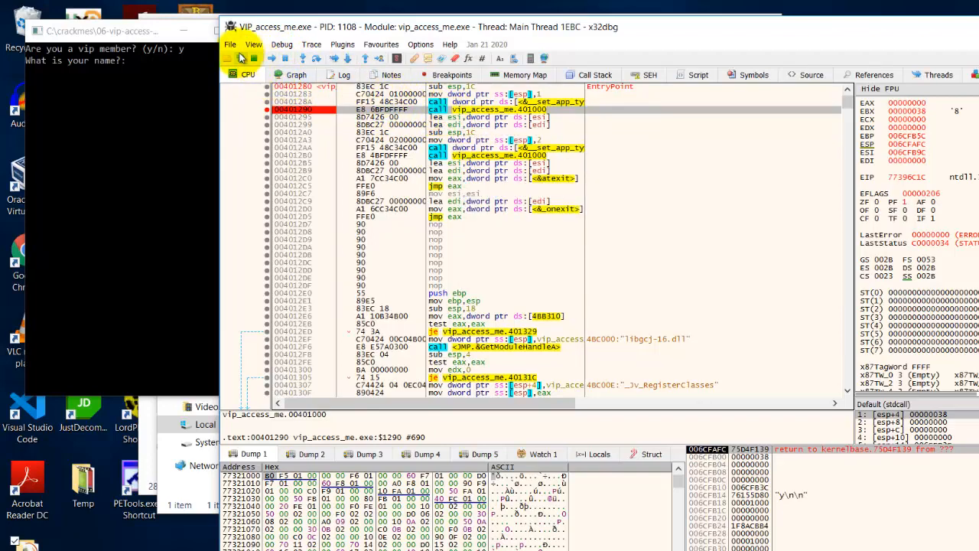
left_click(252, 58)
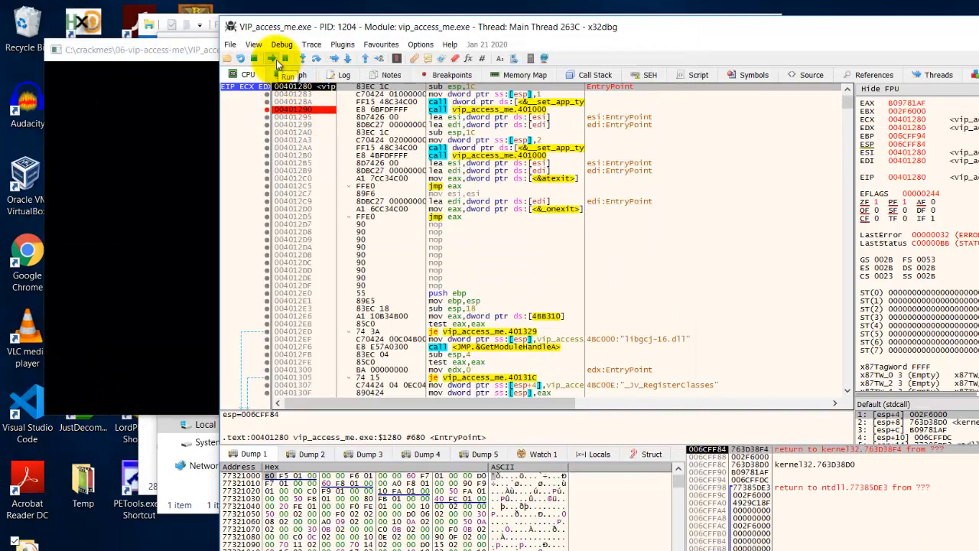
Run the restarted crackme and answer y so it reaches the name prompt
left_click(273, 58)
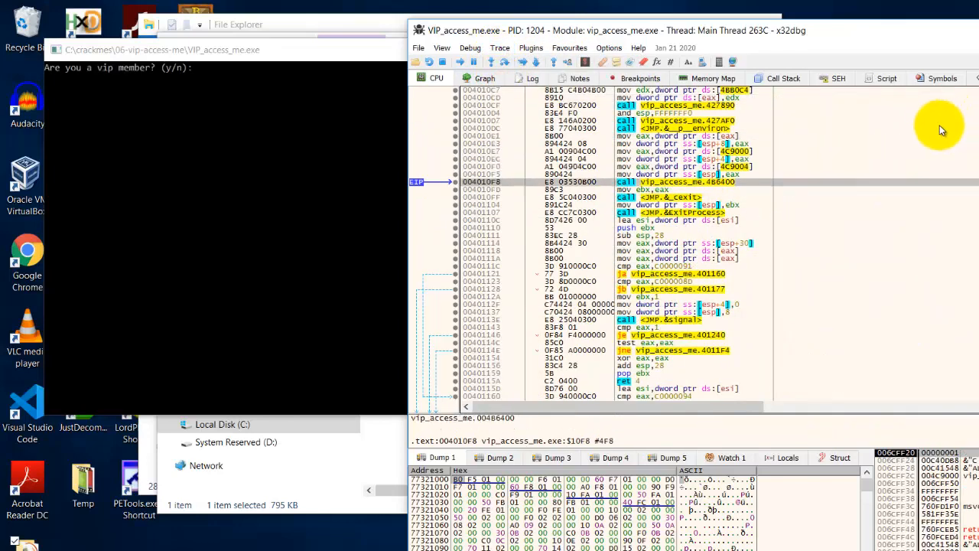
mouse_move(524, 190)
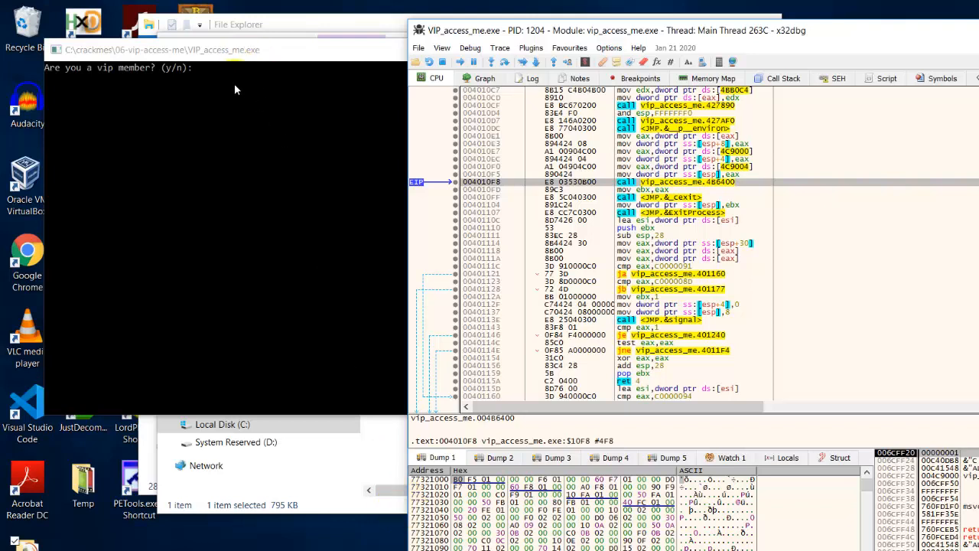
type("y")
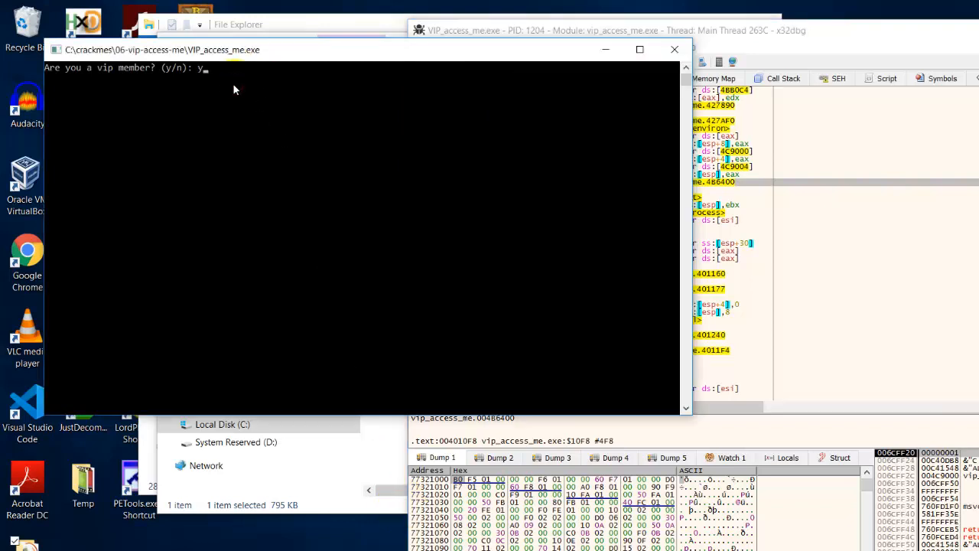
key("Return")
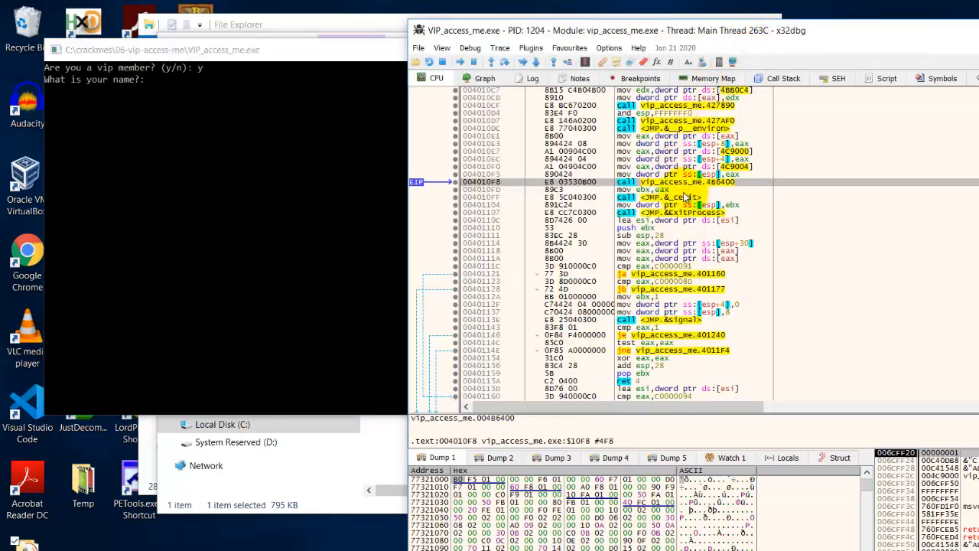
mouse_move(528, 176)
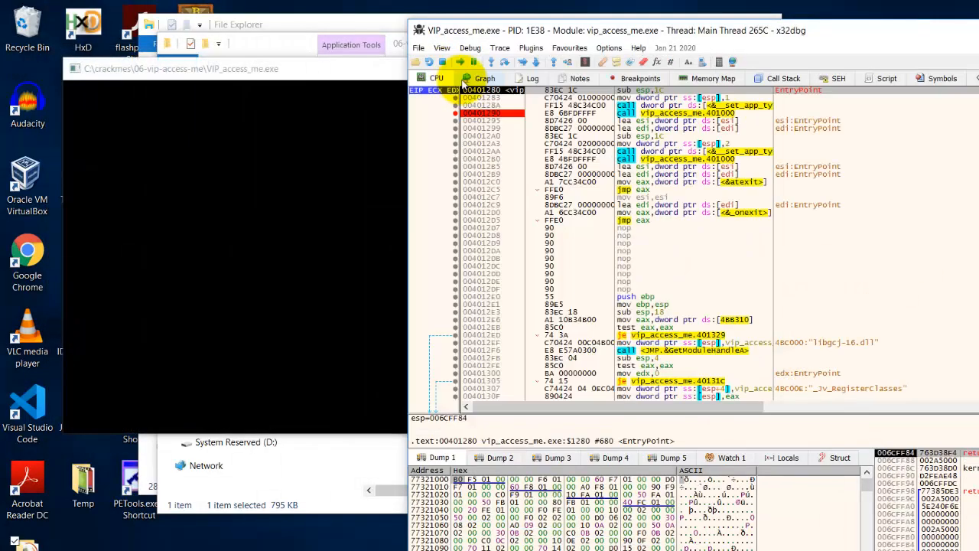
Run to the 'Are you a vip member?' breakpoint, step over its calls and answer y
left_click(459, 61)
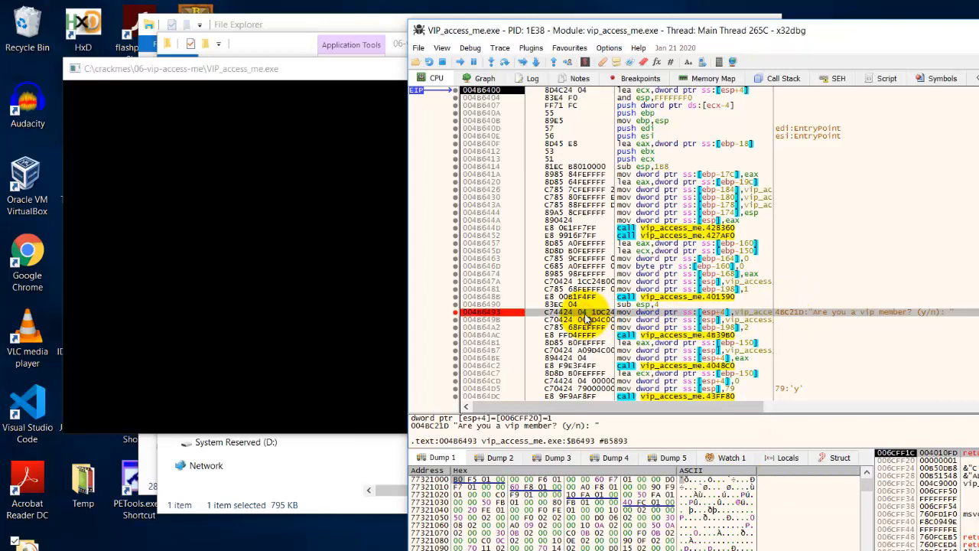
mouse_move(869, 321)
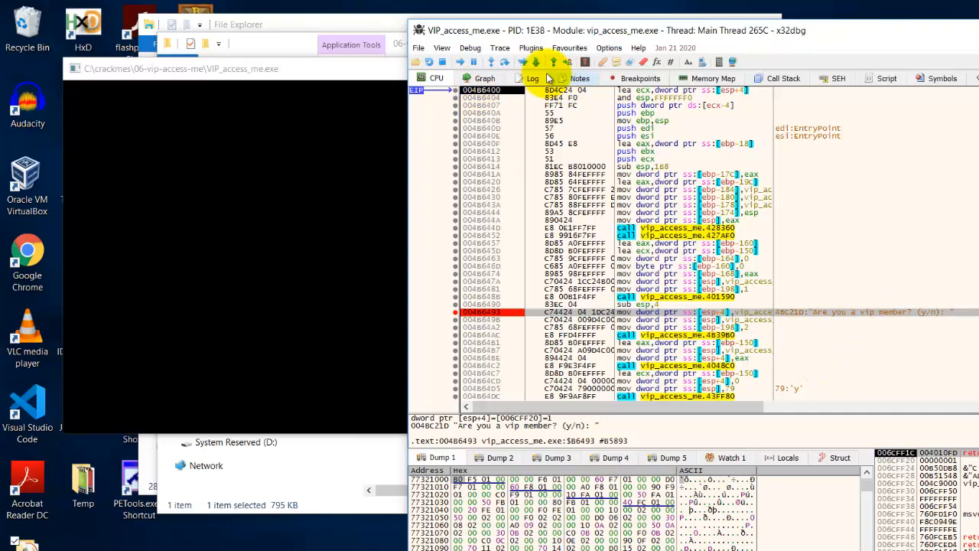
left_click(456, 61)
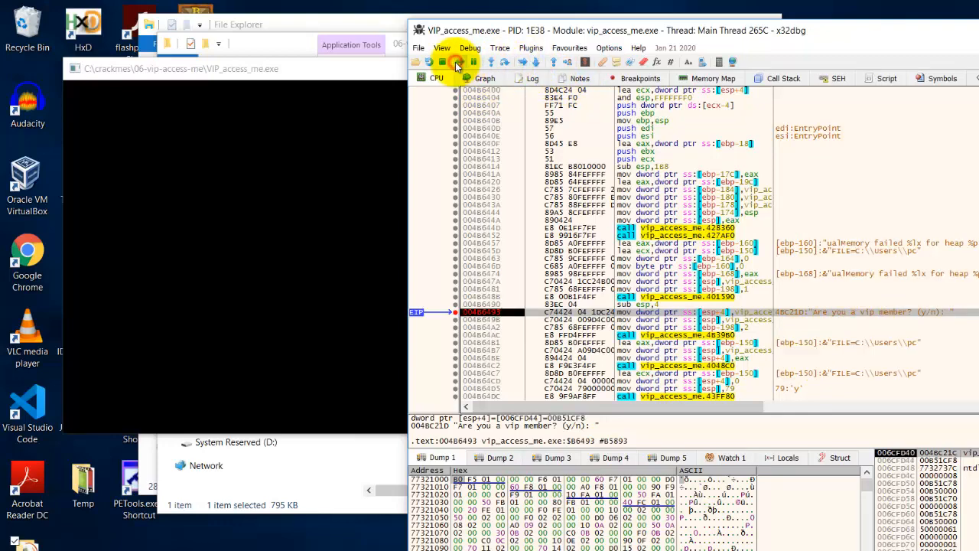
mouse_move(765, 286)
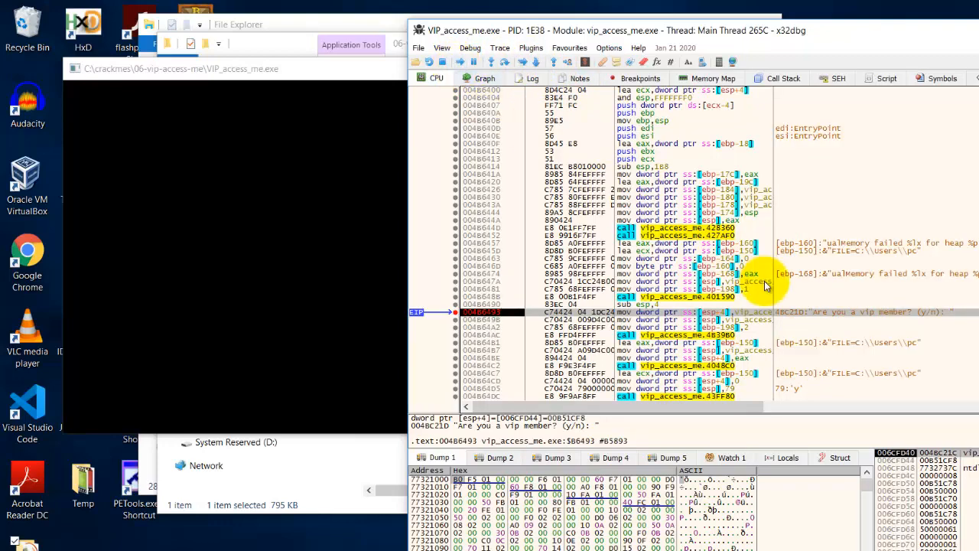
key("F8")
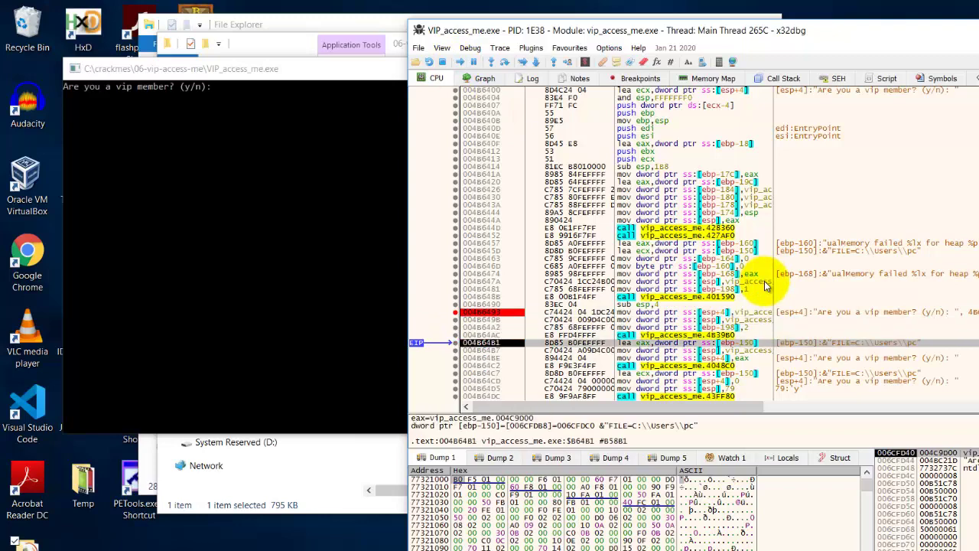
key("F8")
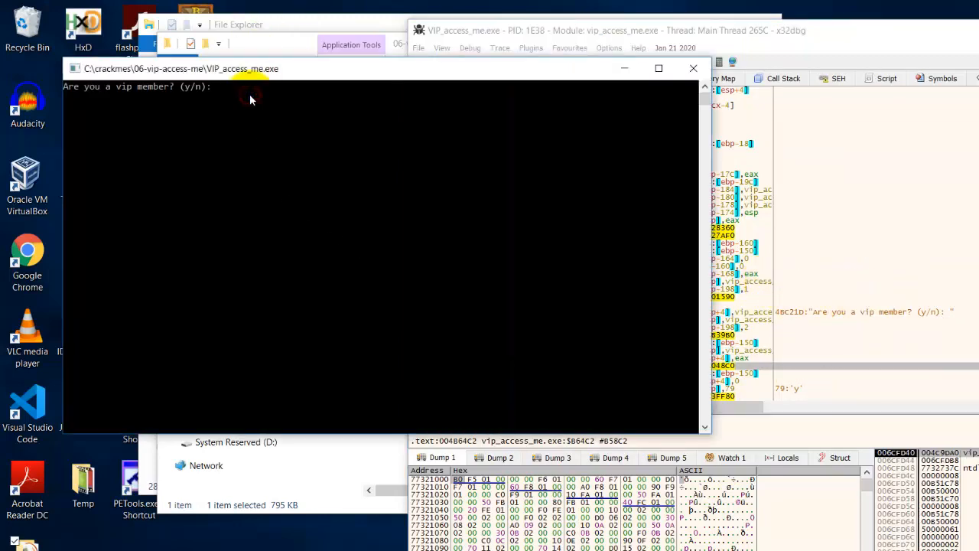
type("y")
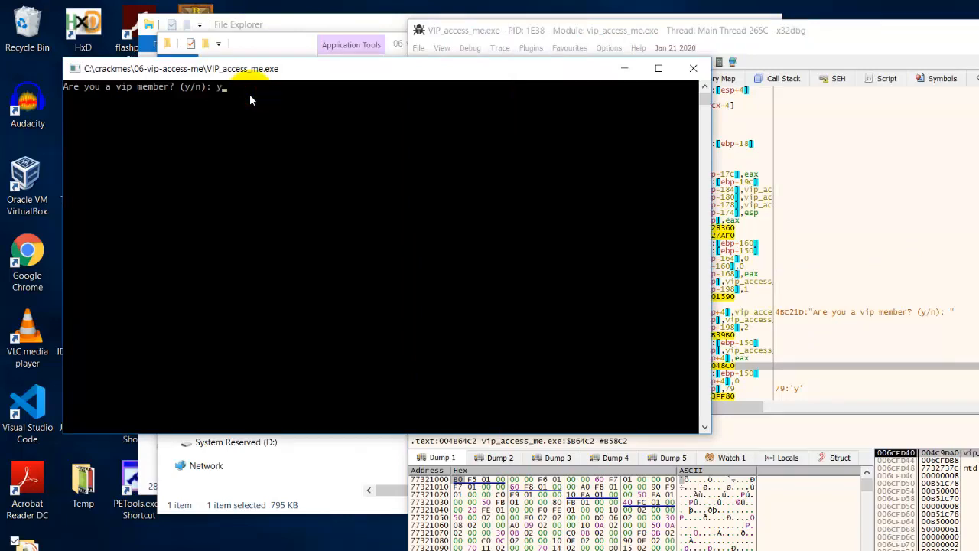
left_click(757, 31)
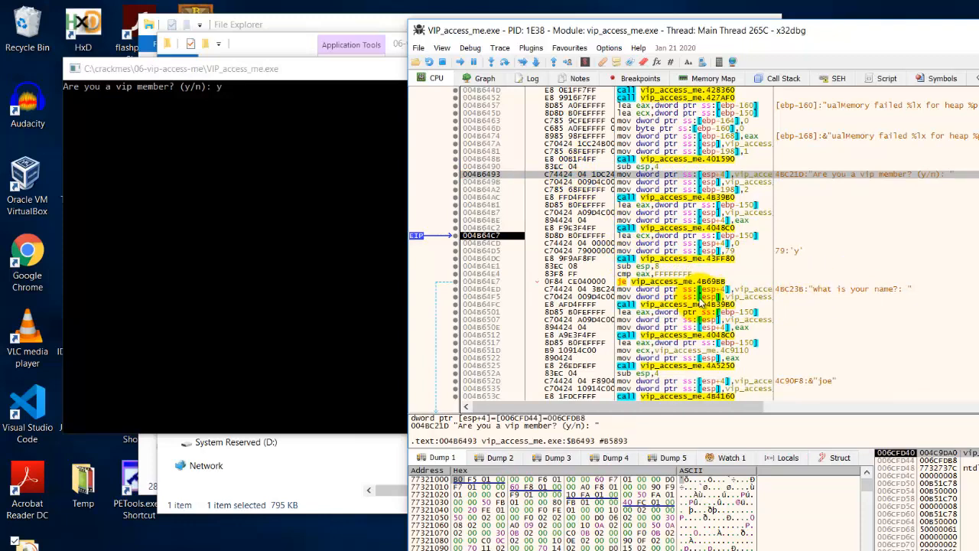
mouse_move(844, 296)
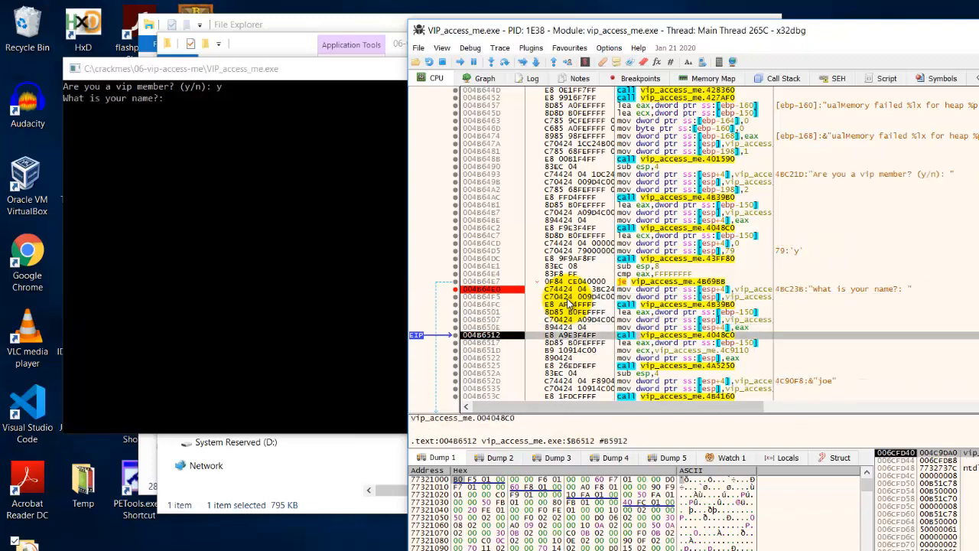
mouse_move(857, 404)
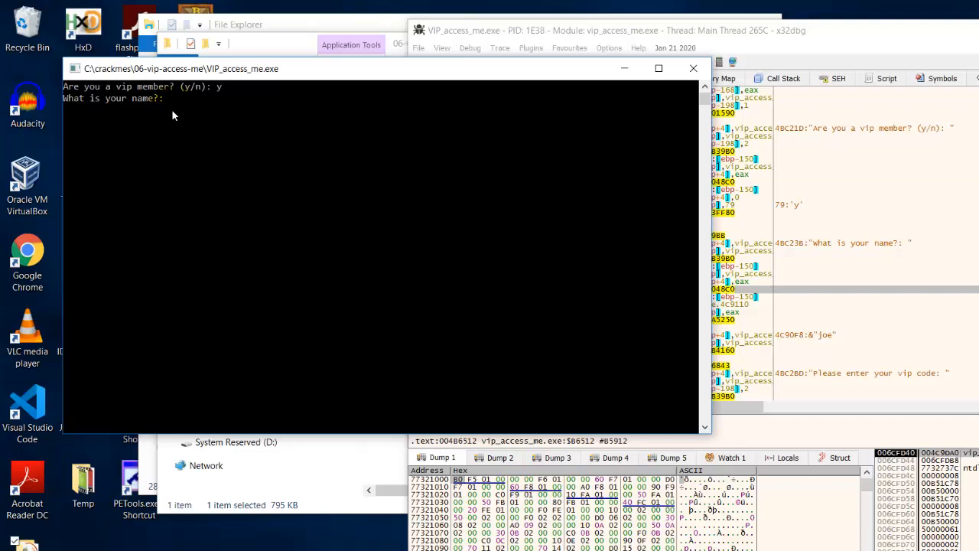
Enter aaaa at the 'What is your name?' prompt while stepping
type("aaaa")
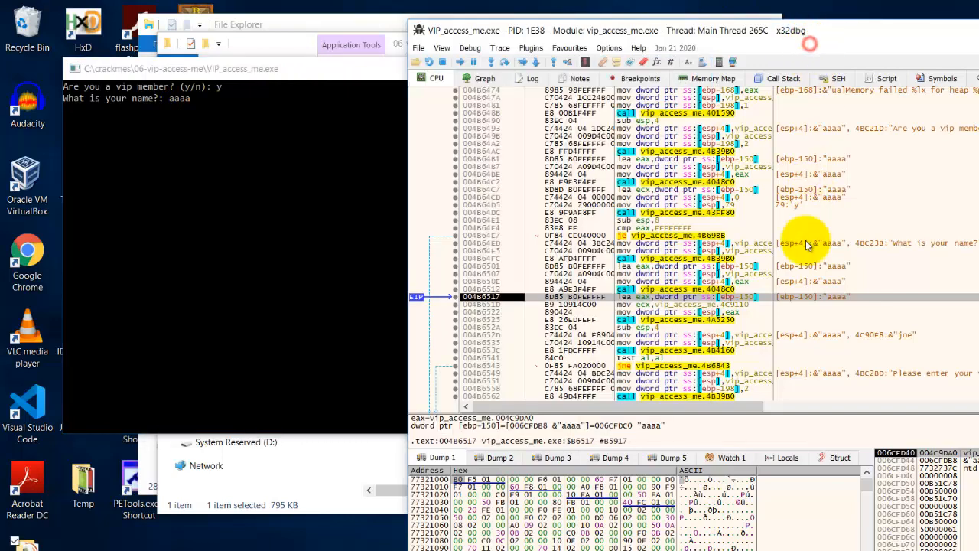
mouse_move(836, 306)
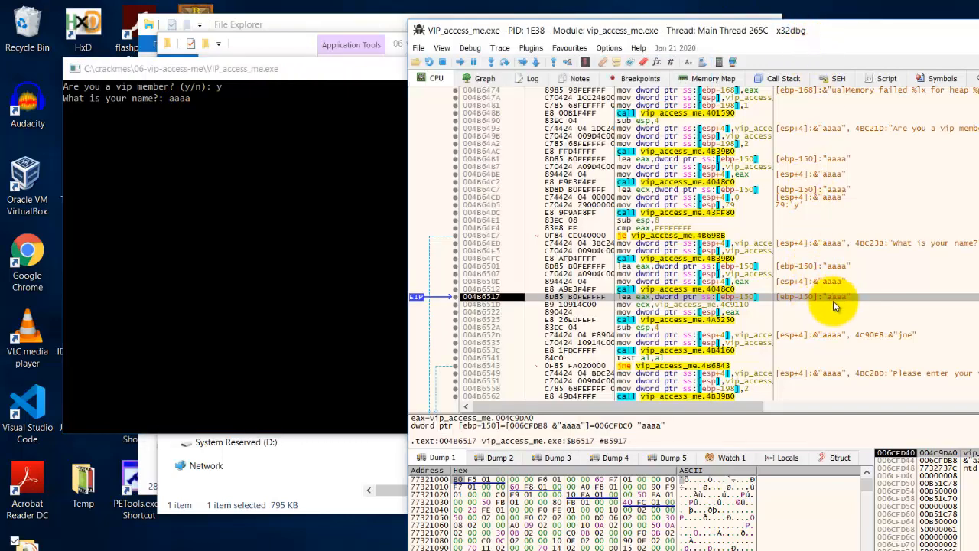
Step past the compare of aaaa against joe until its conditional jump is taken
scroll("down", 3)
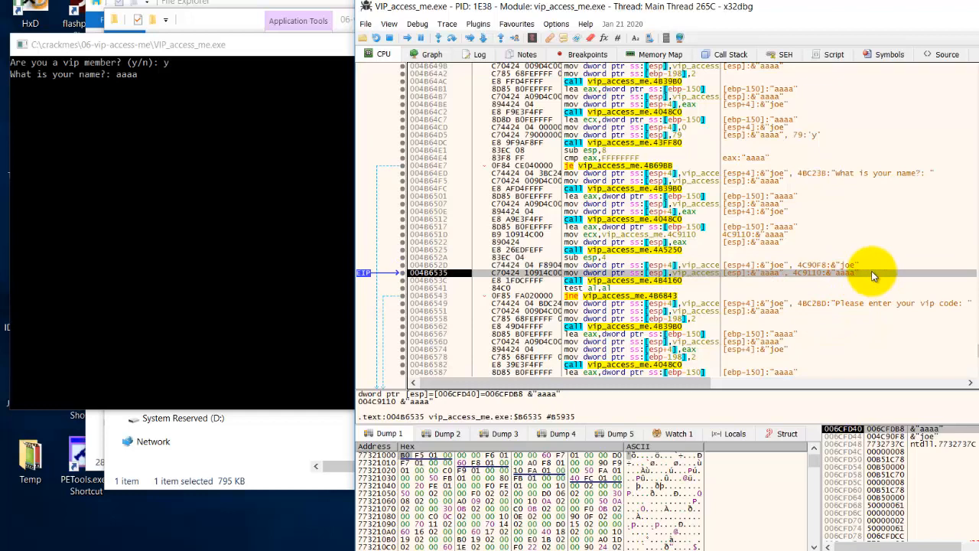
mouse_move(722, 284)
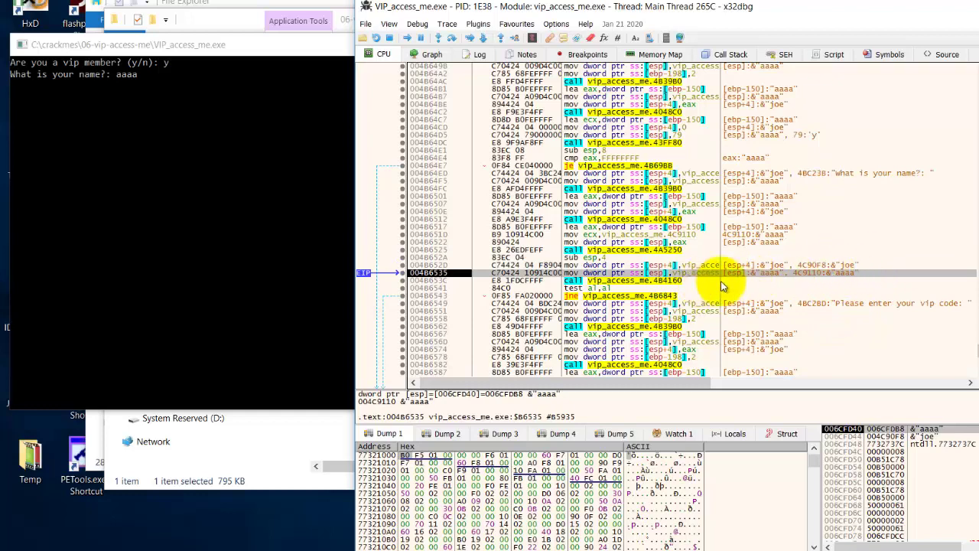
mouse_move(826, 287)
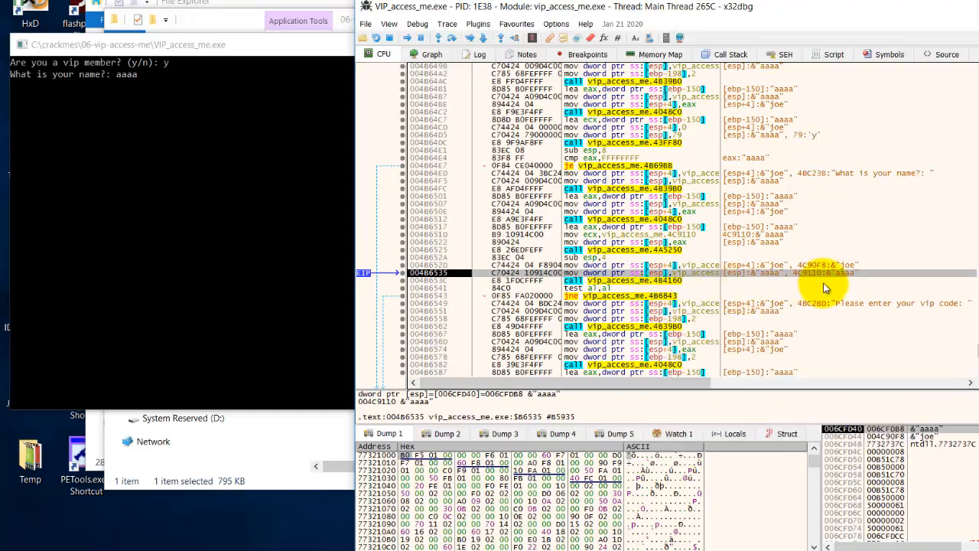
mouse_move(849, 289)
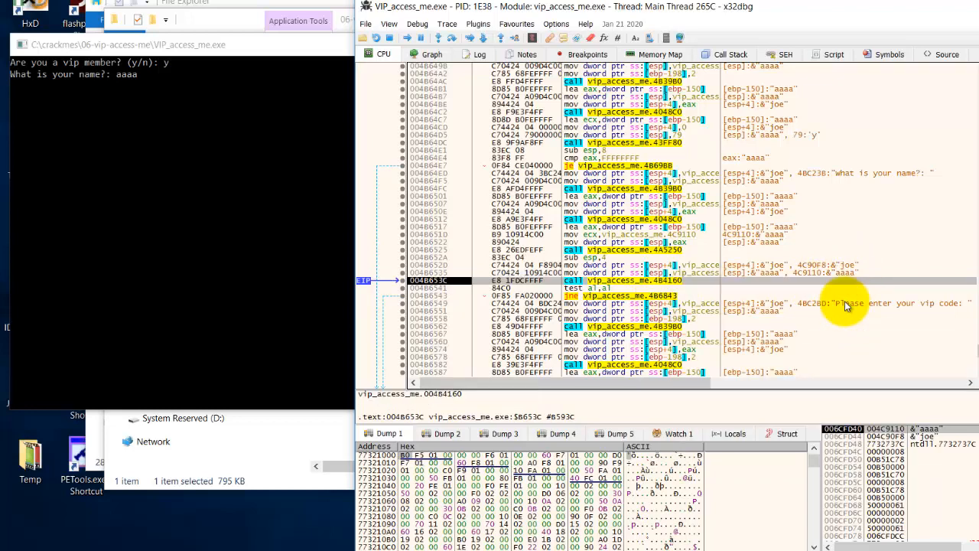
key("F8")
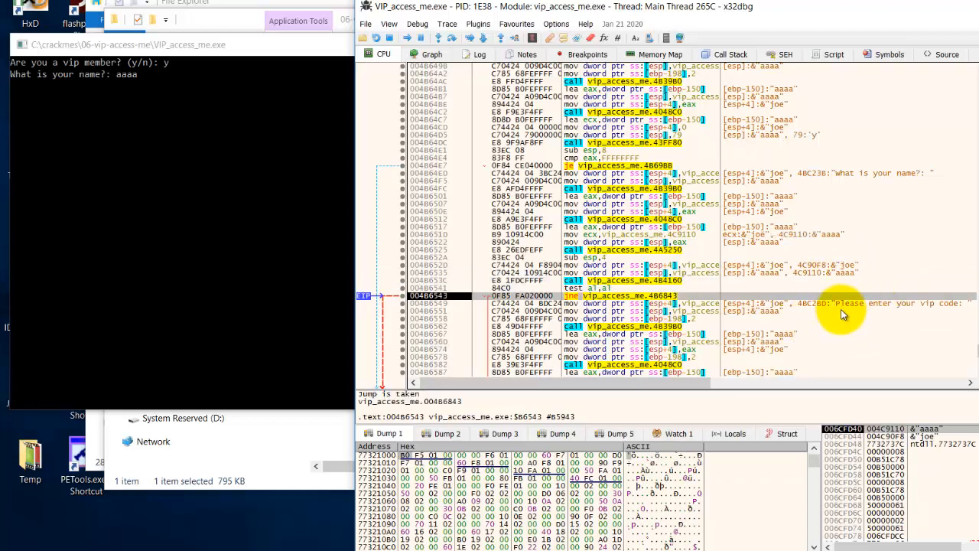
mouse_move(857, 275)
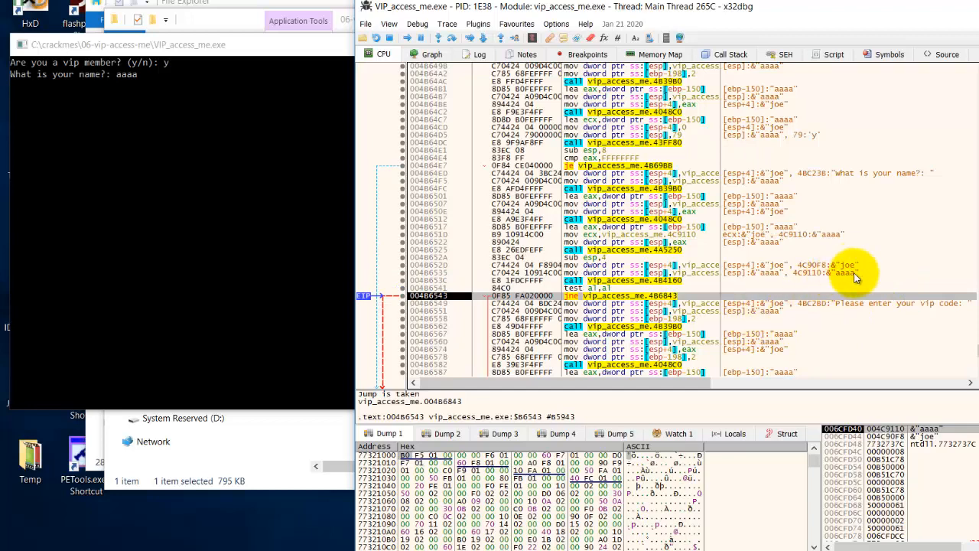
mouse_move(849, 272)
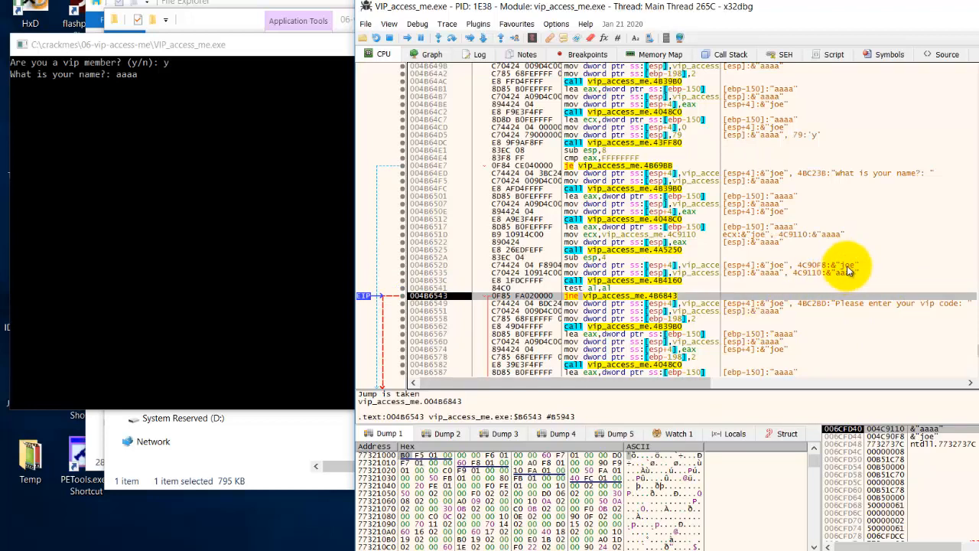
mouse_move(842, 276)
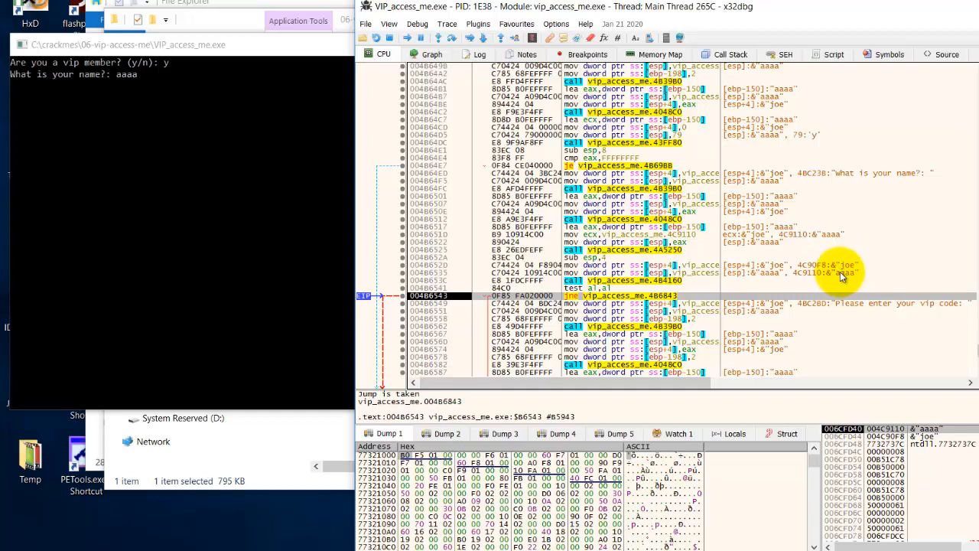
mouse_move(841, 274)
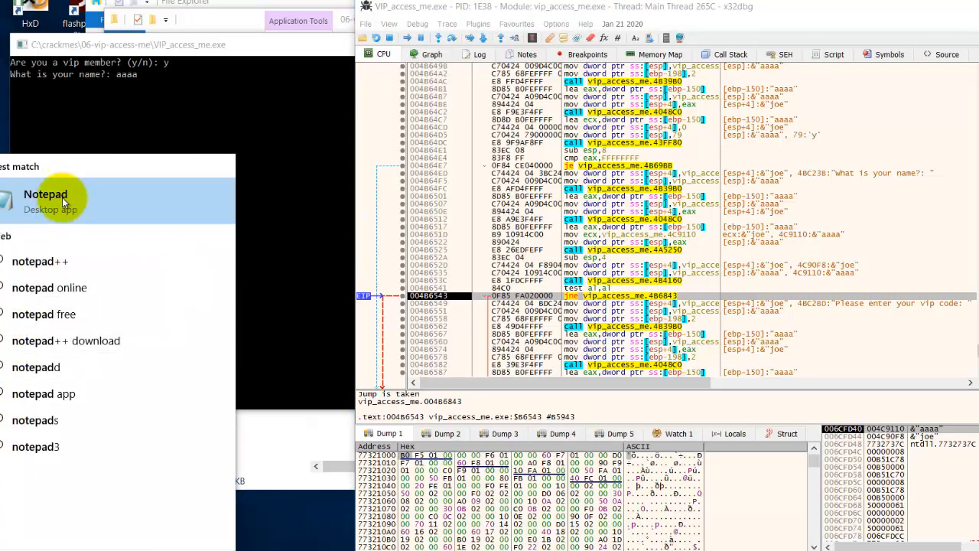
Record the expected member name joe in a fresh Notepad note
left_click(46, 193)
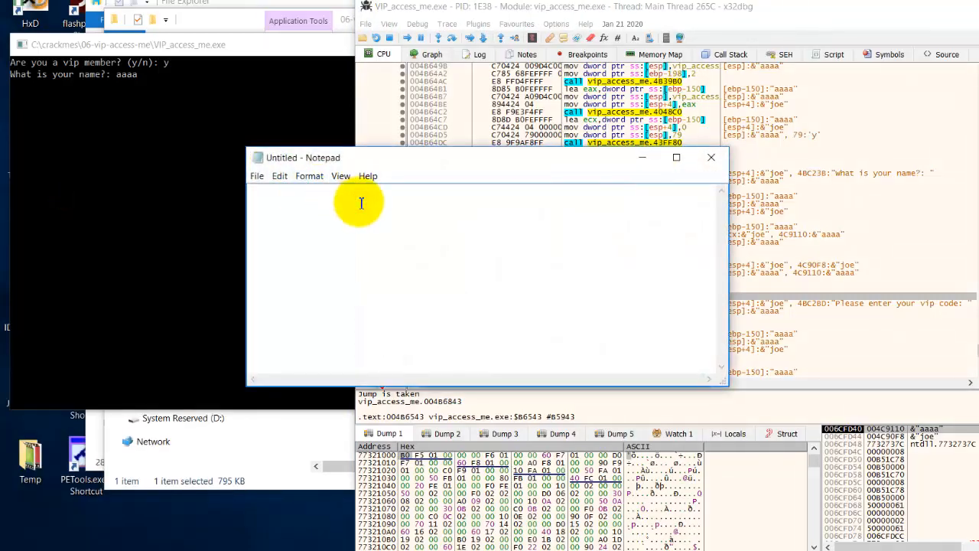
type("joe")
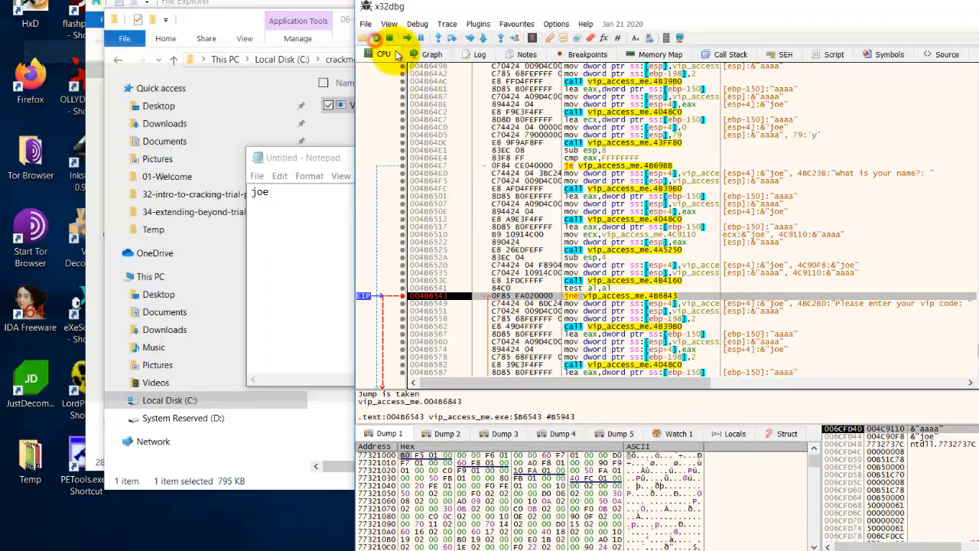
Restart the crackme and answer y with the name joe so the name check passes
left_click(407, 37)
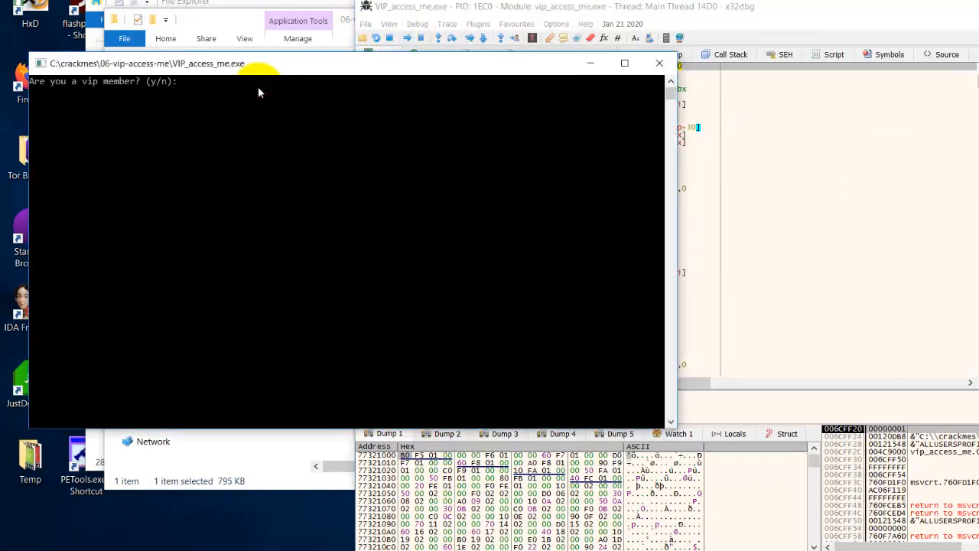
type("joe")
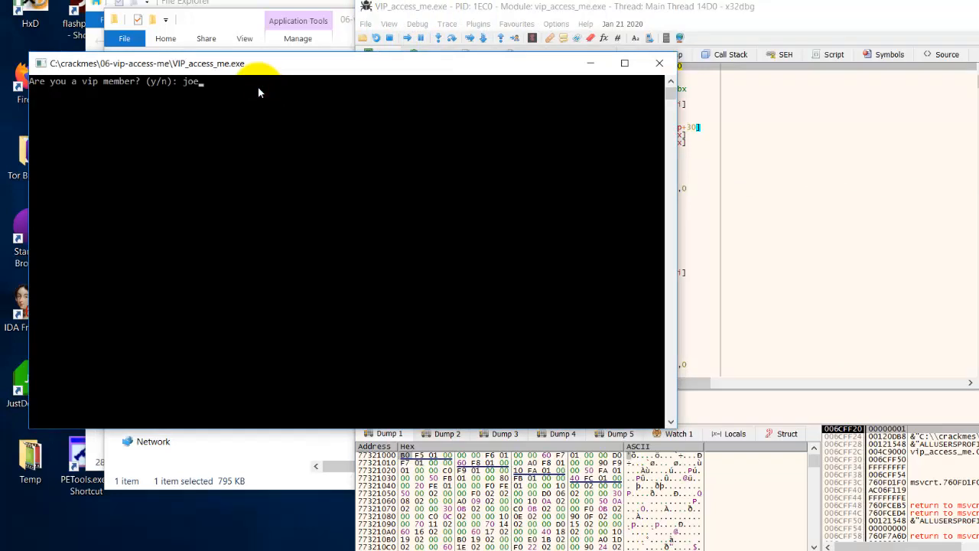
type("y")
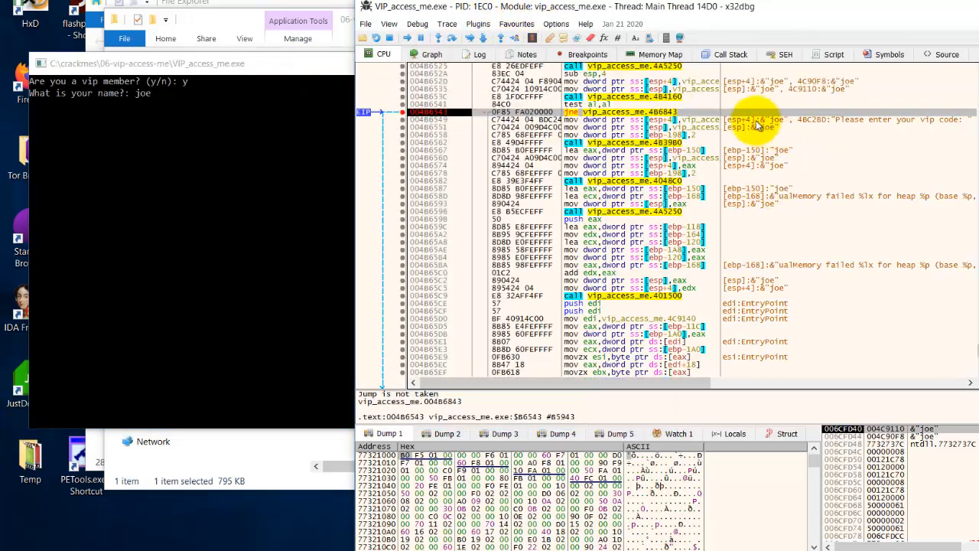
mouse_move(520, 119)
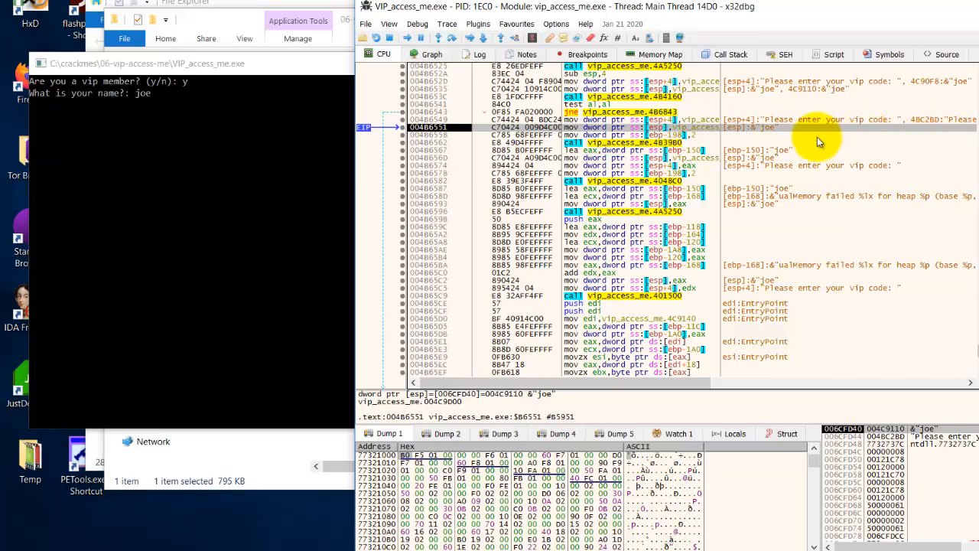
mouse_move(808, 144)
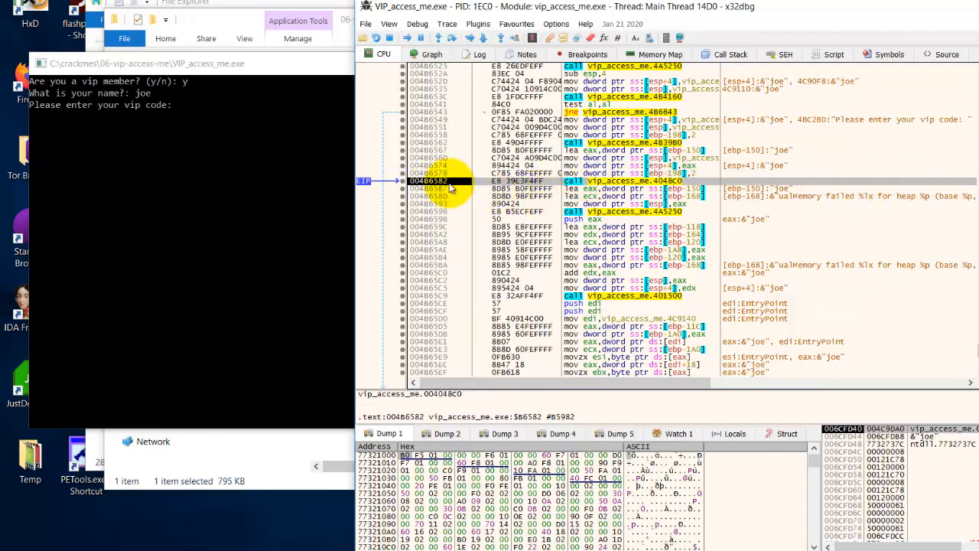
mouse_move(452, 200)
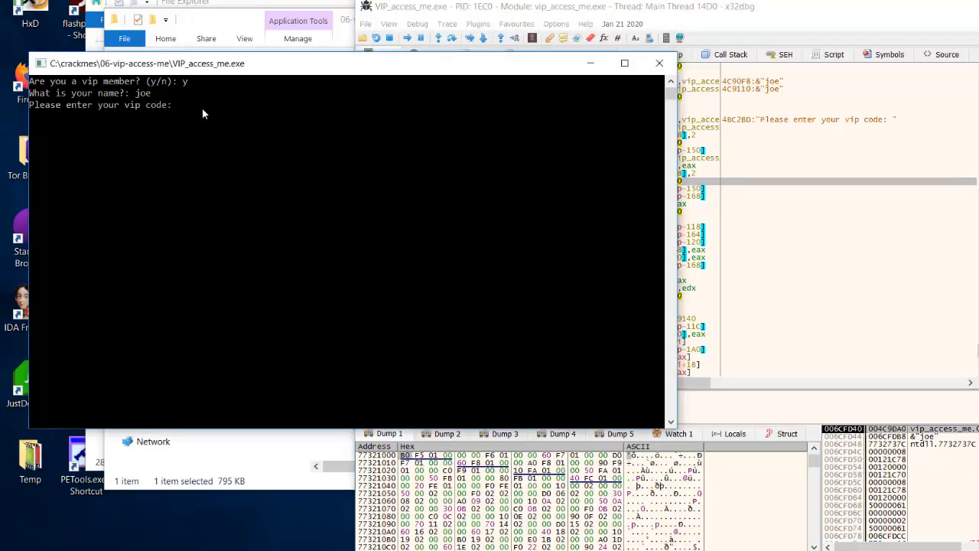
Submit aaaa as the VIP code and step into the routine that checks it
type("aaaa")
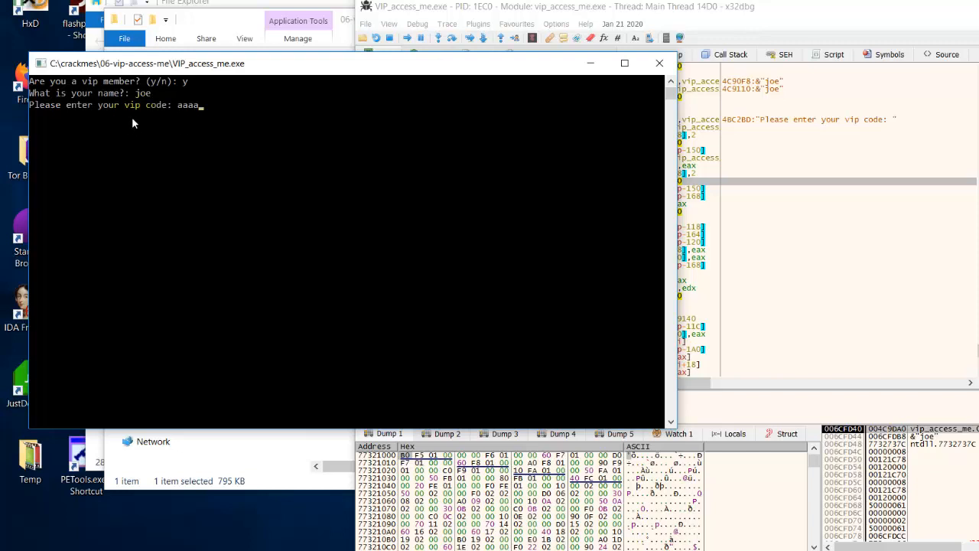
key("Return")
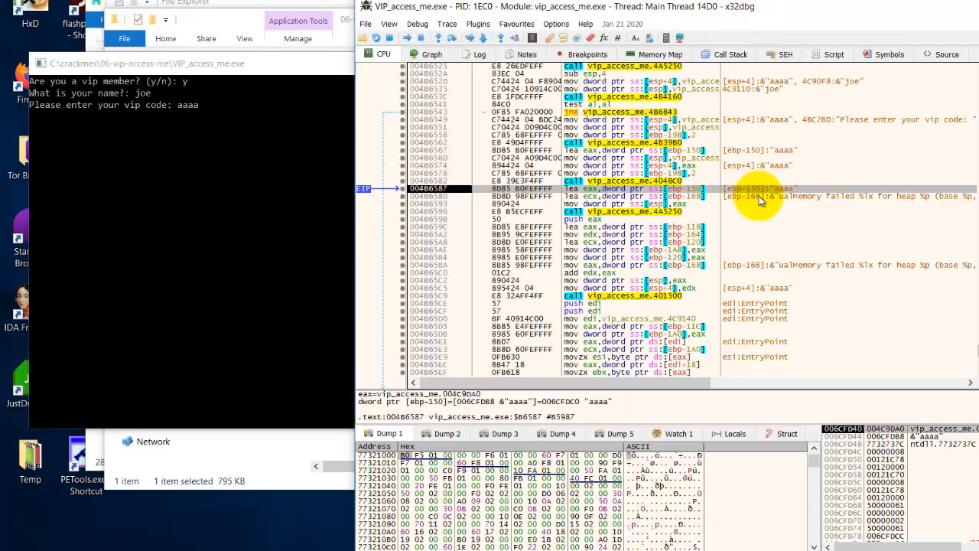
key("F8")
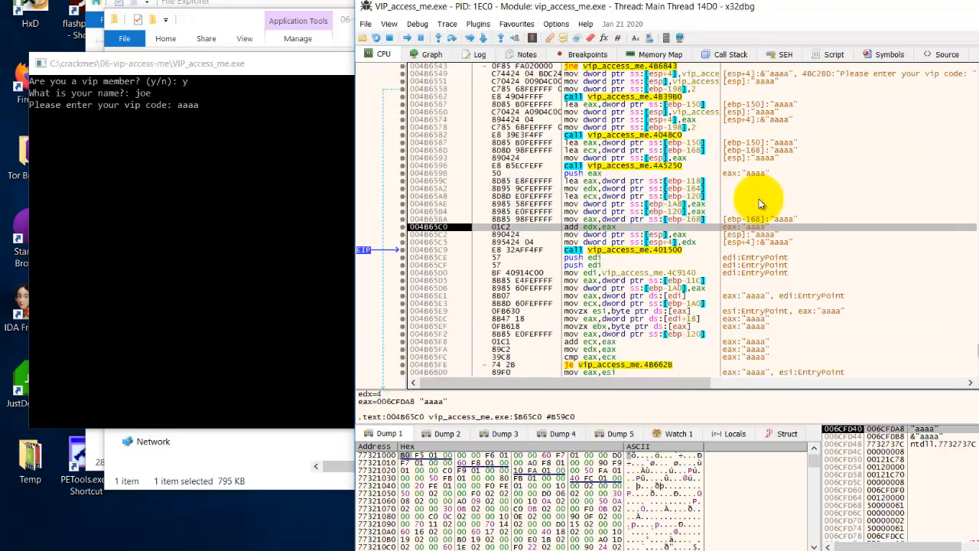
key("F8")
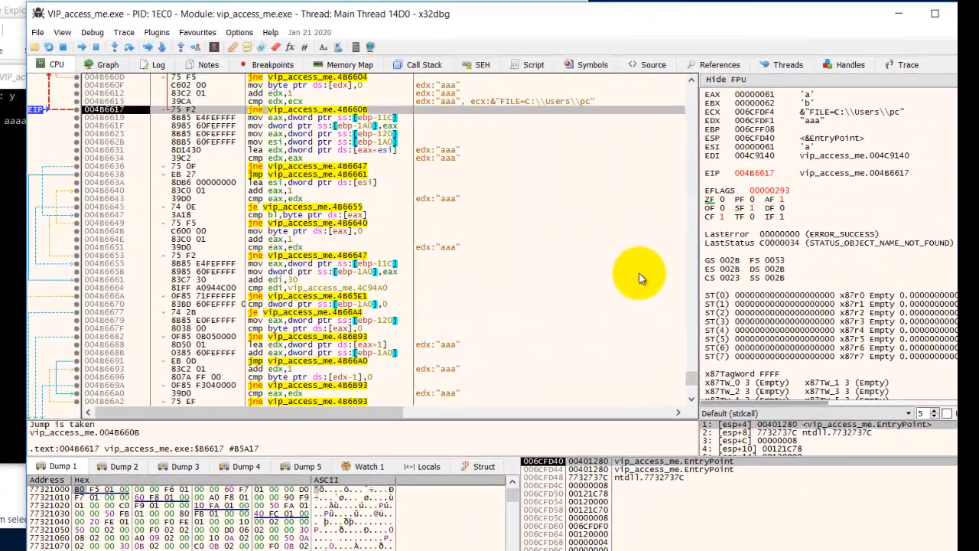
key("F8")
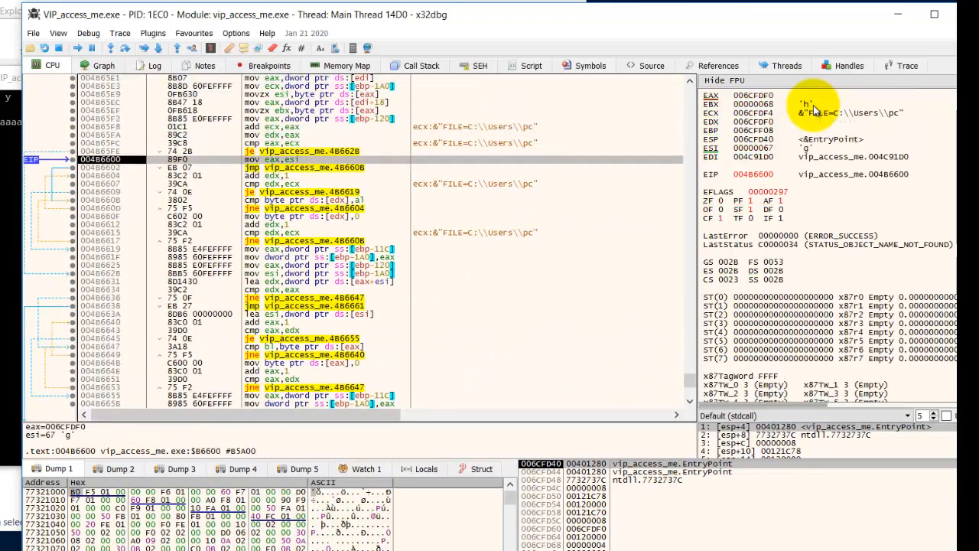
key("F8")
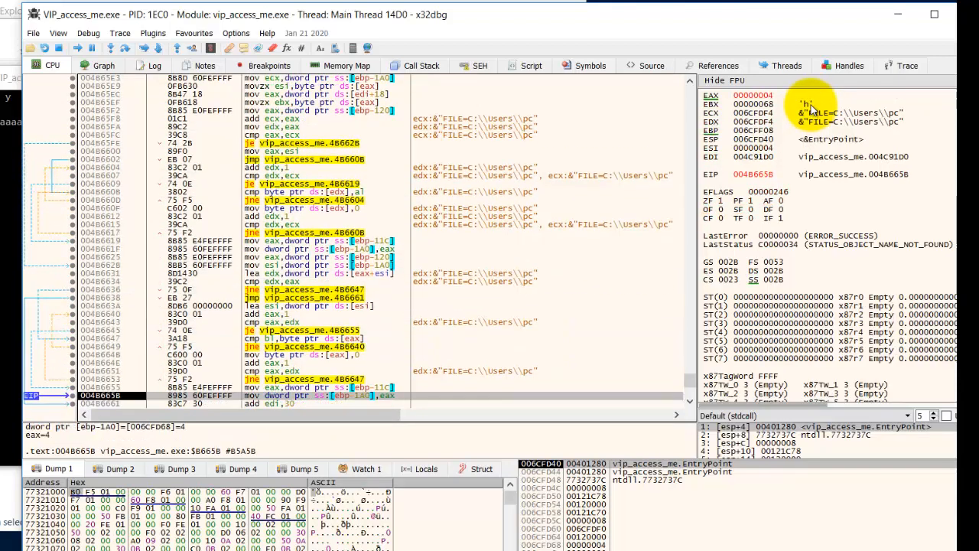
key("F8")
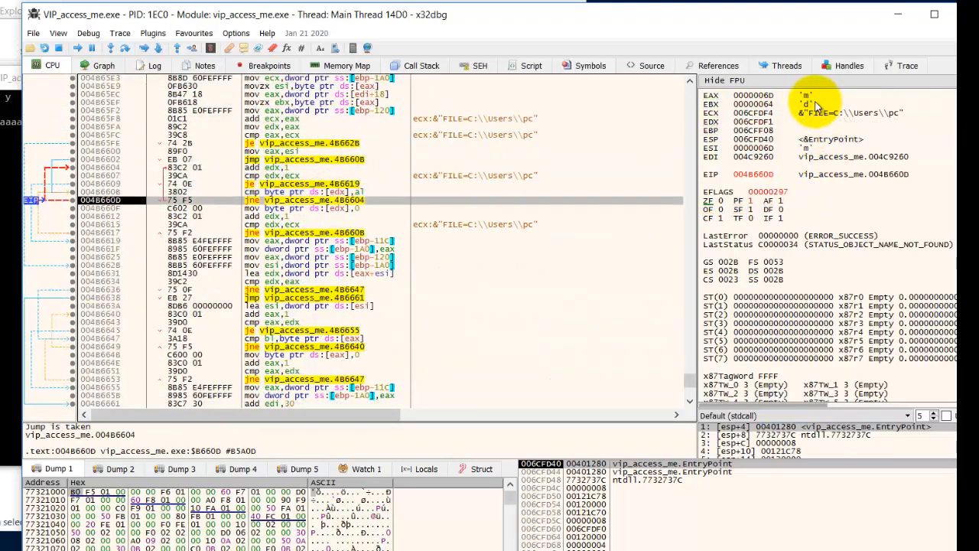
key("F8")
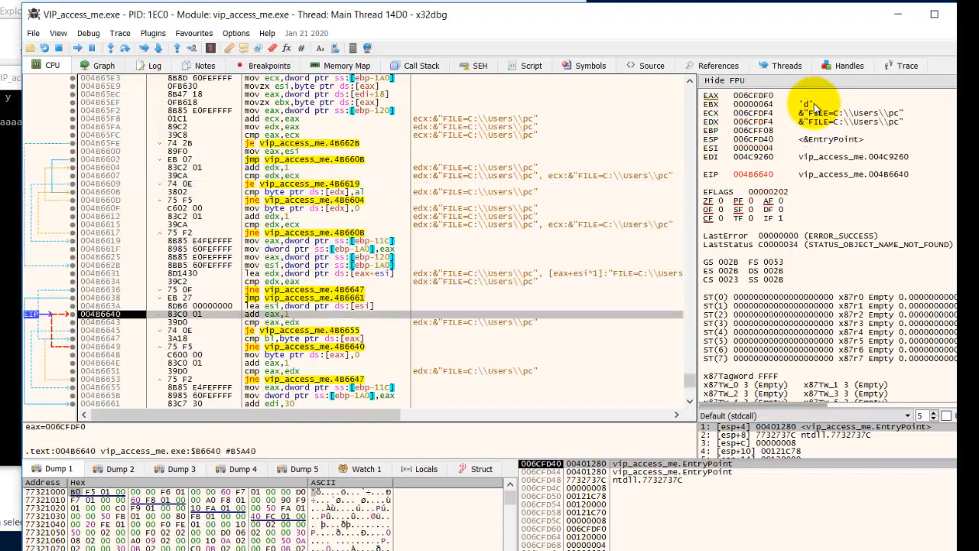
key("F8")
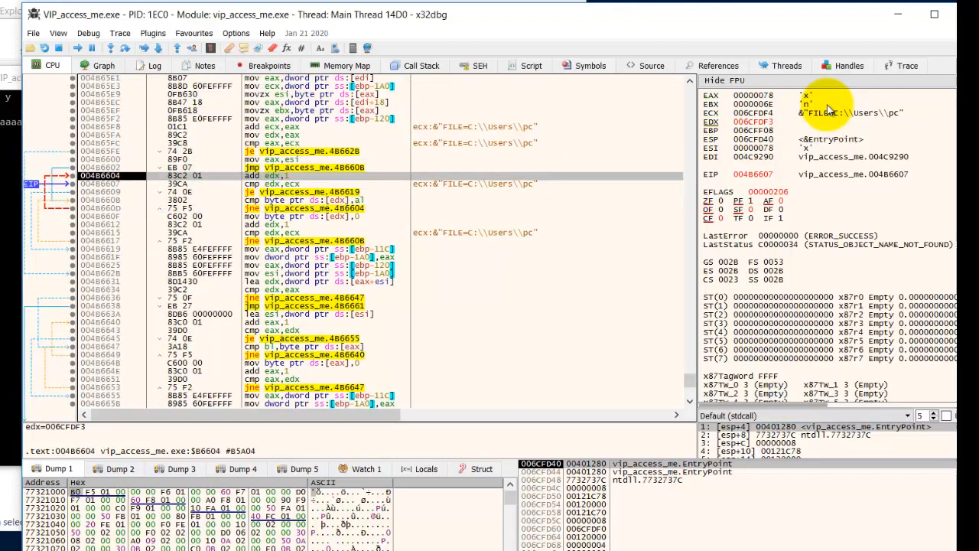
key("F8")
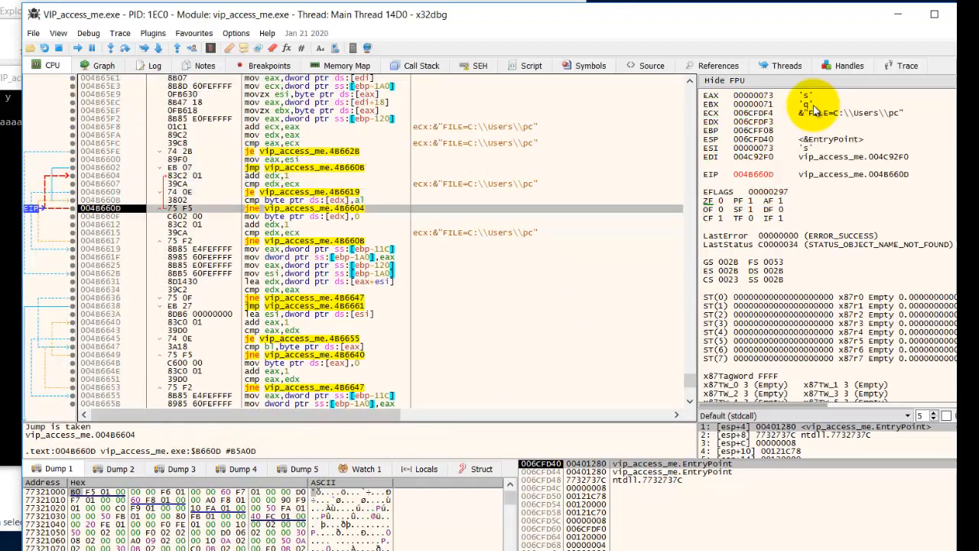
key("F8")
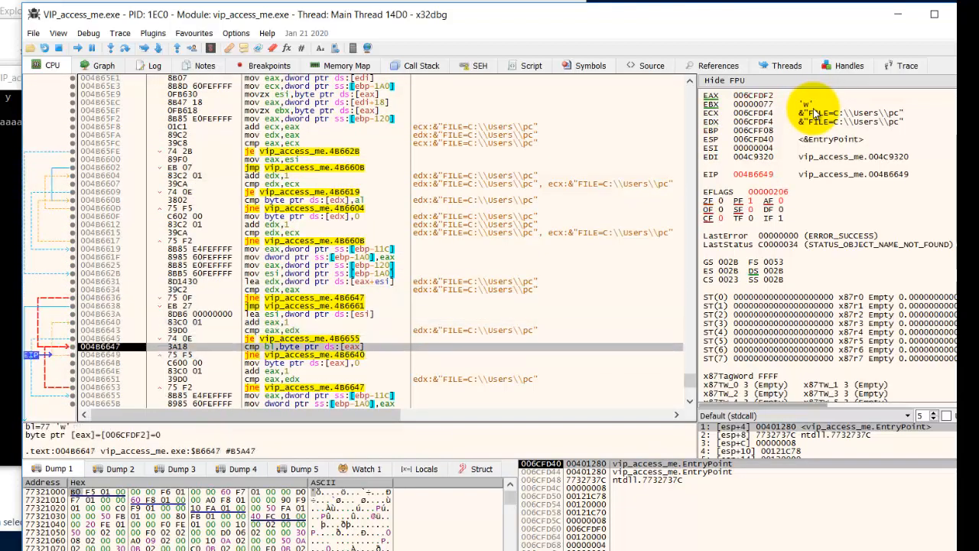
key("F8")
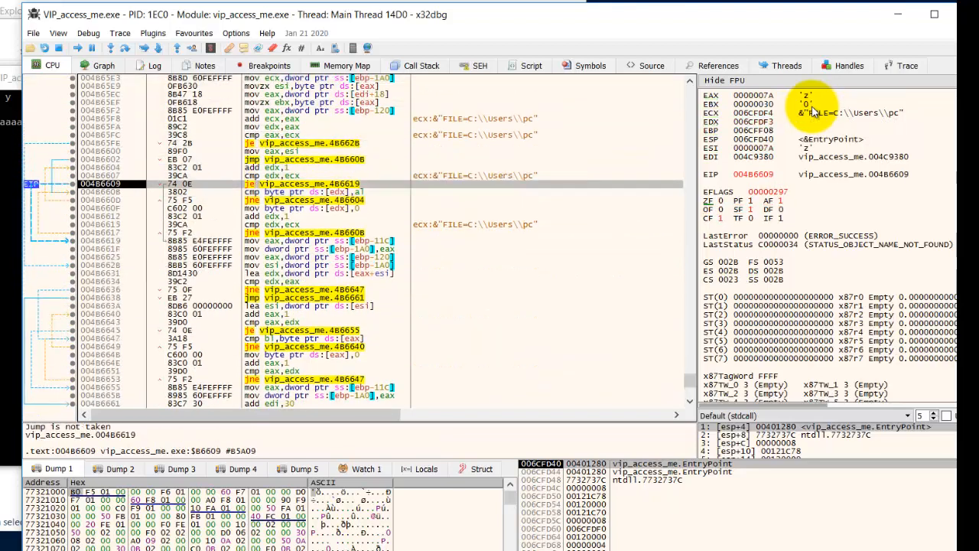
key("F8")
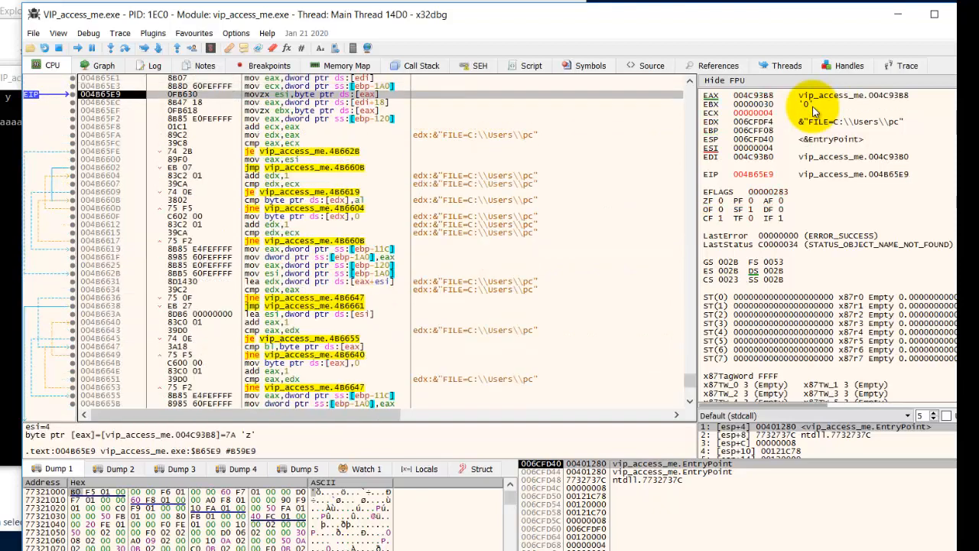
key("F8")
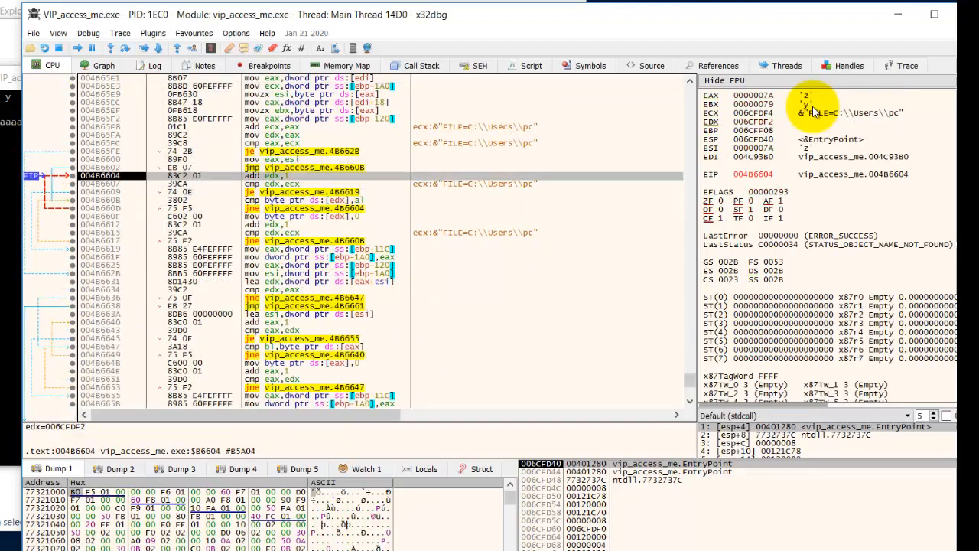
key("F8")
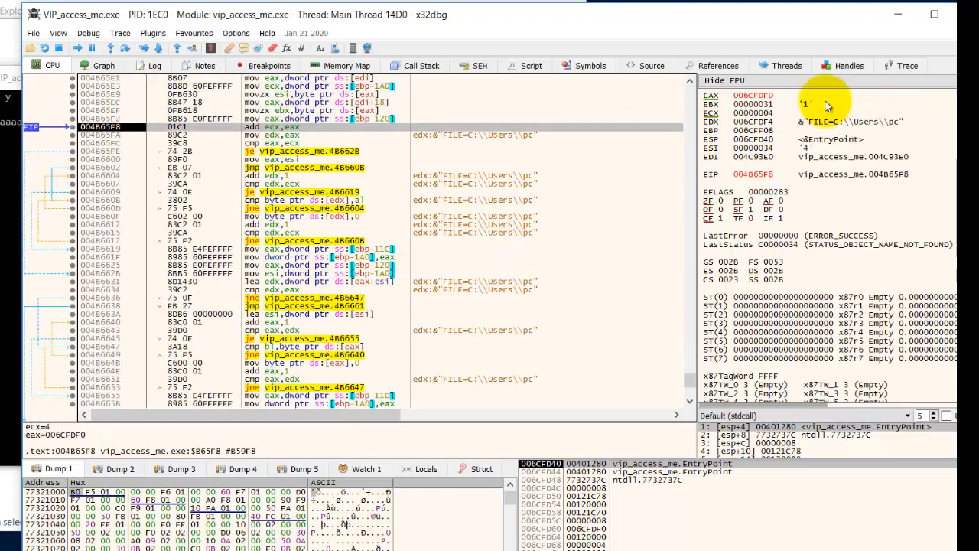
key("F7")
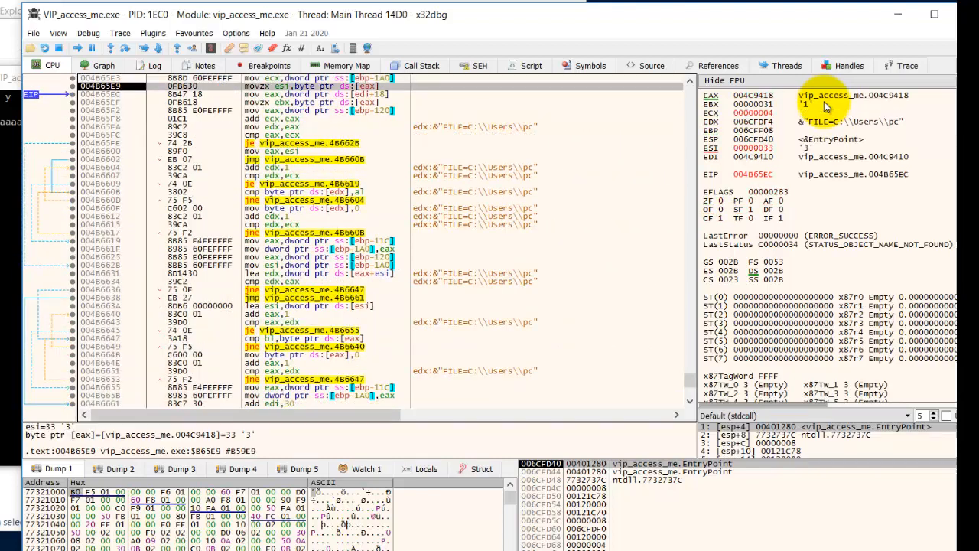
key("f8")
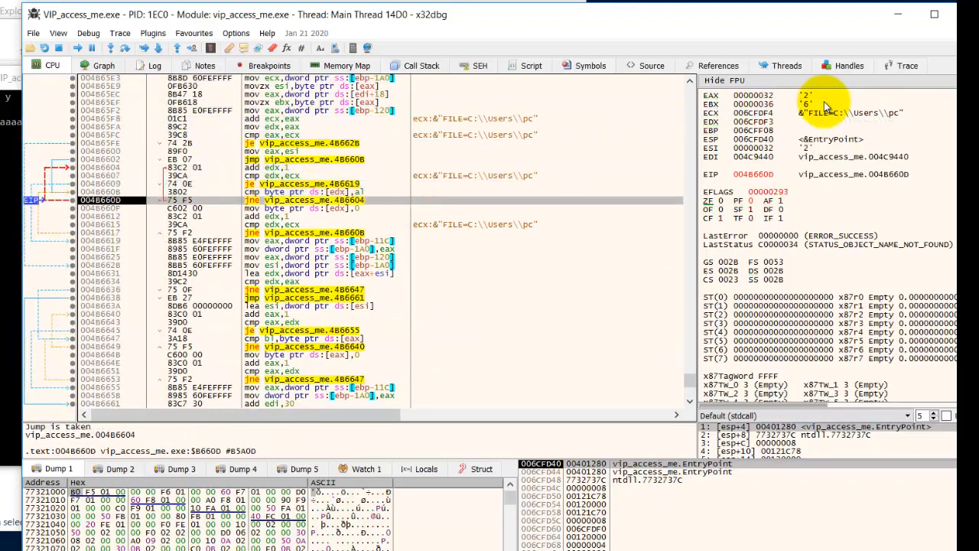
key("F8")
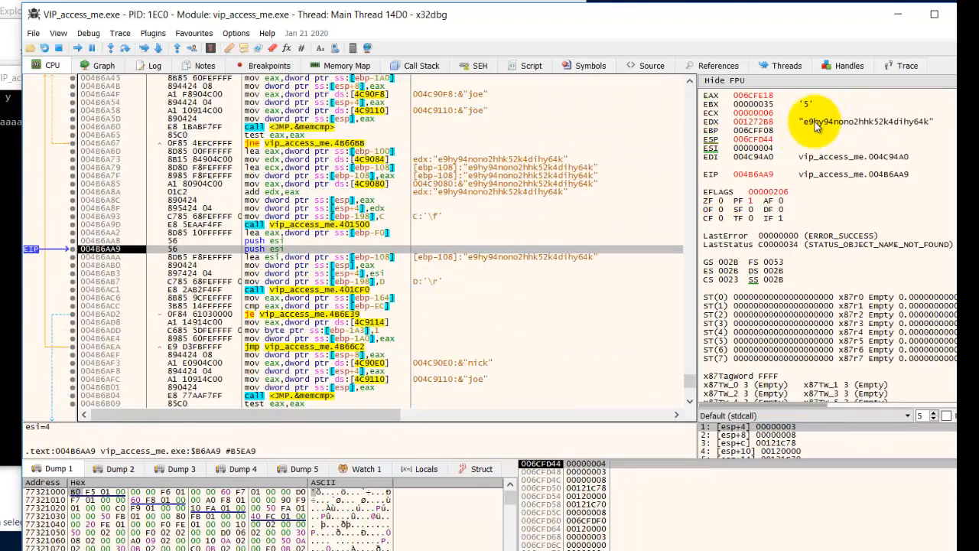
mouse_move(872, 134)
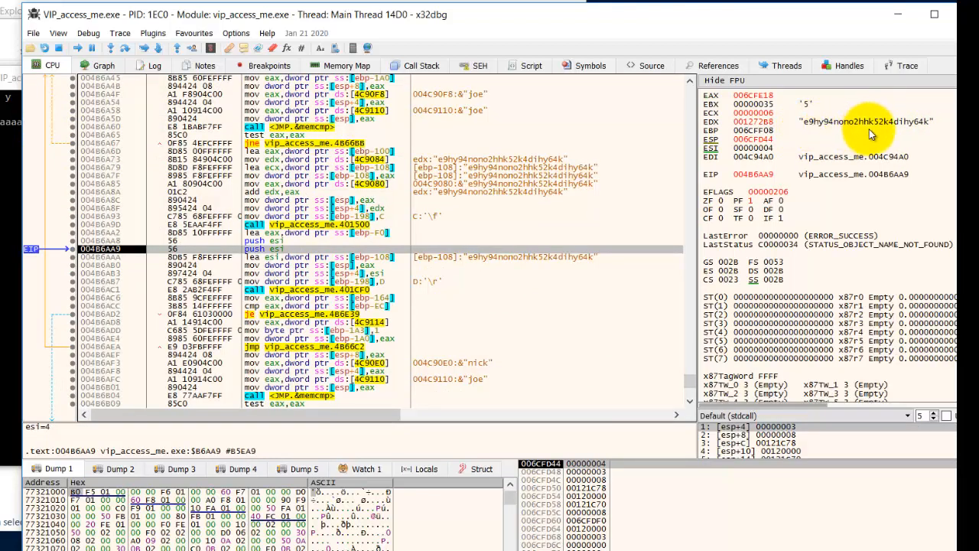
mouse_move(814, 131)
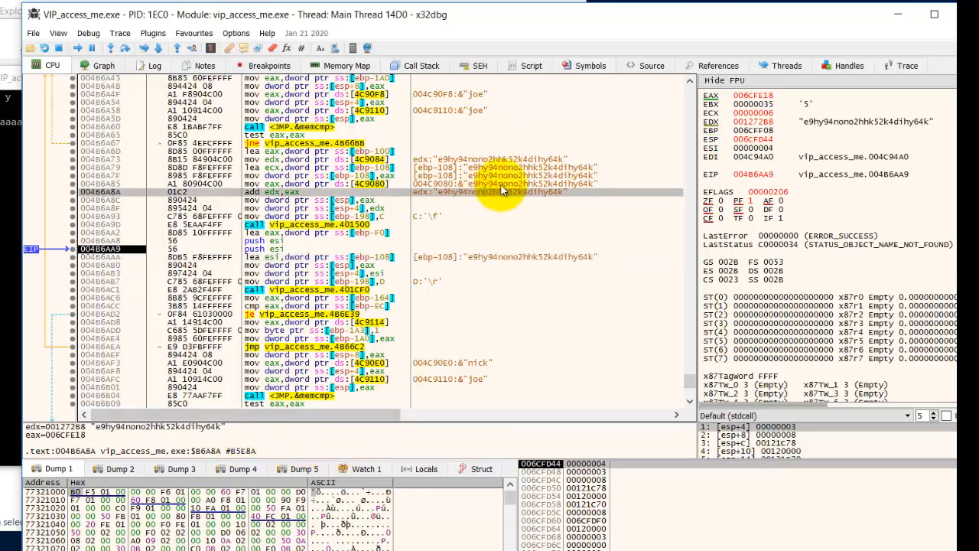
mouse_move(140, 431)
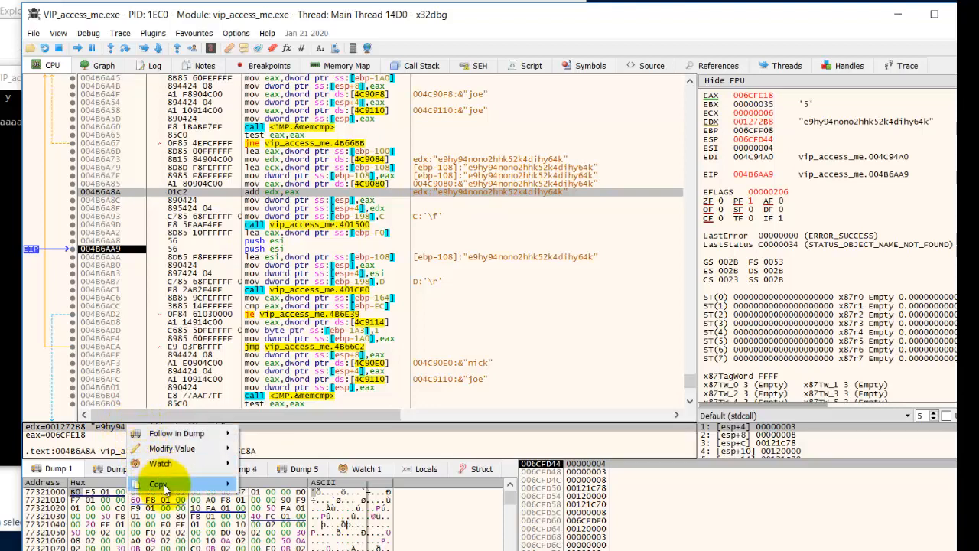
left_click(160, 483)
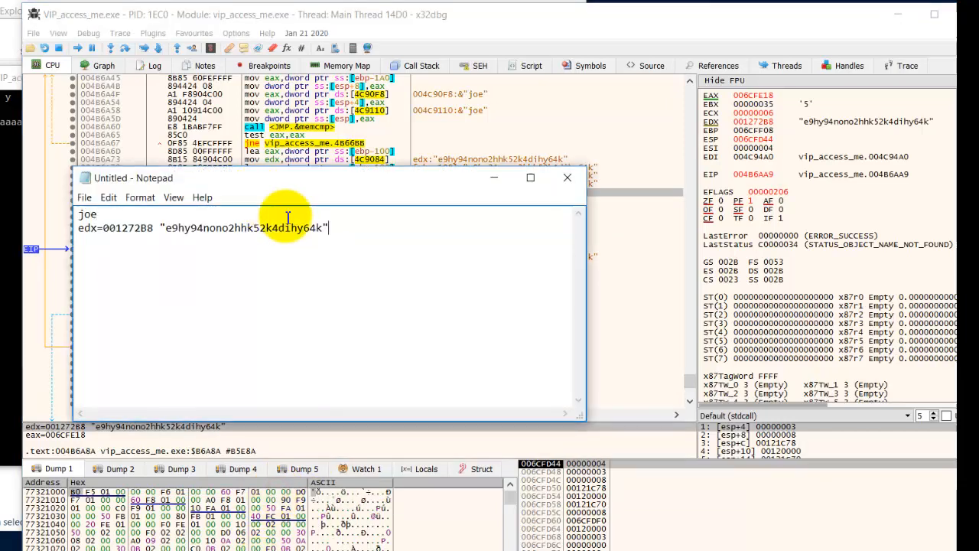
mouse_move(321, 233)
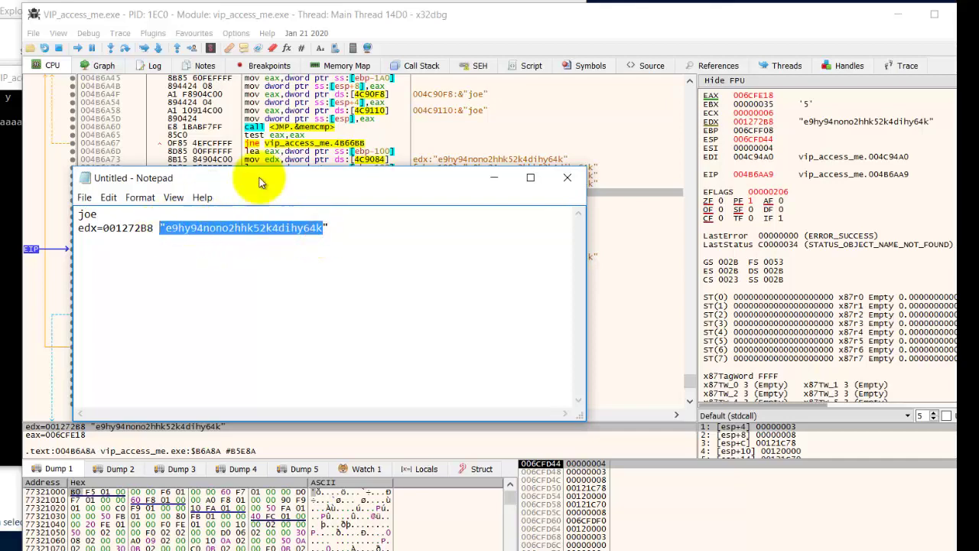
left_click(566, 178)
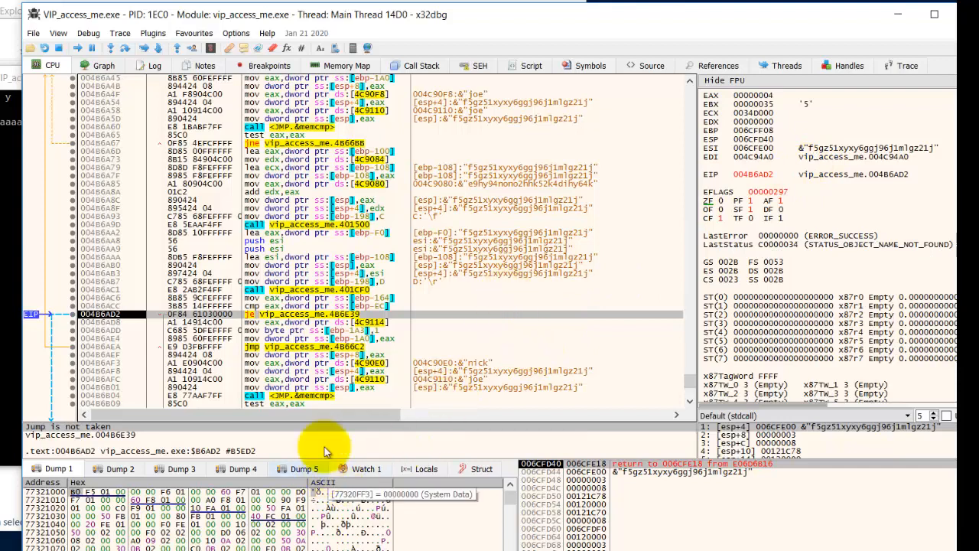
mouse_move(487, 279)
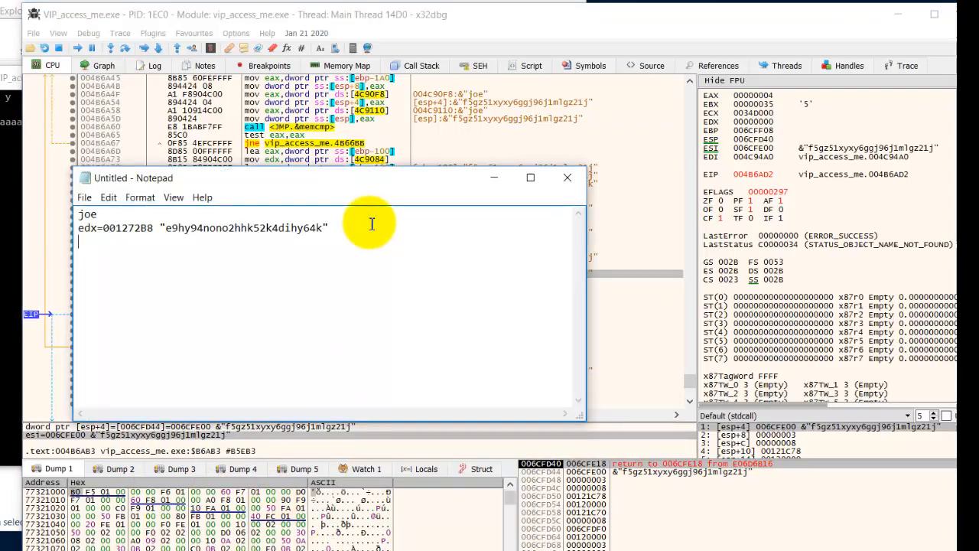
type("esi=006CFE00 &\"f5gz51xyxy6ggj96j1mlgz21j\"")
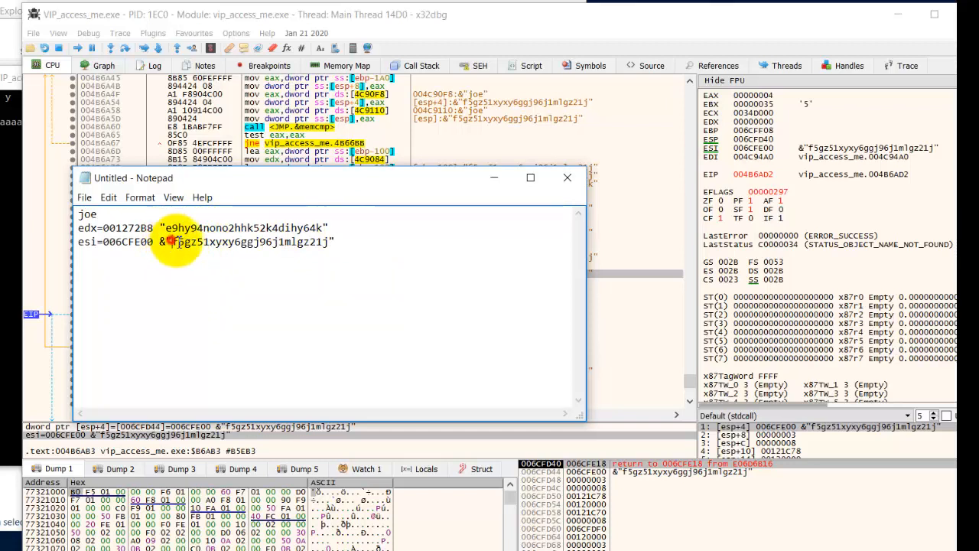
double_click(245, 241)
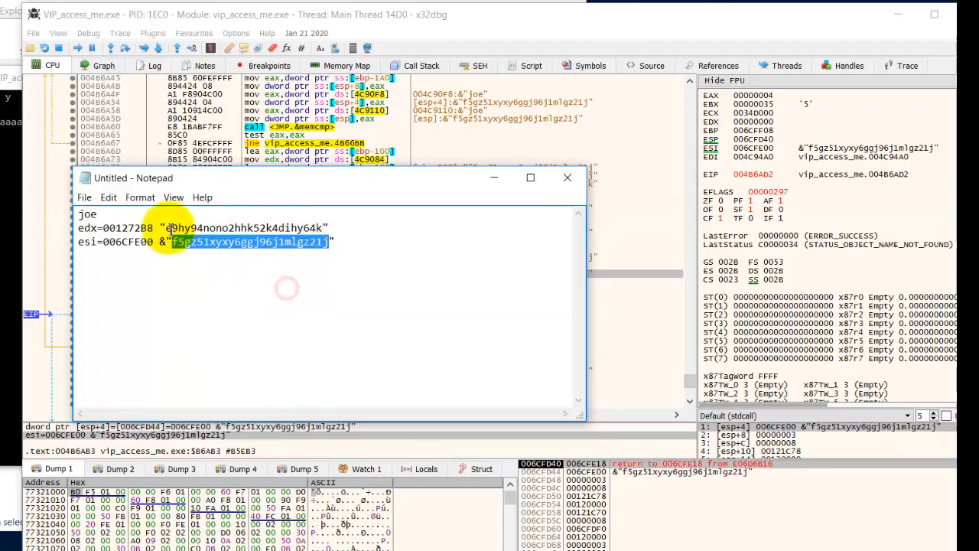
type("f5gz51xyxy6ggj96j1mlgz21j")
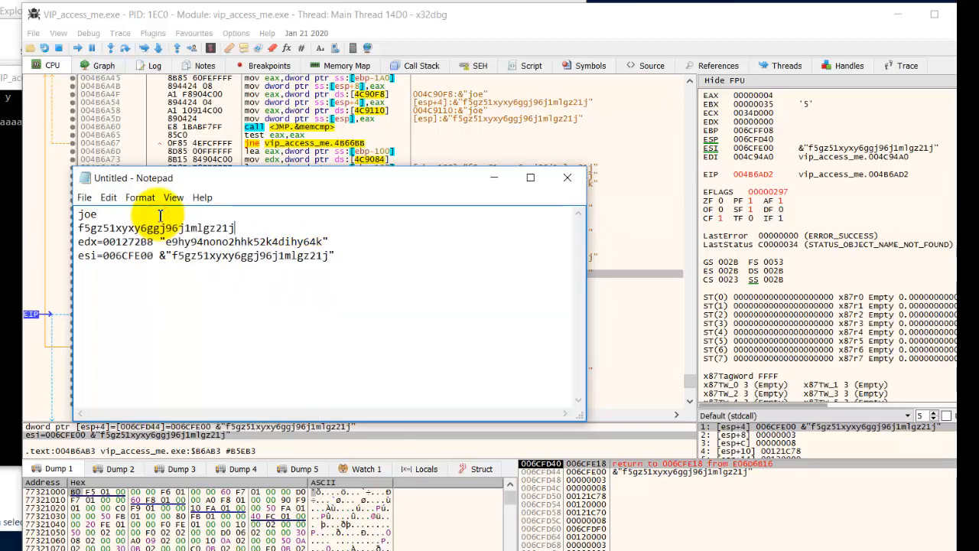
key("Return")
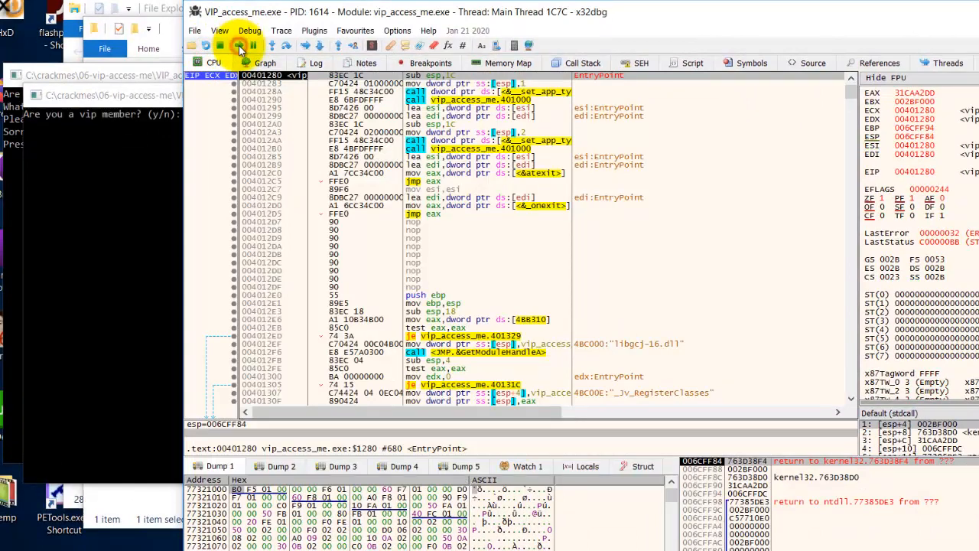
Answer y and the name joe in the console to reach the VIP code prompt
left_click(239, 44)
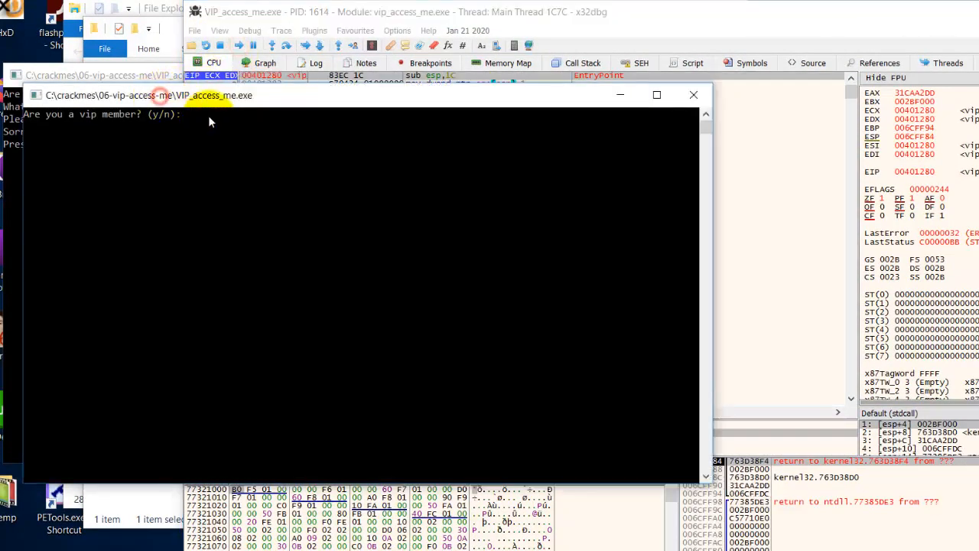
type("y")
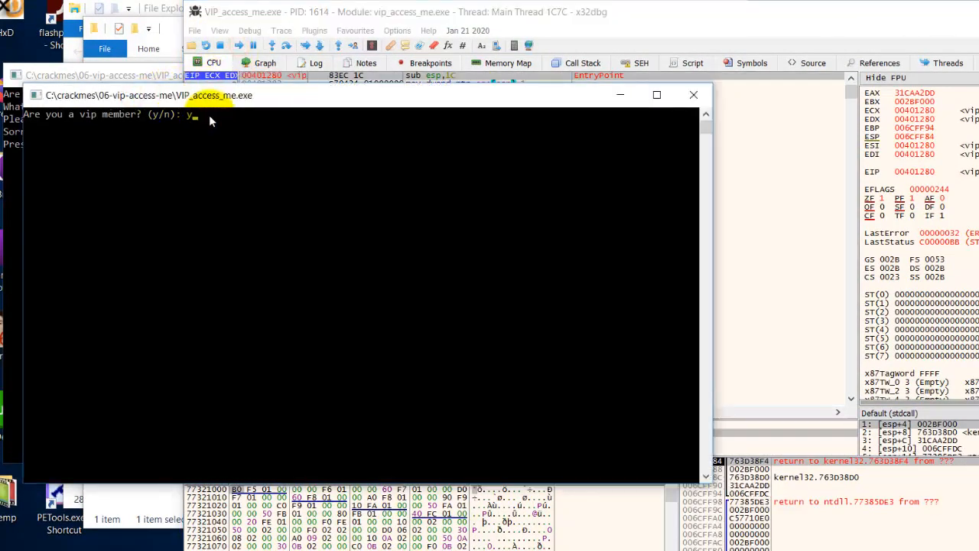
key("Return")
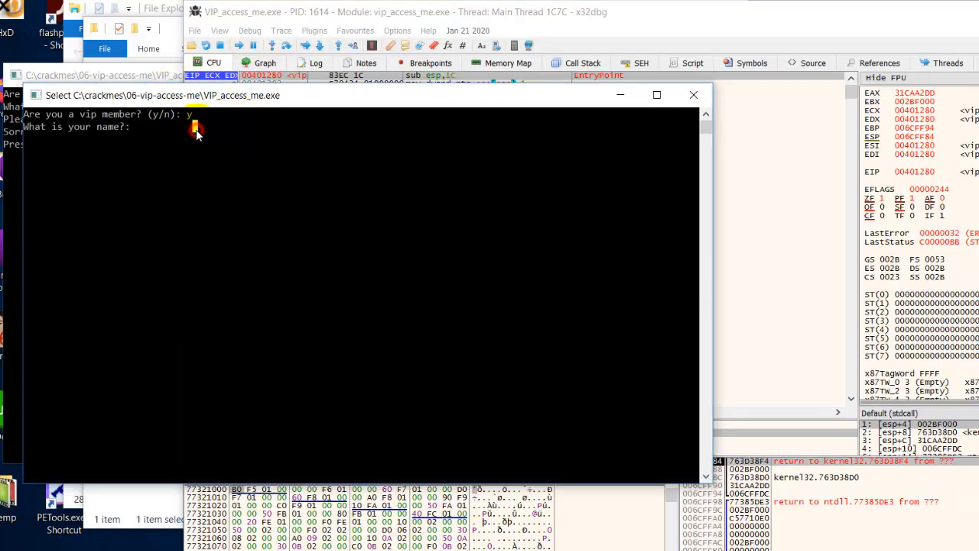
type("joe")
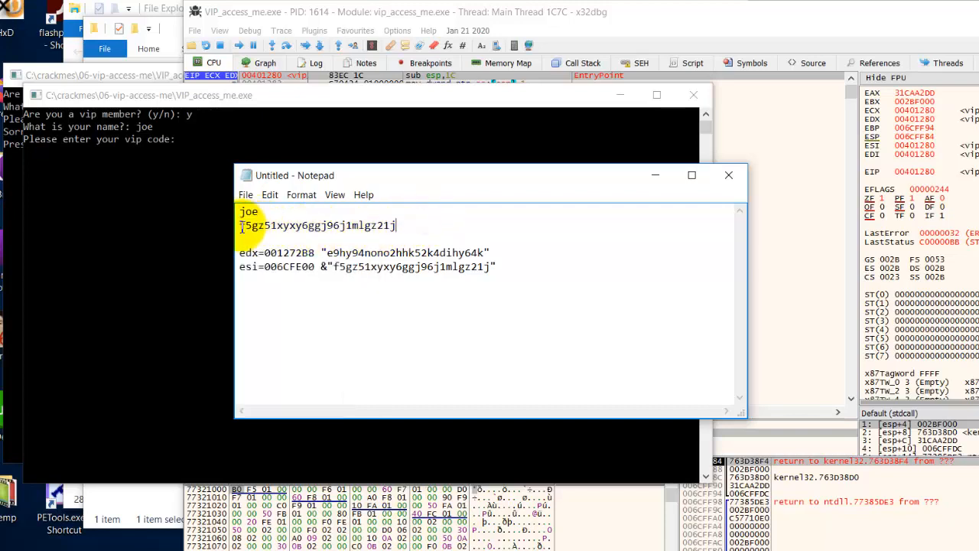
triple_click(319, 224)
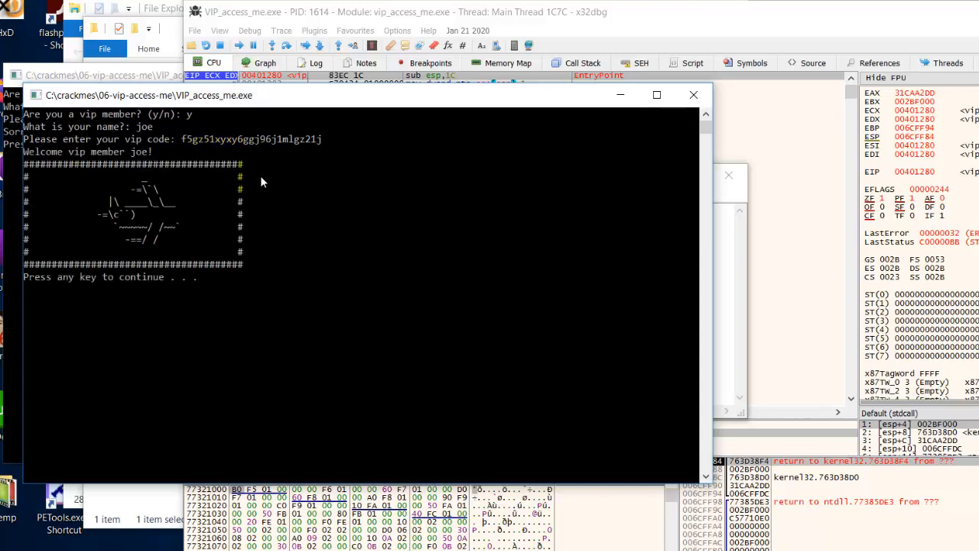
mouse_move(235, 201)
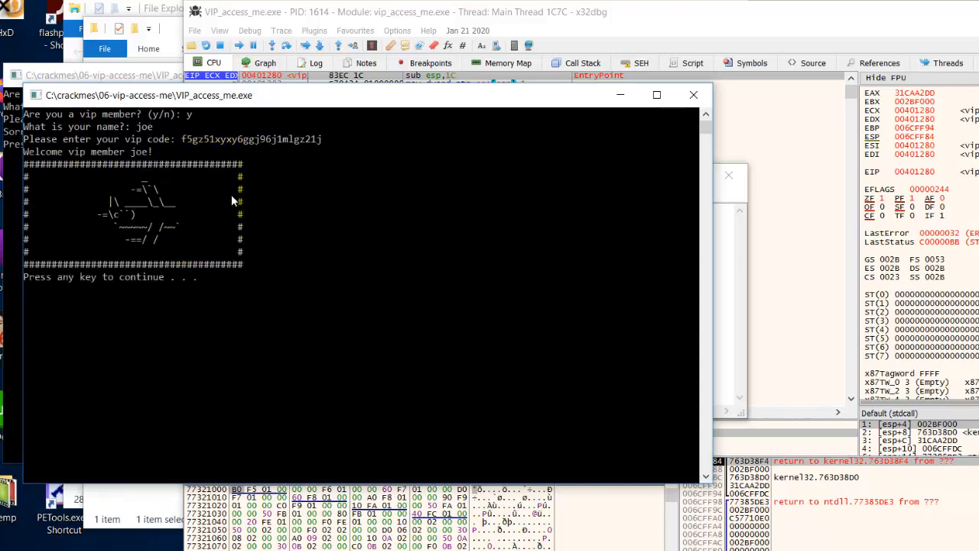